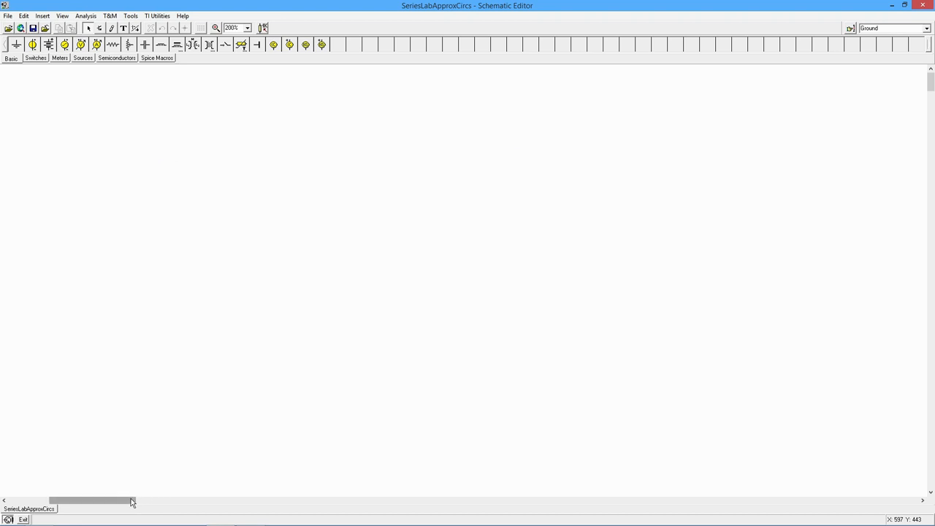
Step: Scroll the schematic sideways to reveal the 18 V series circuit with 1k, 2.2k and 3.3k resistors
left_click_drag(132, 501, 92, 501)
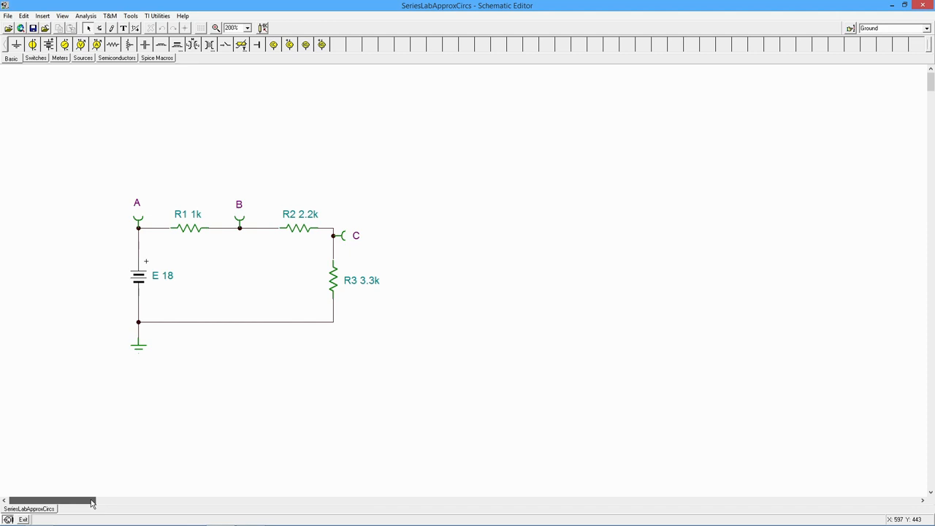
mouse_move(235, 304)
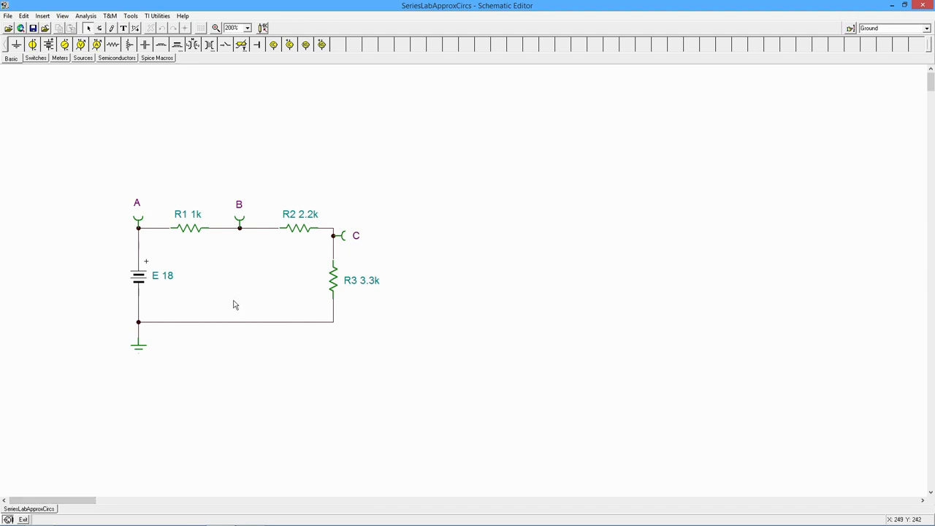
mouse_move(173, 291)
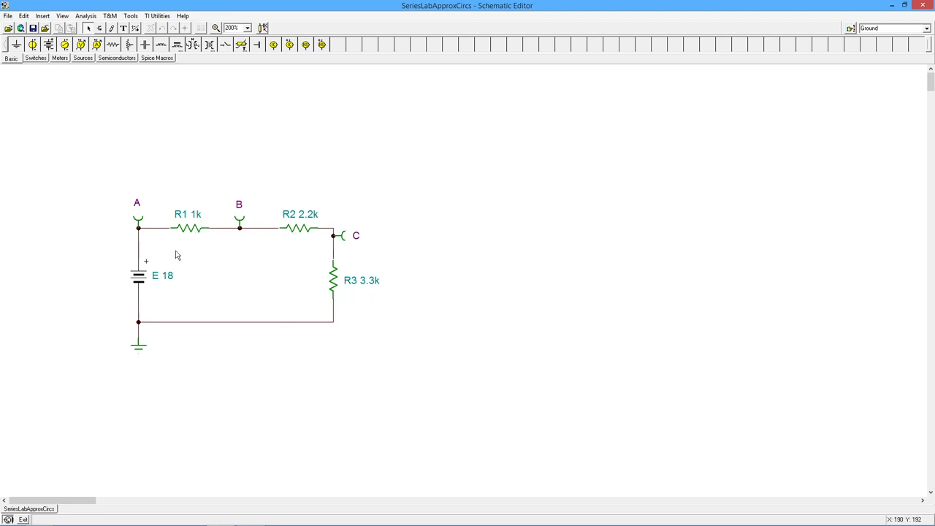
mouse_move(273, 279)
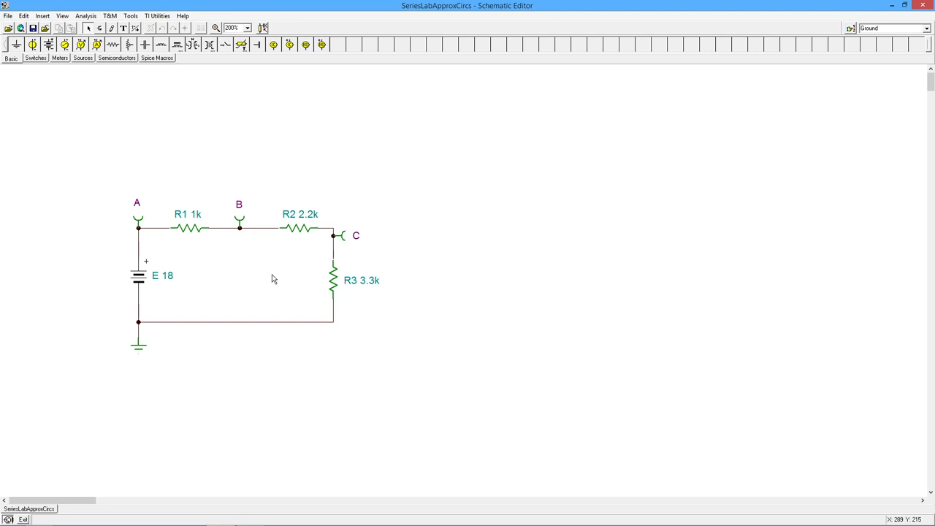
mouse_move(277, 260)
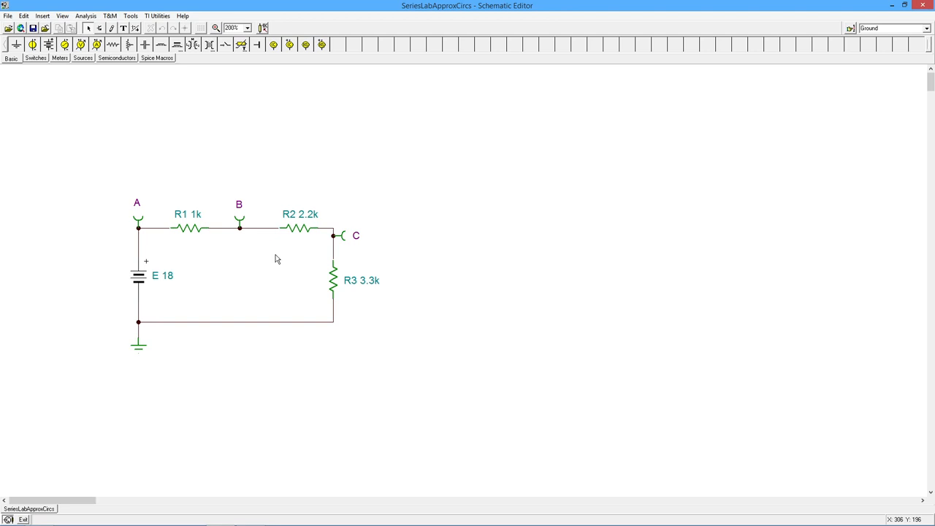
mouse_move(195, 230)
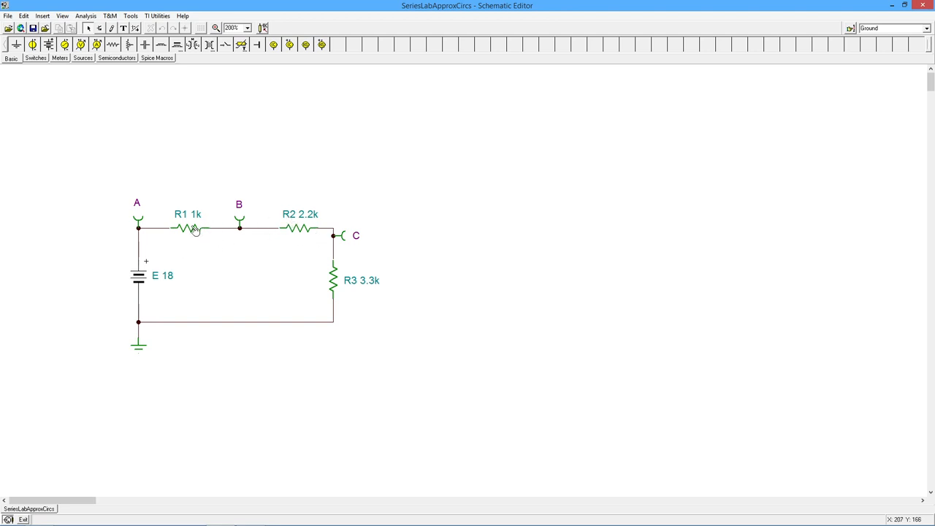
mouse_move(358, 295)
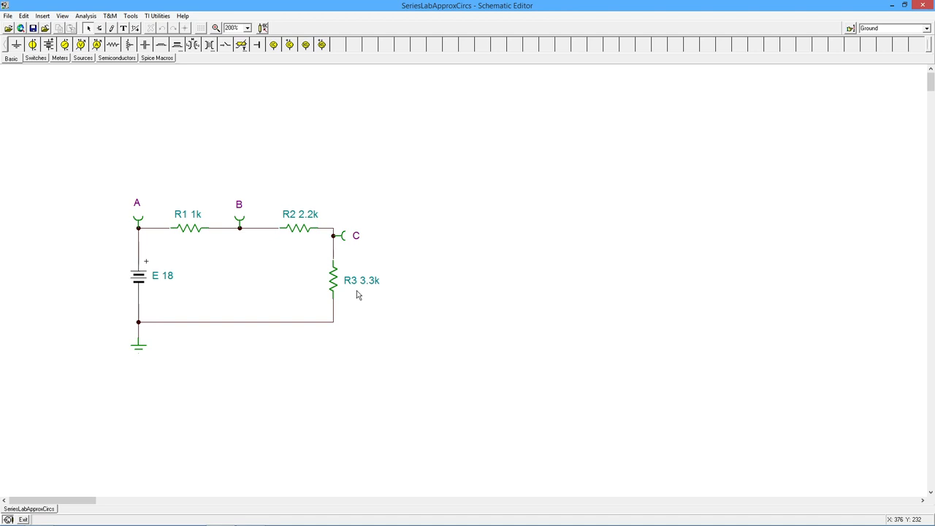
mouse_move(190, 295)
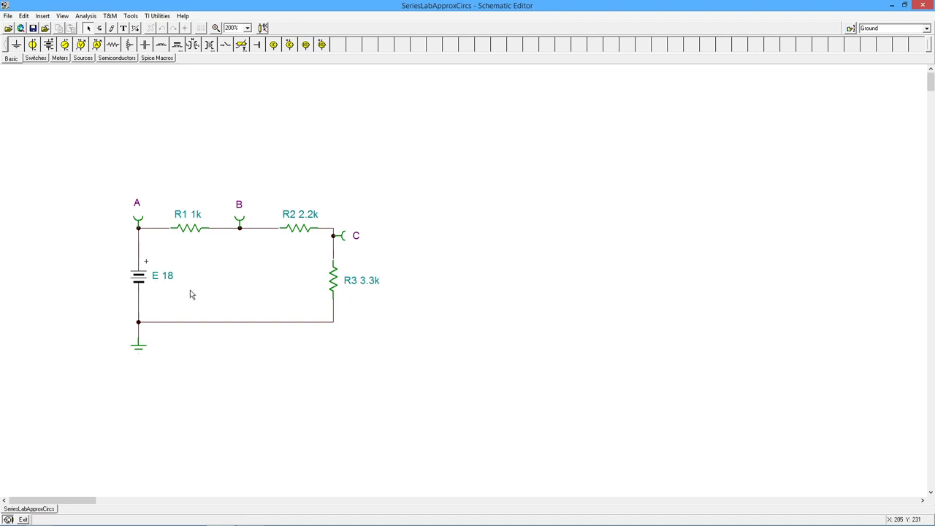
mouse_move(269, 279)
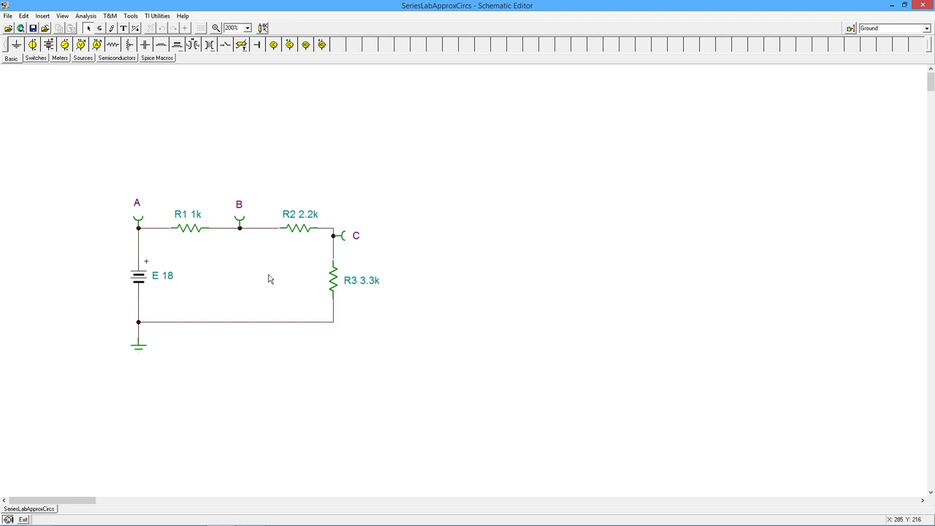
mouse_move(305, 244)
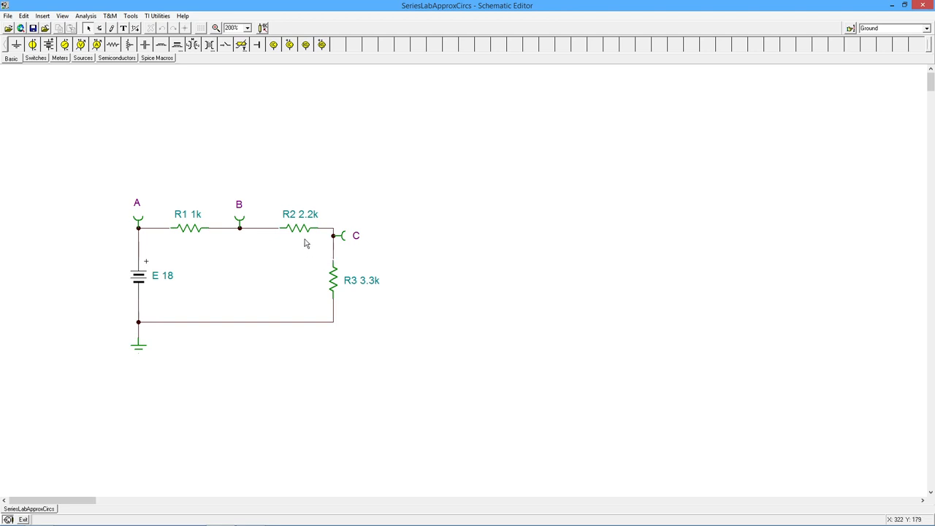
mouse_move(370, 267)
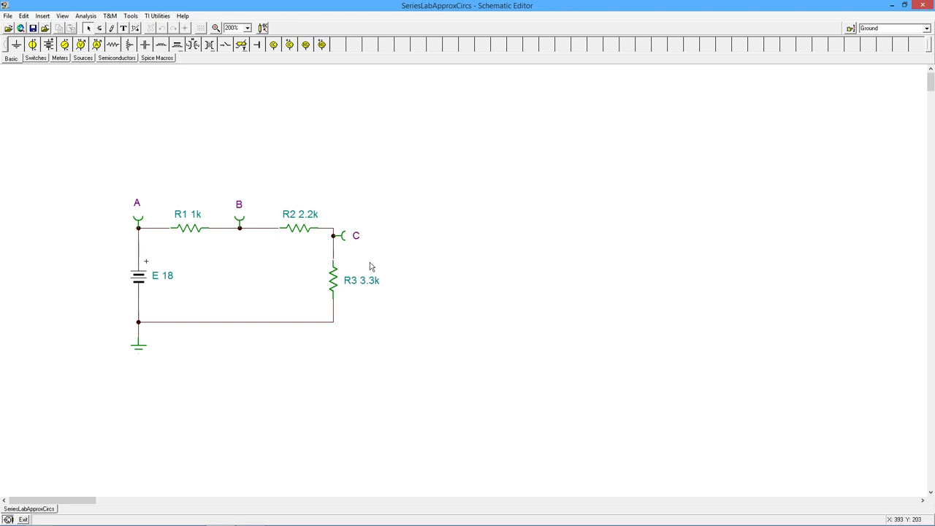
mouse_move(303, 201)
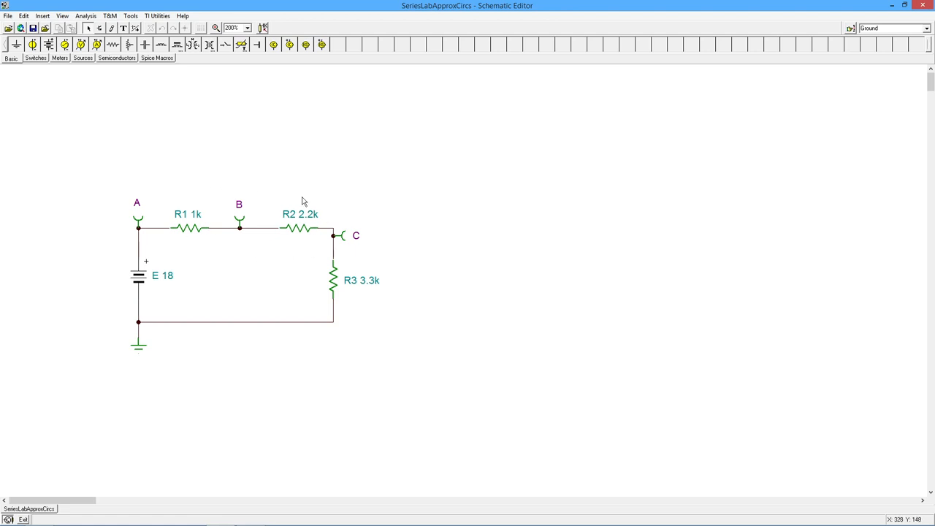
mouse_move(155, 236)
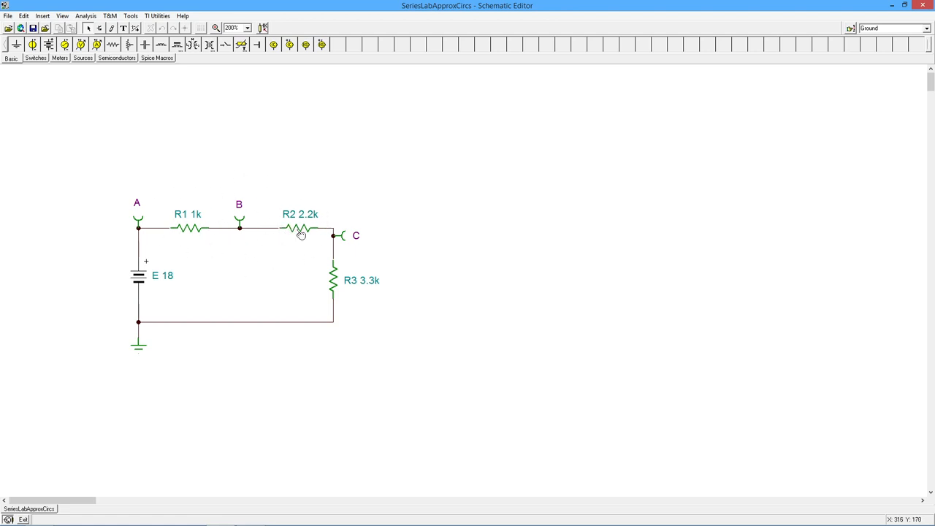
mouse_move(124, 281)
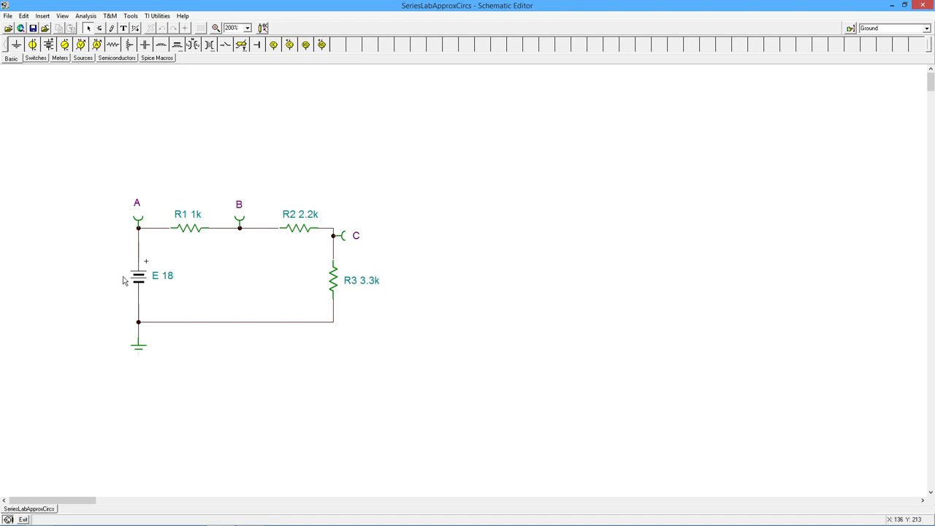
mouse_move(335, 320)
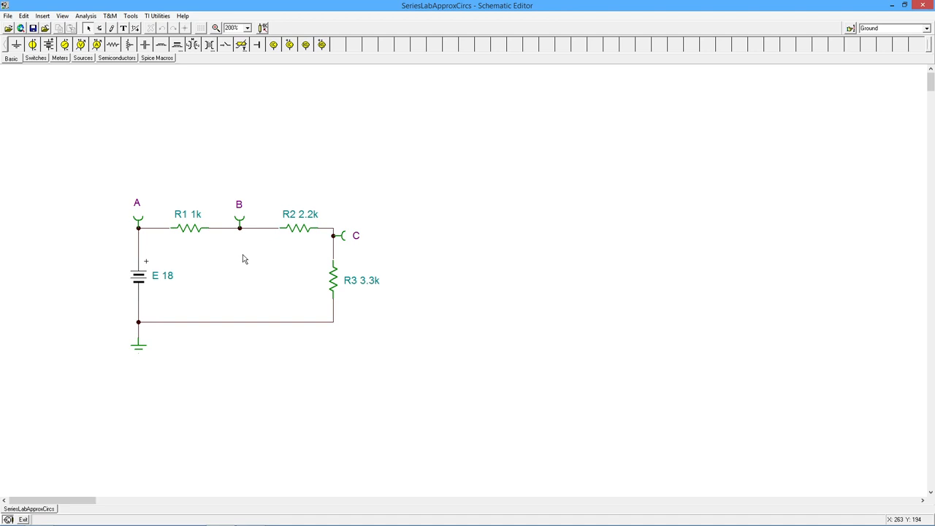
mouse_move(196, 240)
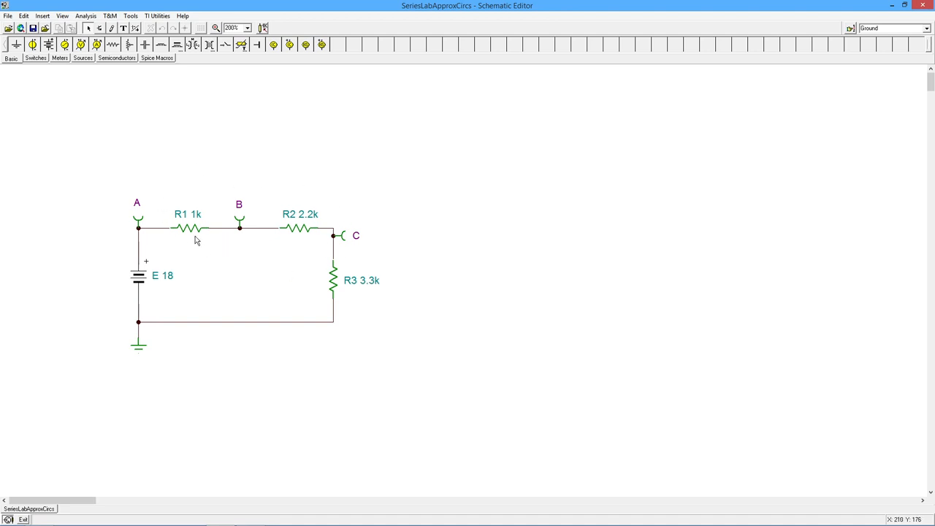
mouse_move(221, 229)
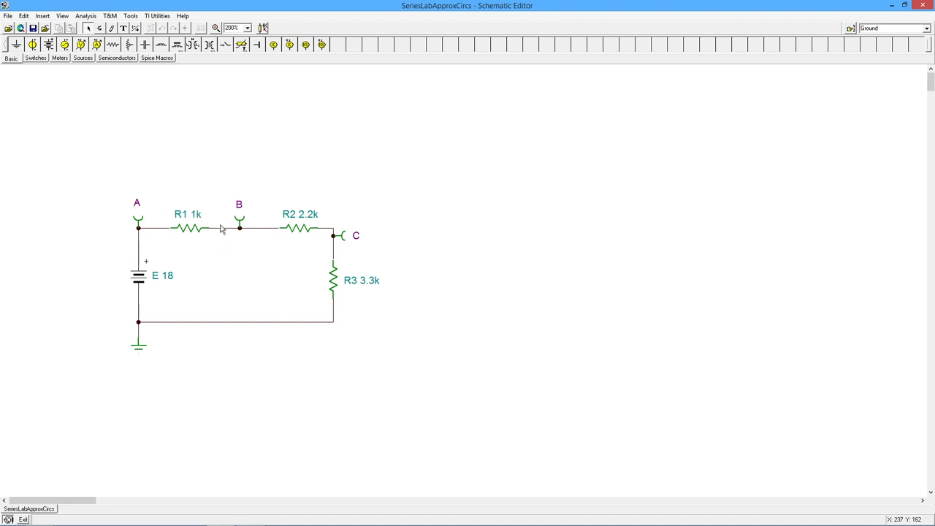
mouse_move(307, 206)
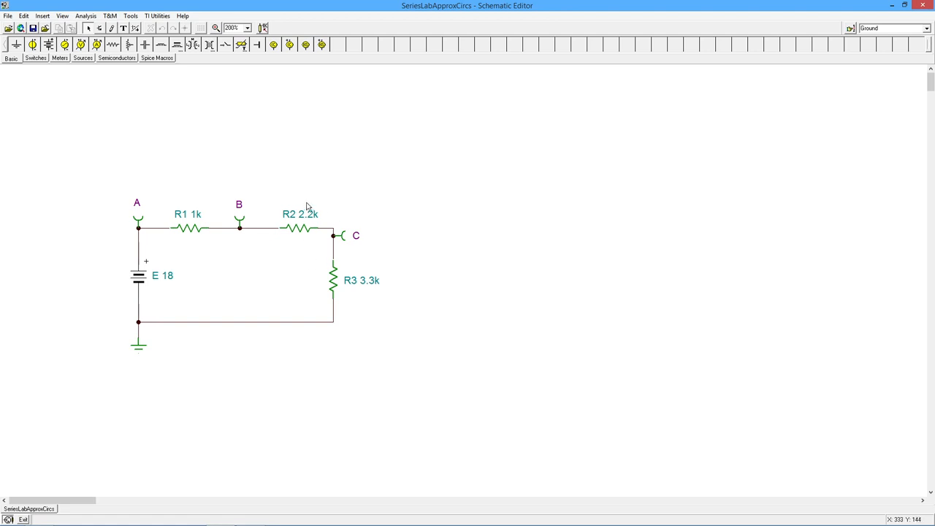
mouse_move(186, 230)
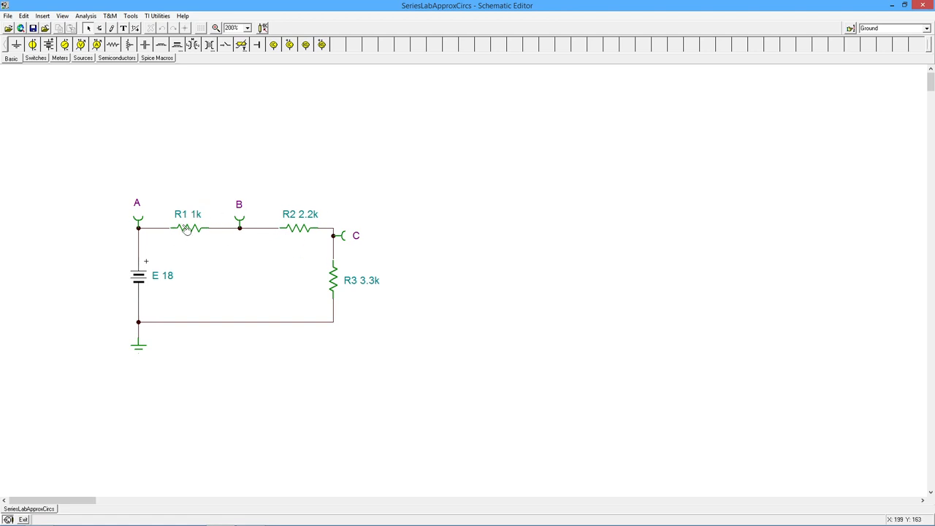
mouse_move(303, 223)
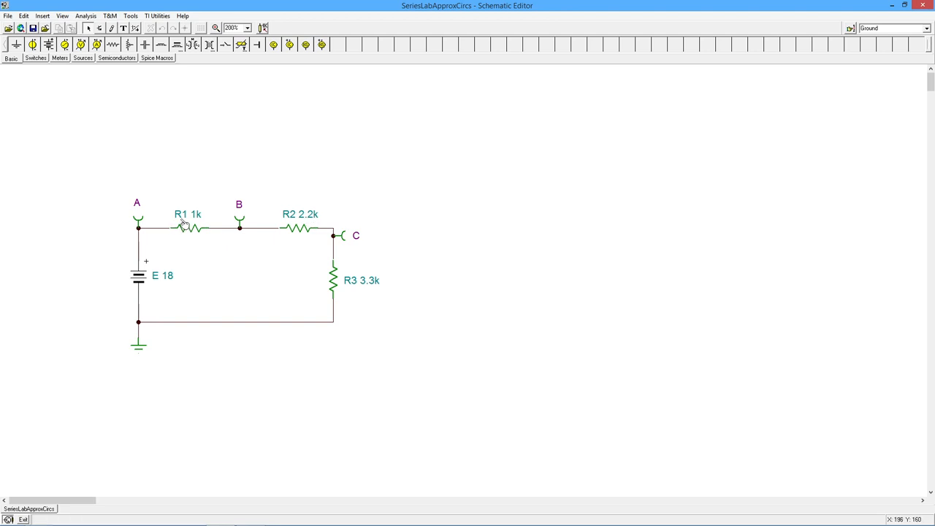
left_click(85, 16)
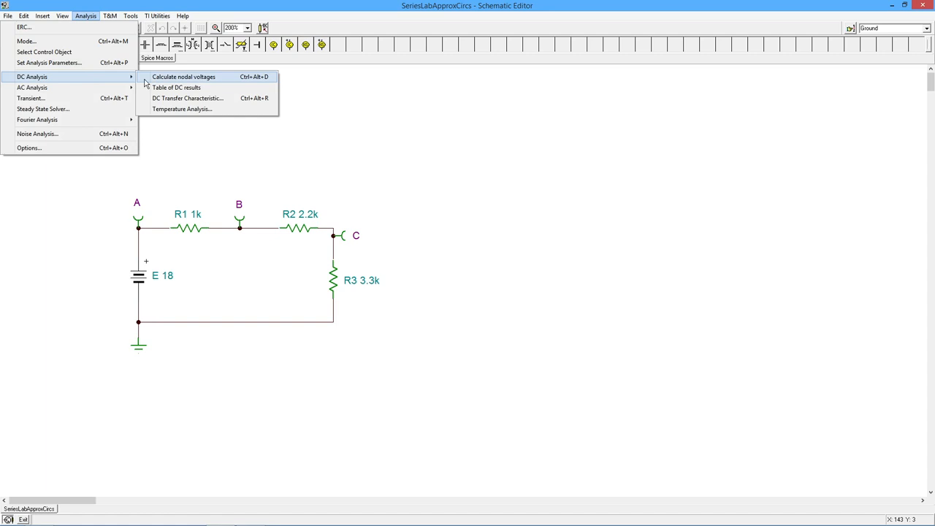
left_click(183, 76)
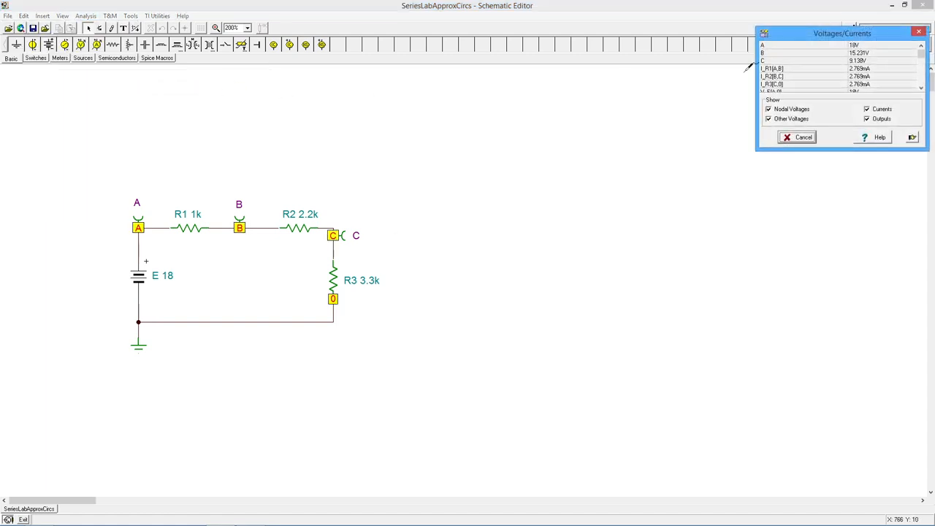
left_click_drag(843, 33, 528, 140)
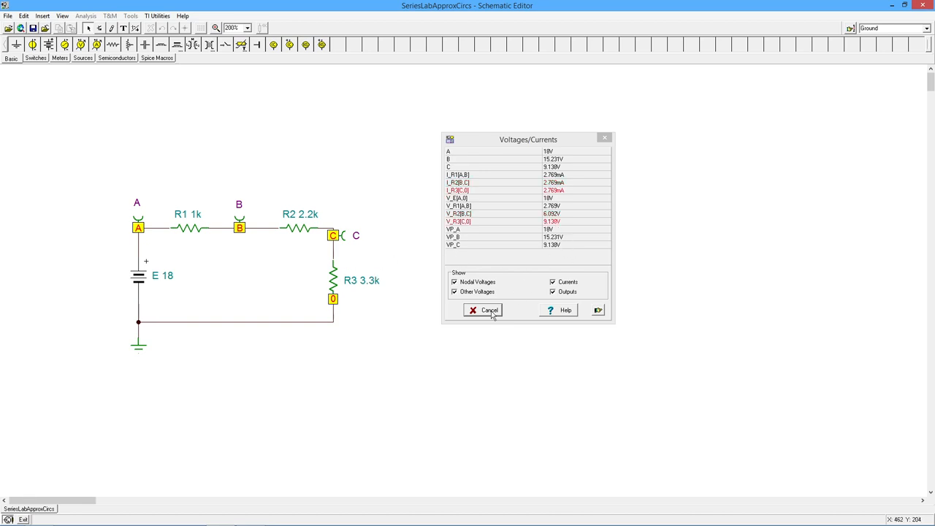
left_click(484, 310)
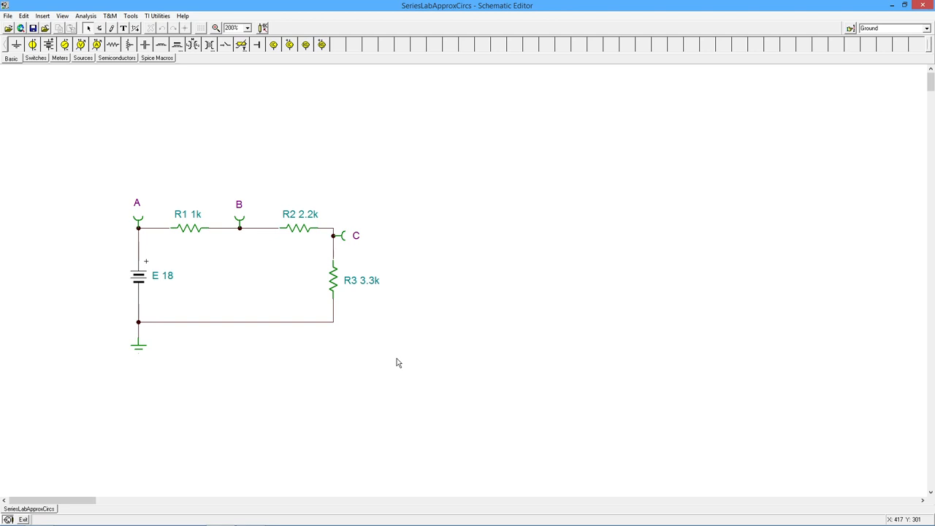
mouse_move(334, 331)
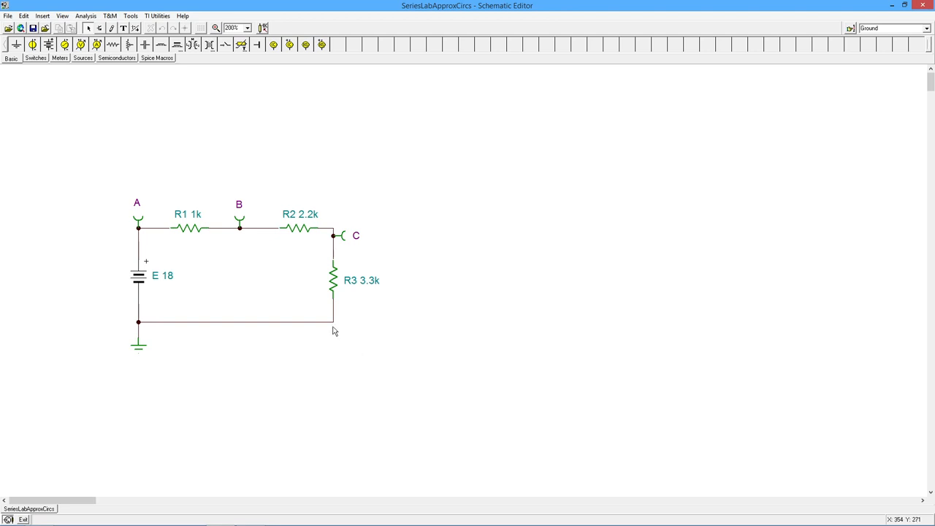
mouse_move(385, 275)
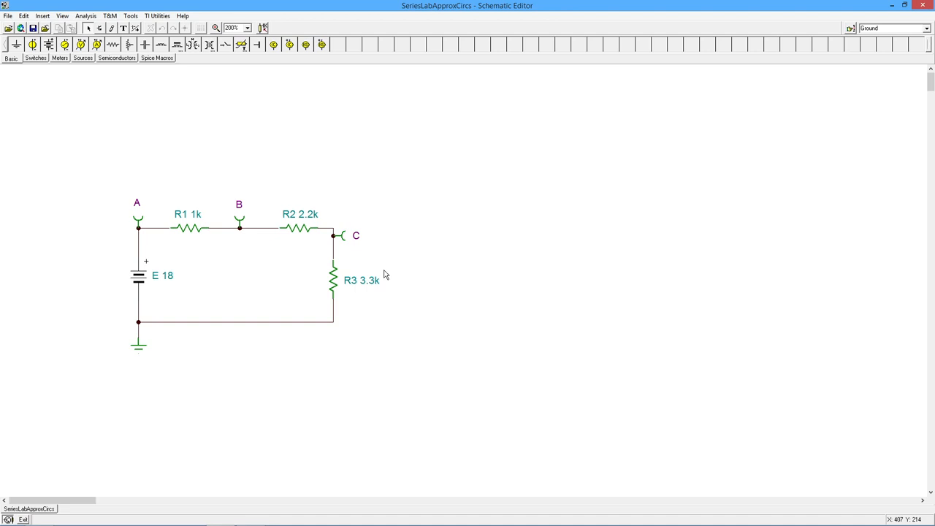
mouse_move(421, 322)
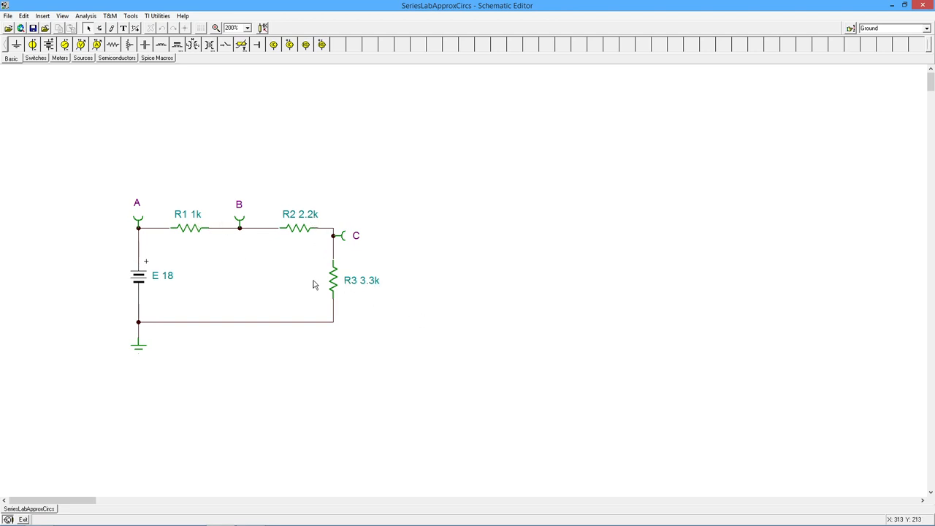
mouse_move(398, 306)
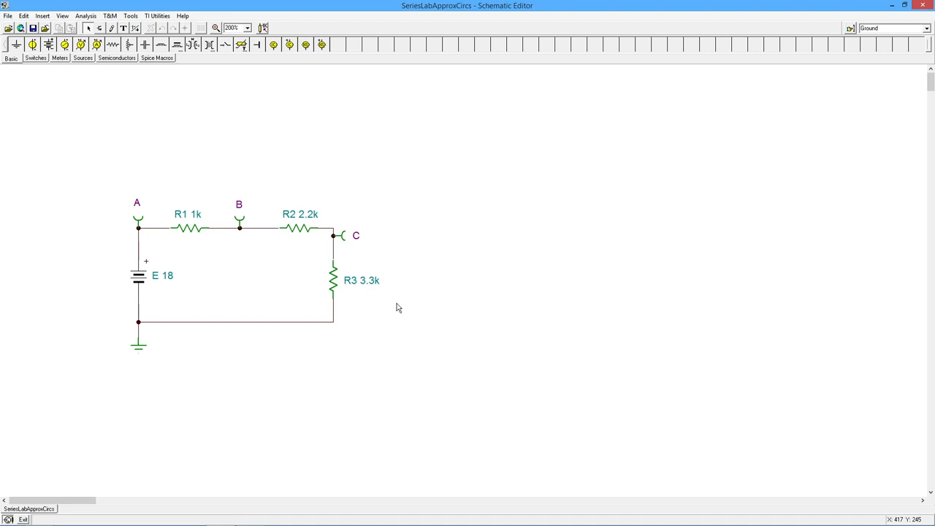
mouse_move(203, 239)
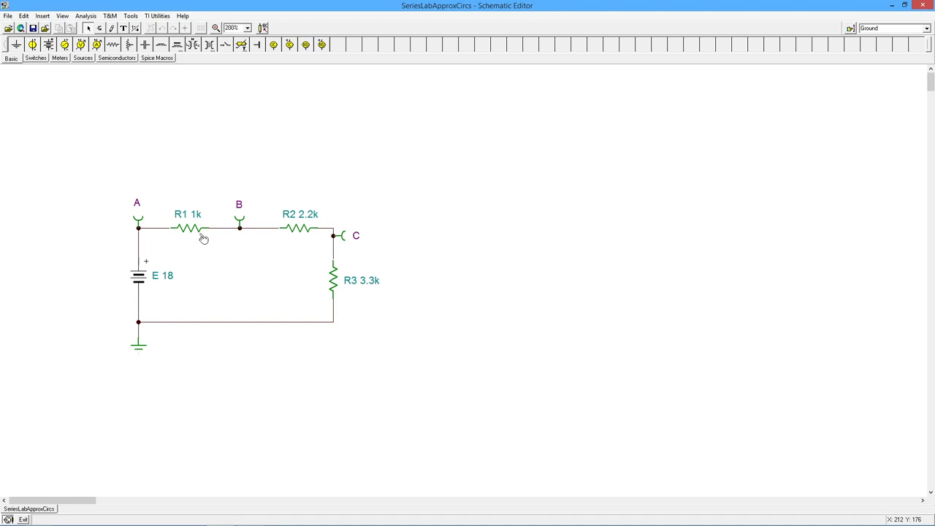
mouse_move(207, 252)
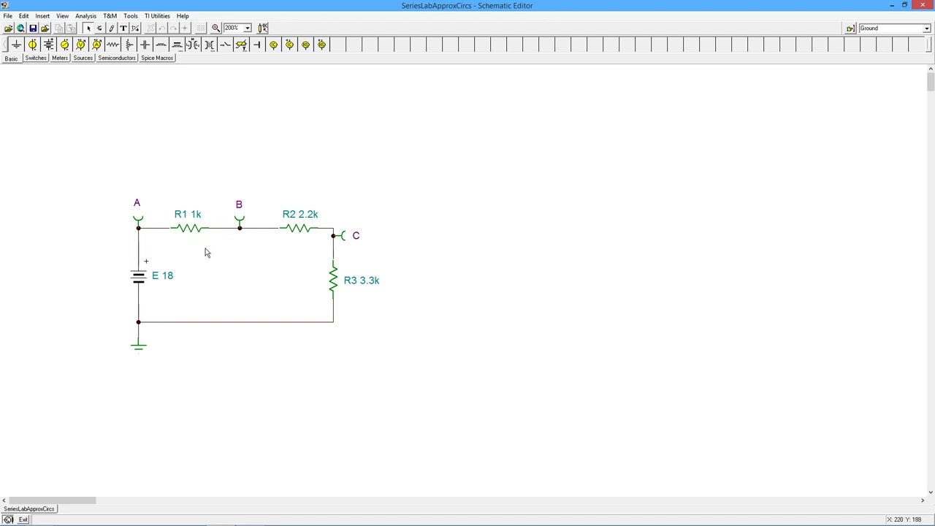
mouse_move(196, 241)
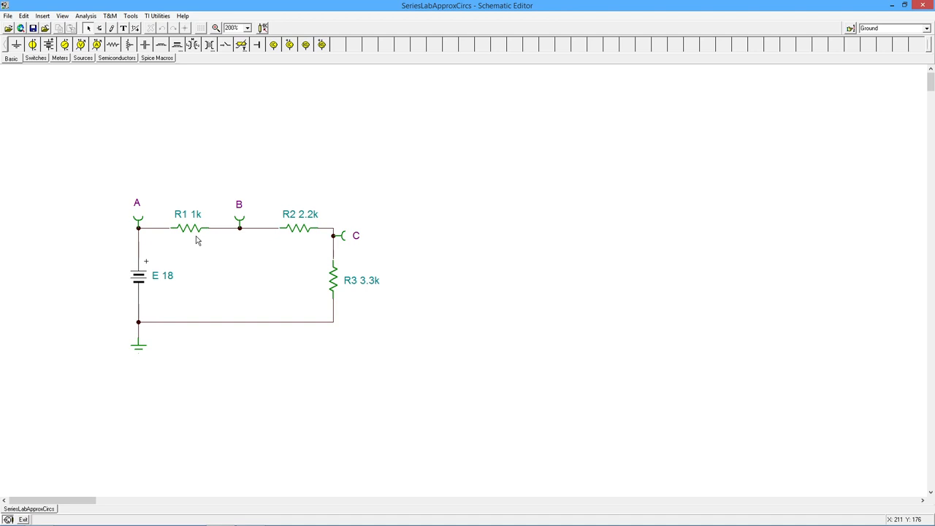
mouse_move(317, 213)
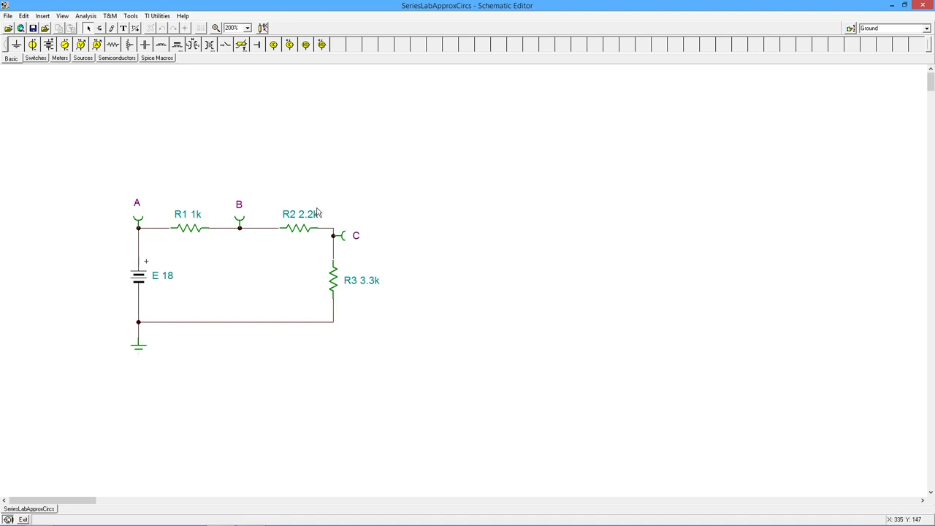
mouse_move(303, 249)
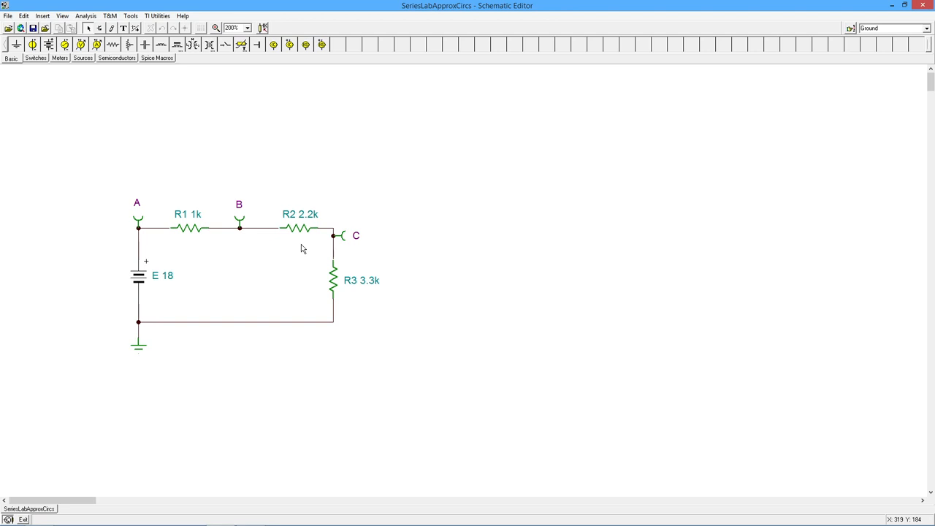
mouse_move(328, 316)
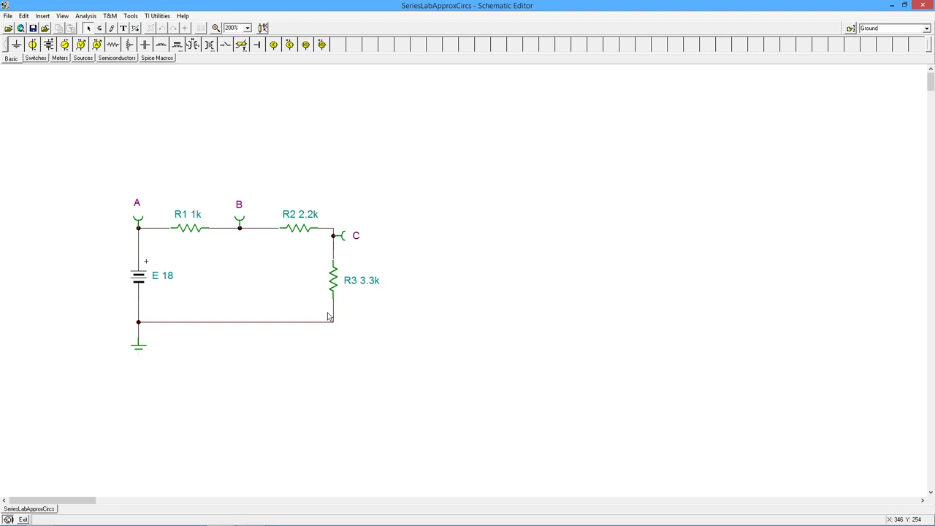
mouse_move(380, 313)
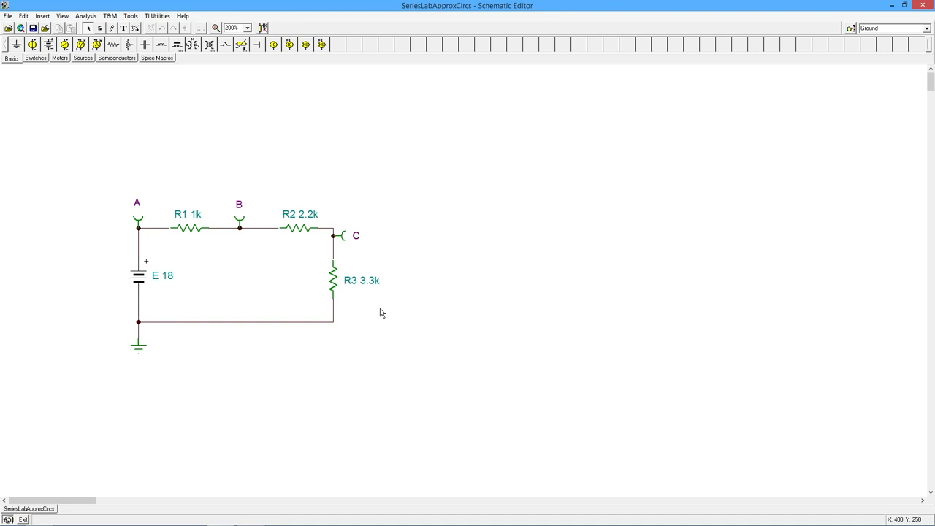
mouse_move(357, 307)
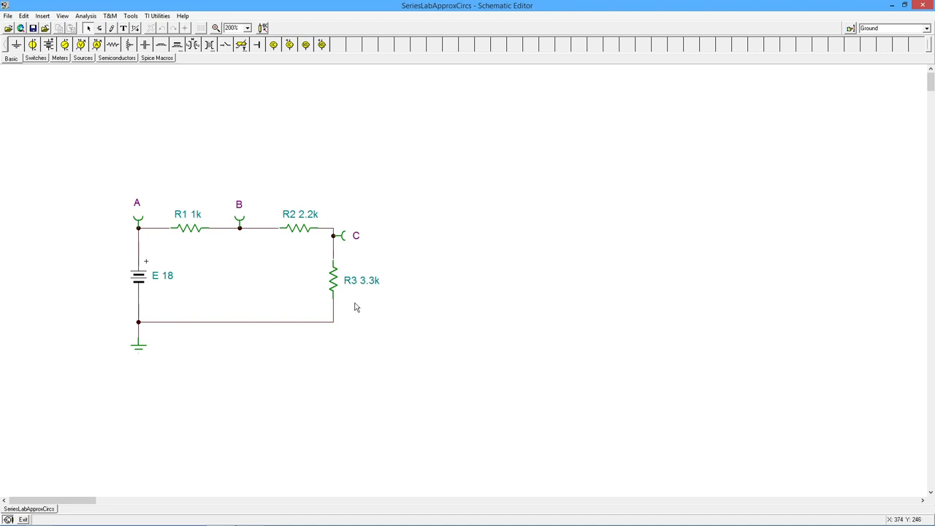
mouse_move(351, 308)
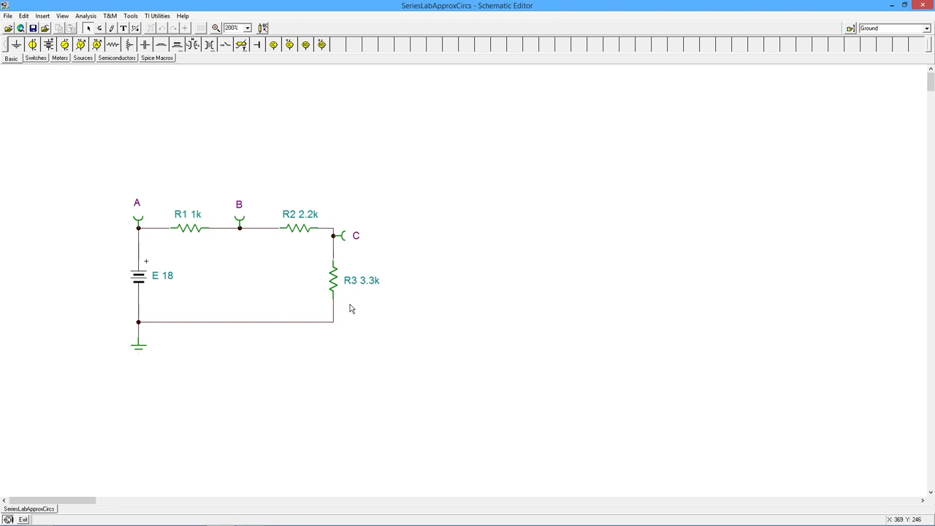
mouse_move(358, 306)
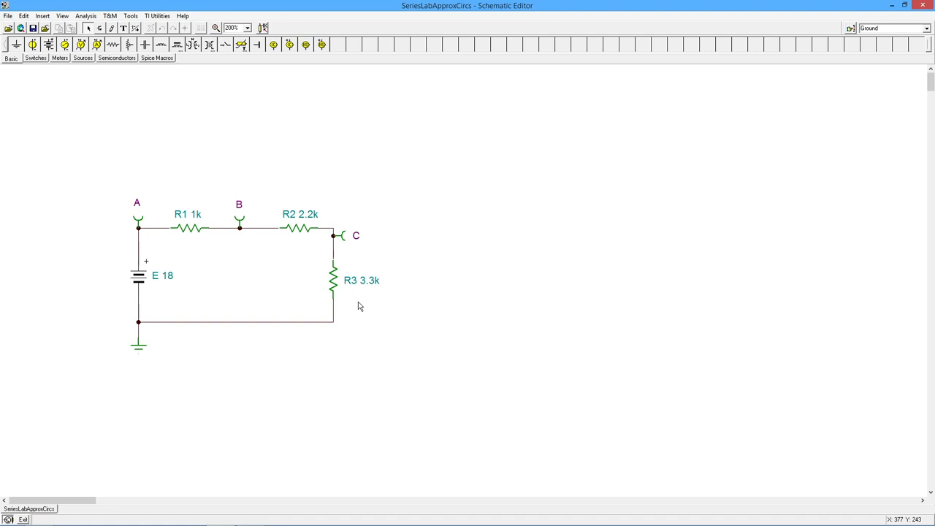
mouse_move(287, 302)
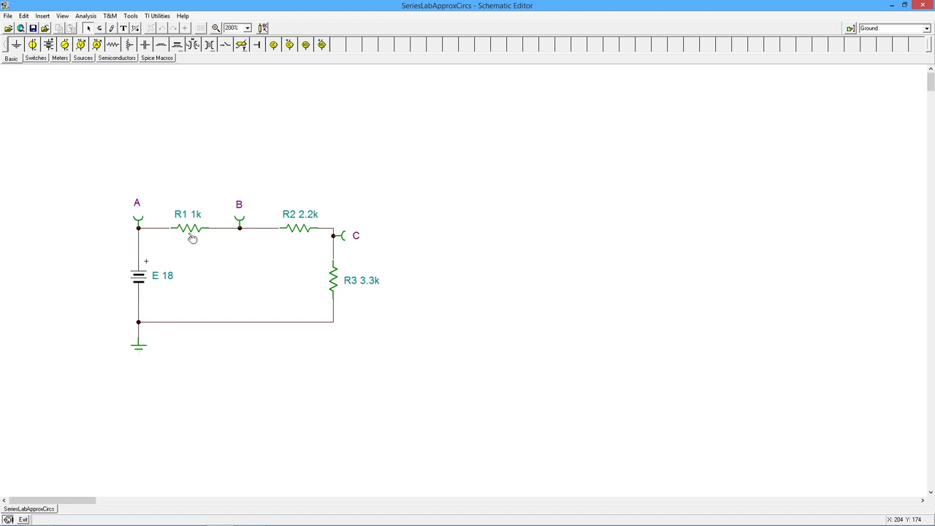
mouse_move(325, 280)
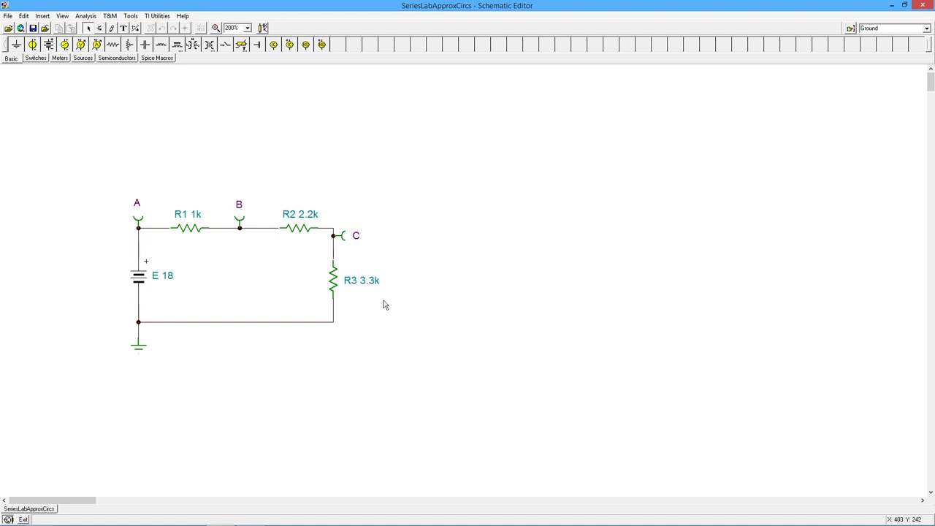
mouse_move(380, 304)
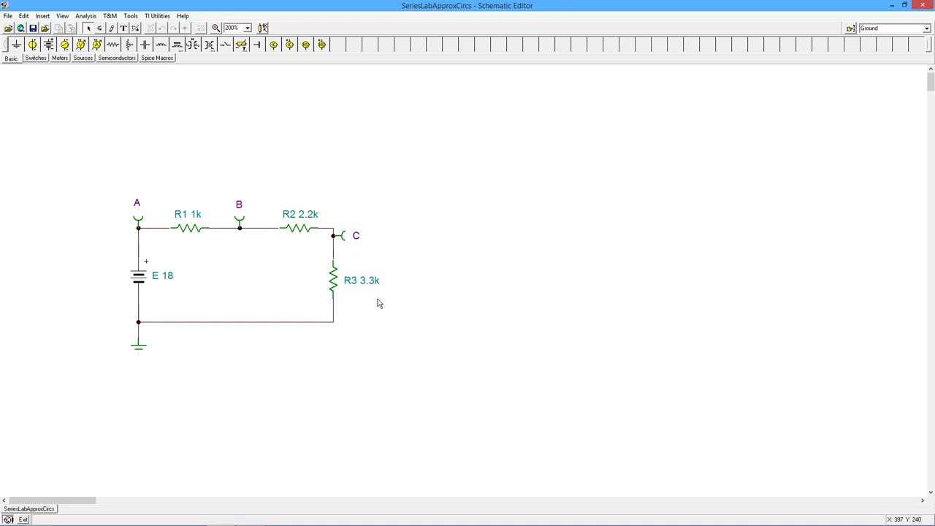
mouse_move(353, 299)
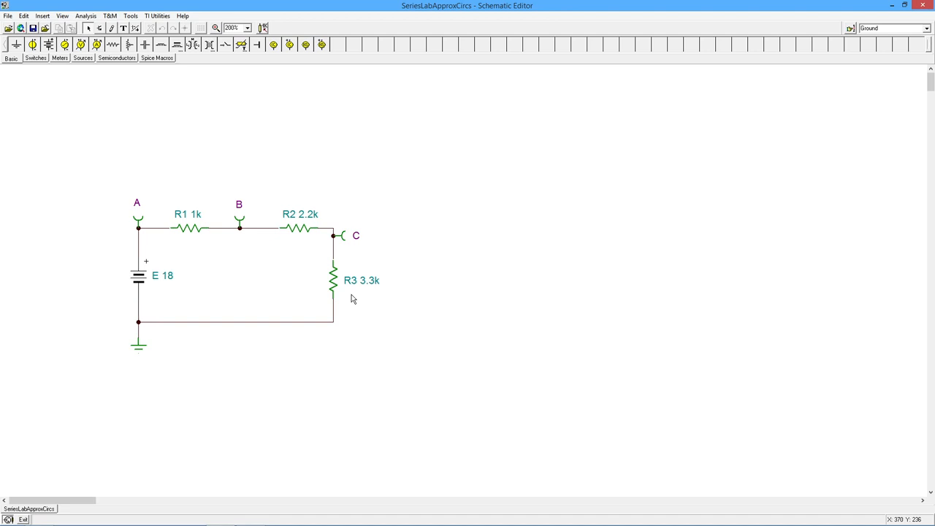
mouse_move(185, 202)
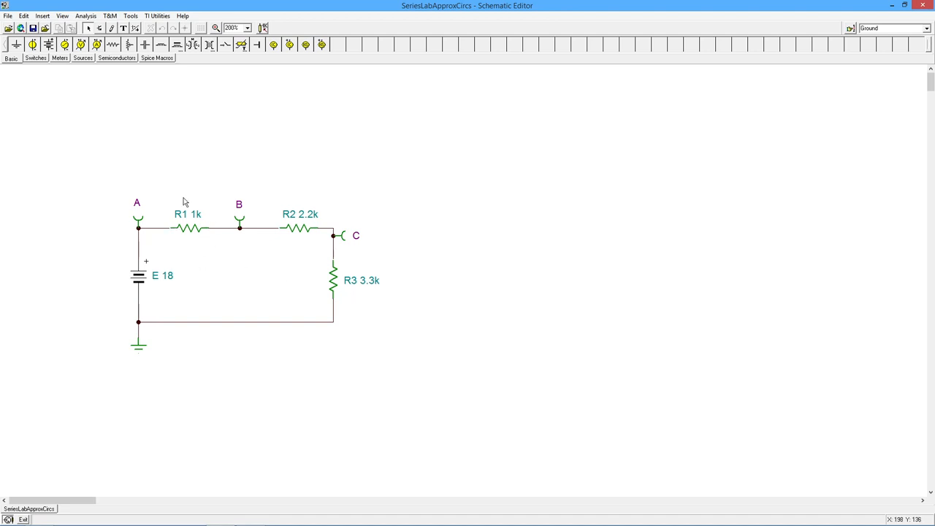
mouse_move(392, 317)
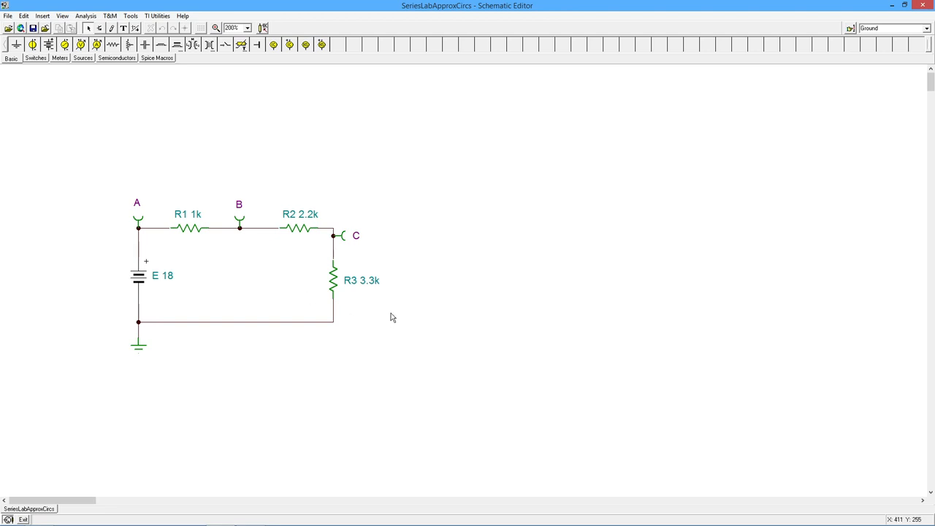
mouse_move(227, 223)
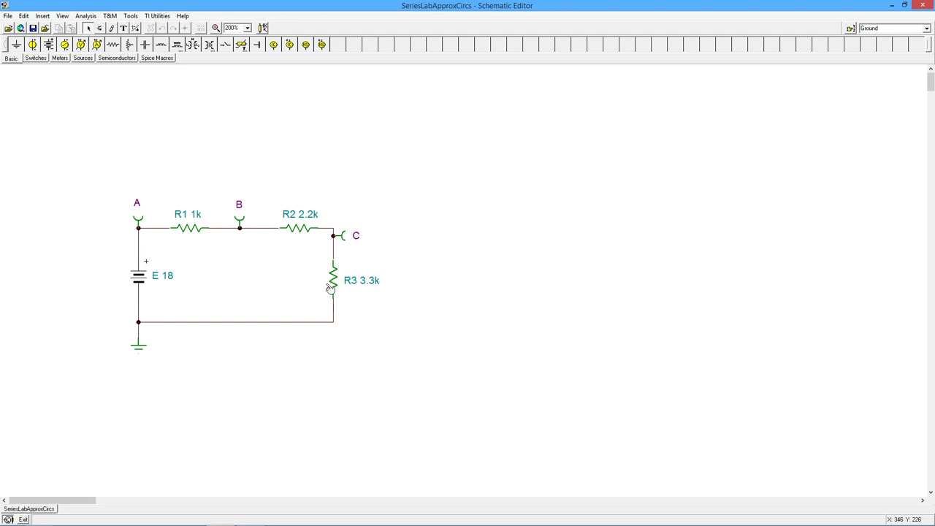
mouse_move(398, 279)
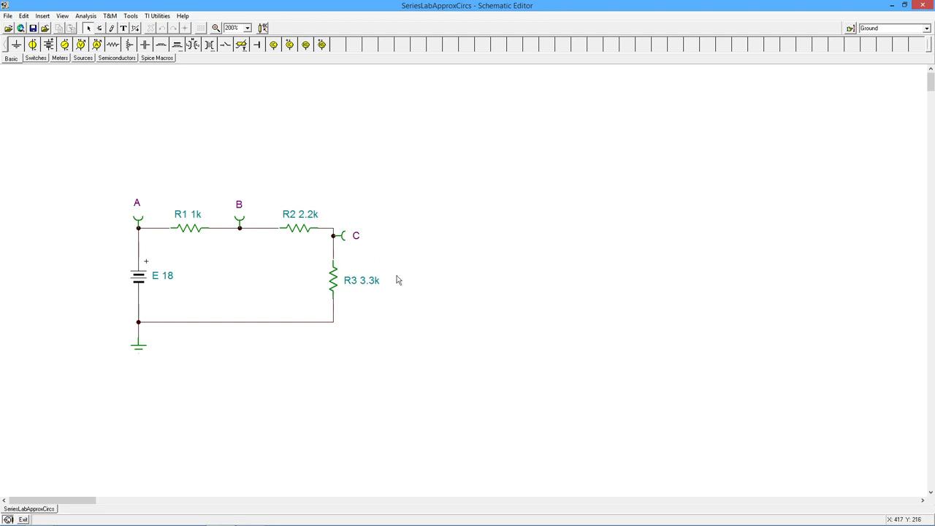
mouse_move(197, 260)
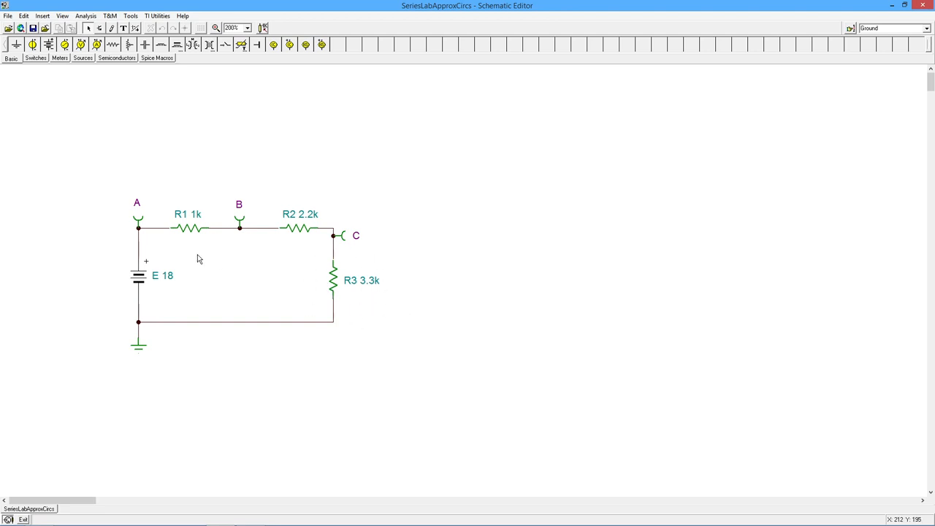
mouse_move(176, 199)
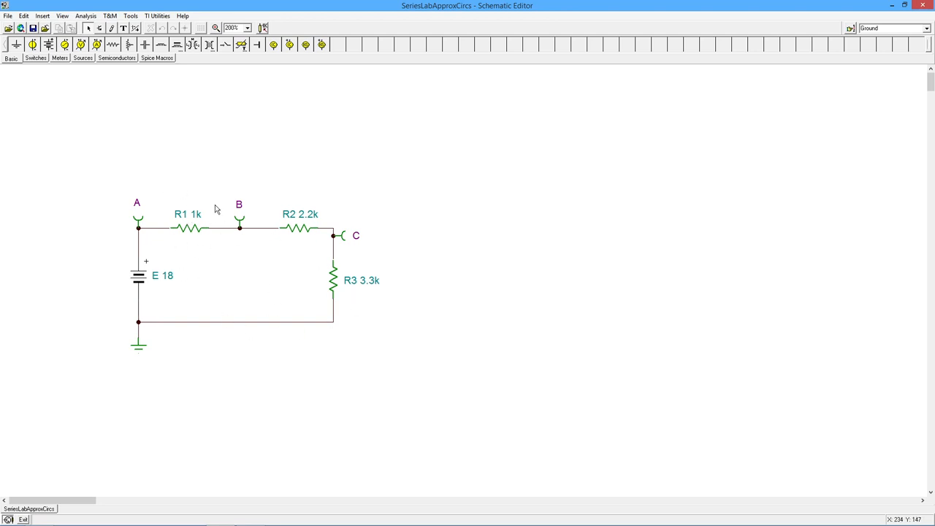
mouse_move(326, 267)
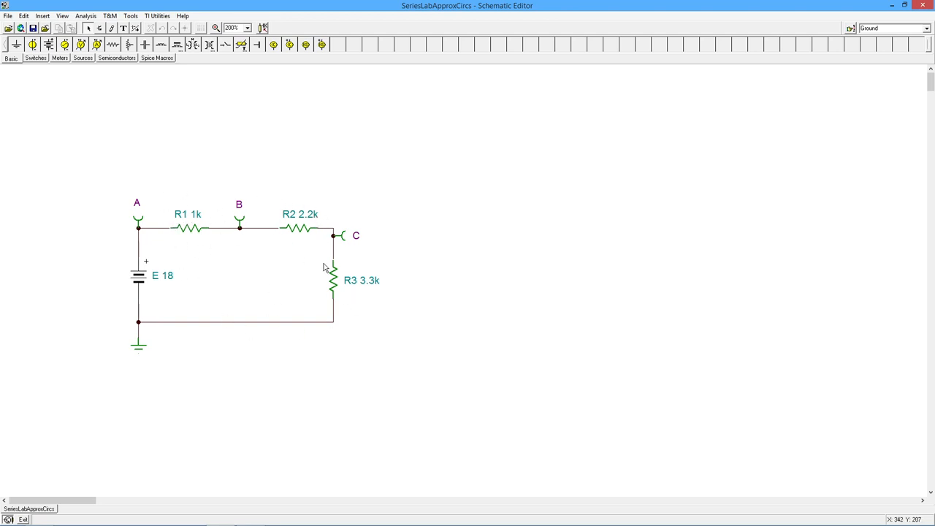
mouse_move(155, 298)
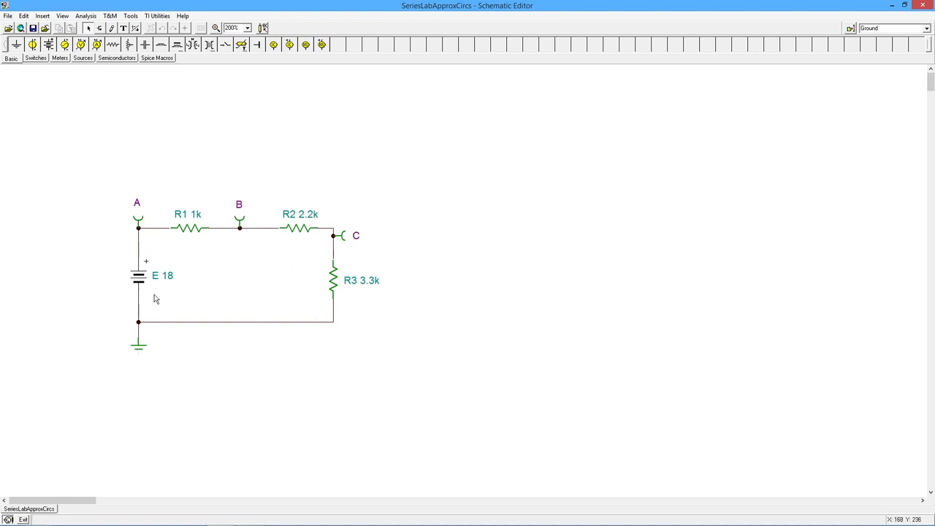
mouse_move(406, 282)
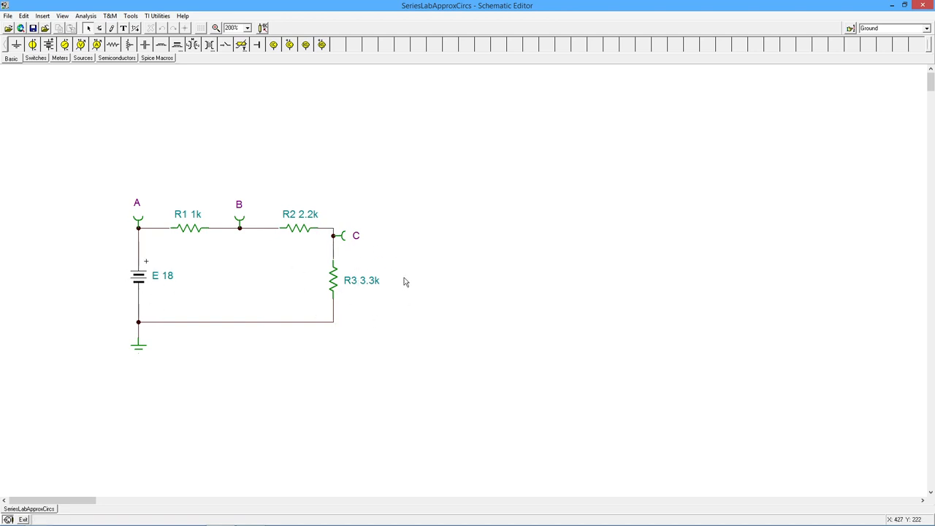
mouse_move(367, 328)
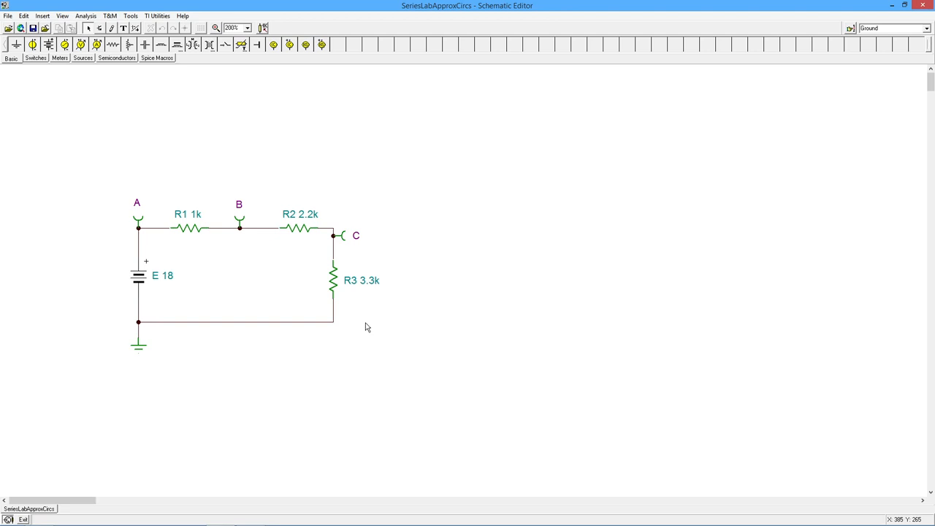
mouse_move(379, 309)
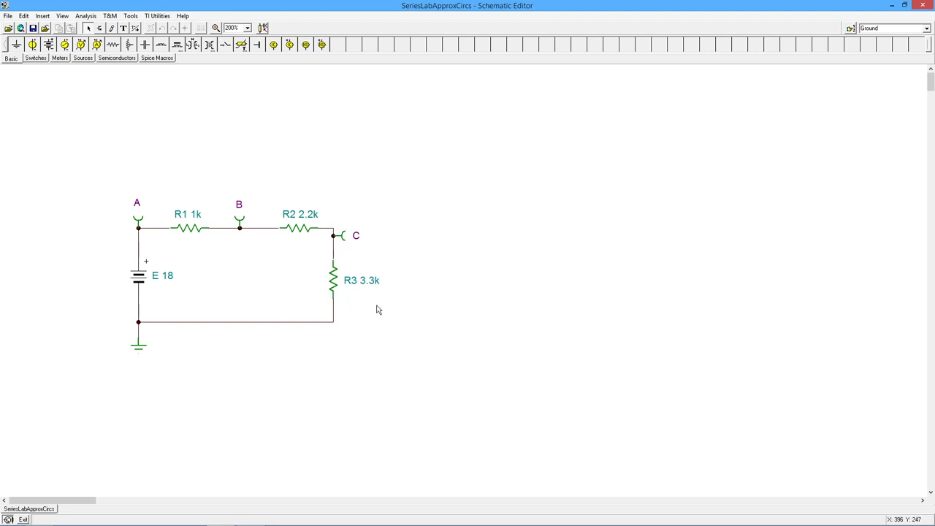
mouse_move(372, 286)
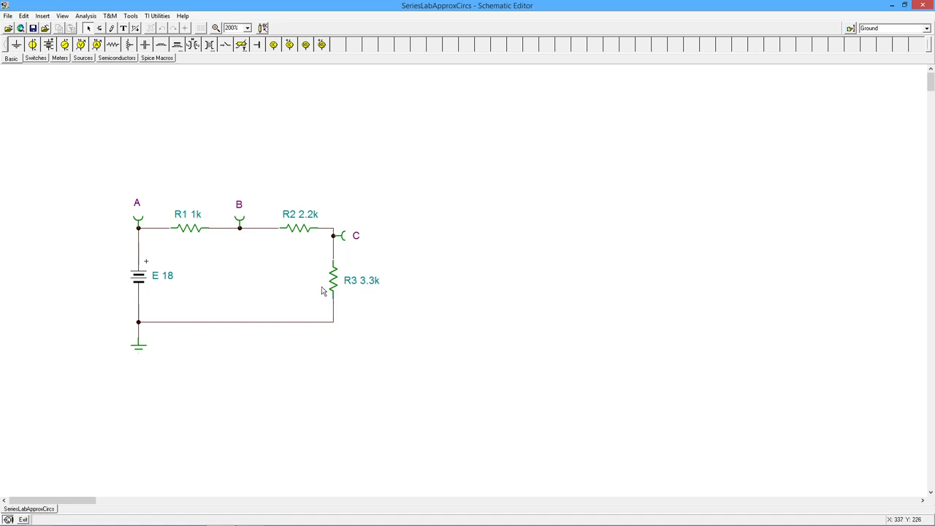
mouse_move(306, 227)
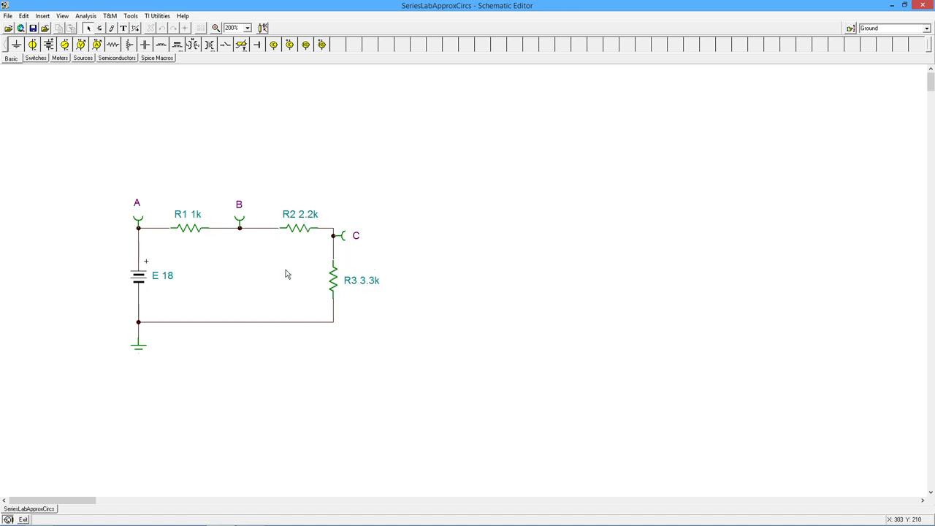
mouse_move(398, 269)
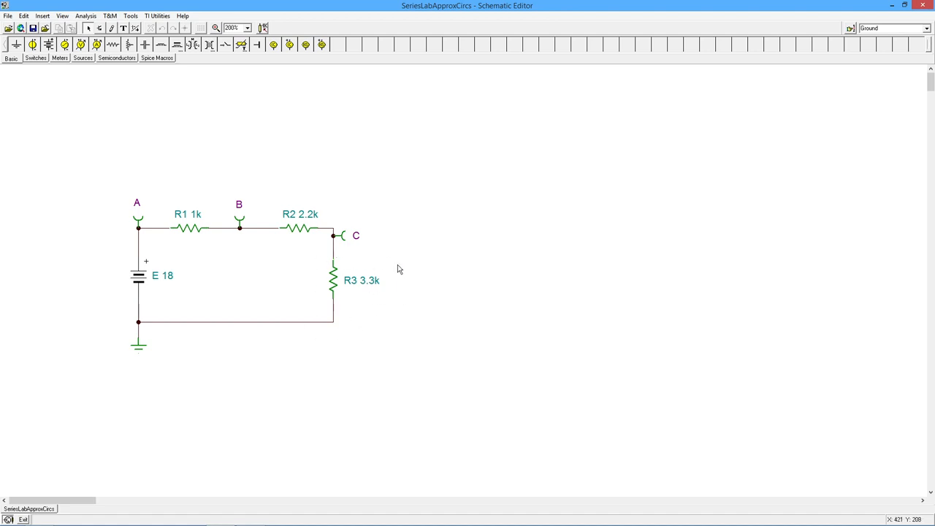
mouse_move(375, 304)
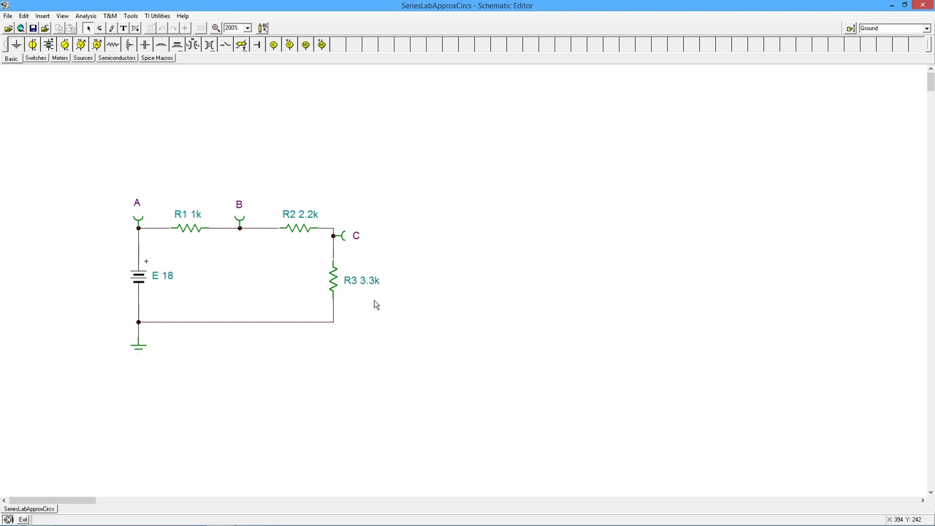
mouse_move(357, 328)
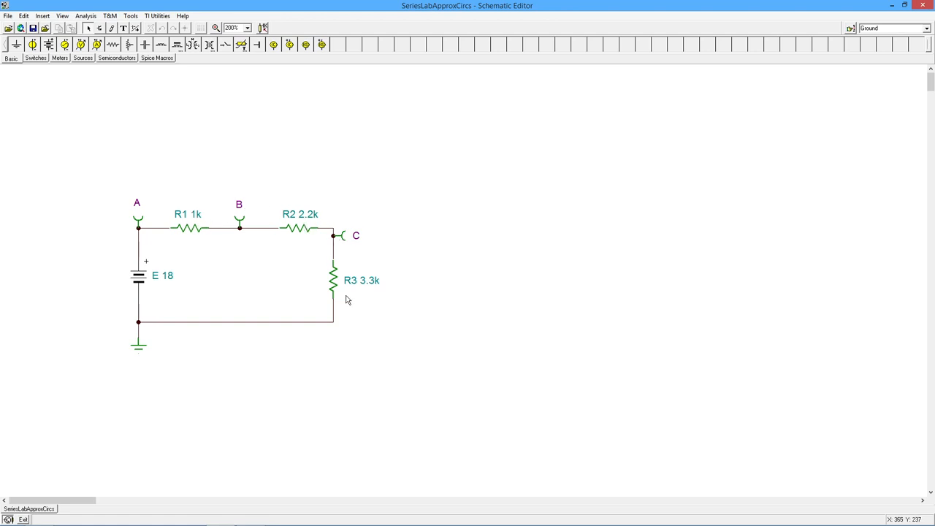
mouse_move(265, 293)
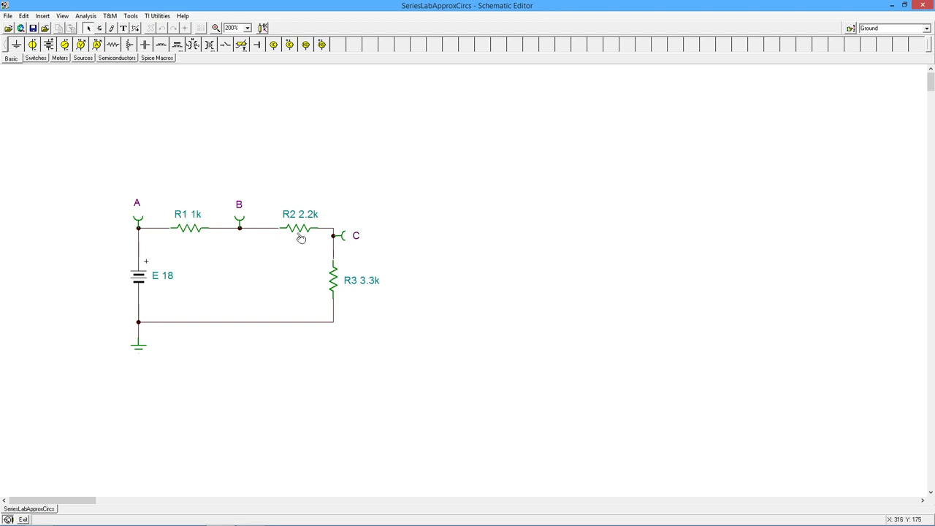
mouse_move(296, 262)
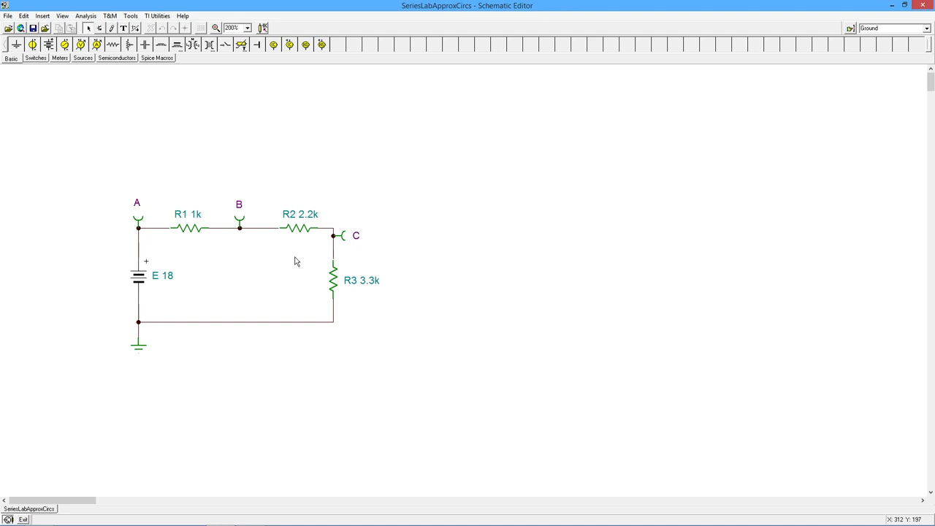
mouse_move(305, 292)
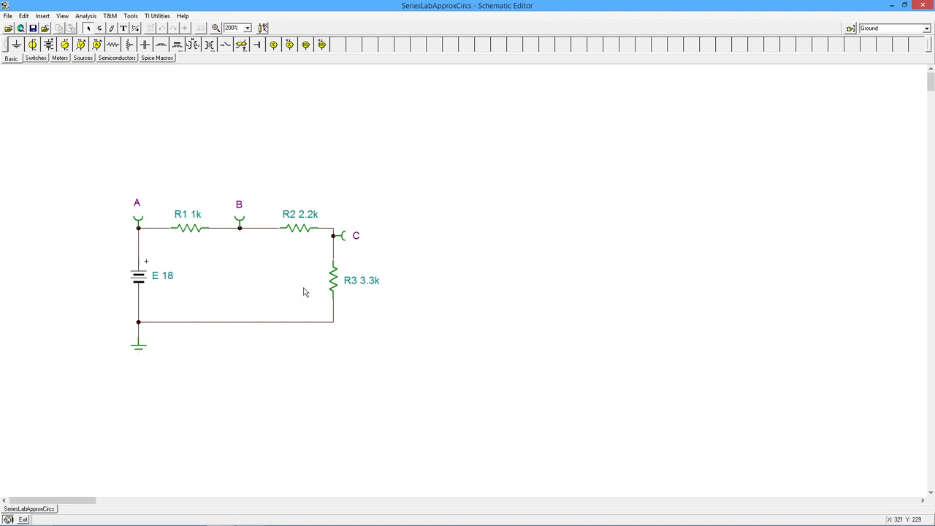
mouse_move(369, 310)
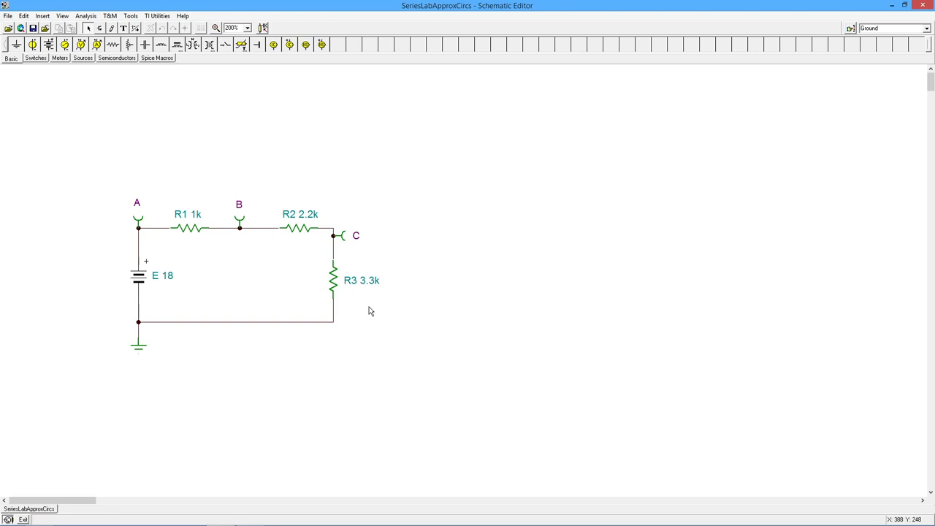
mouse_move(428, 355)
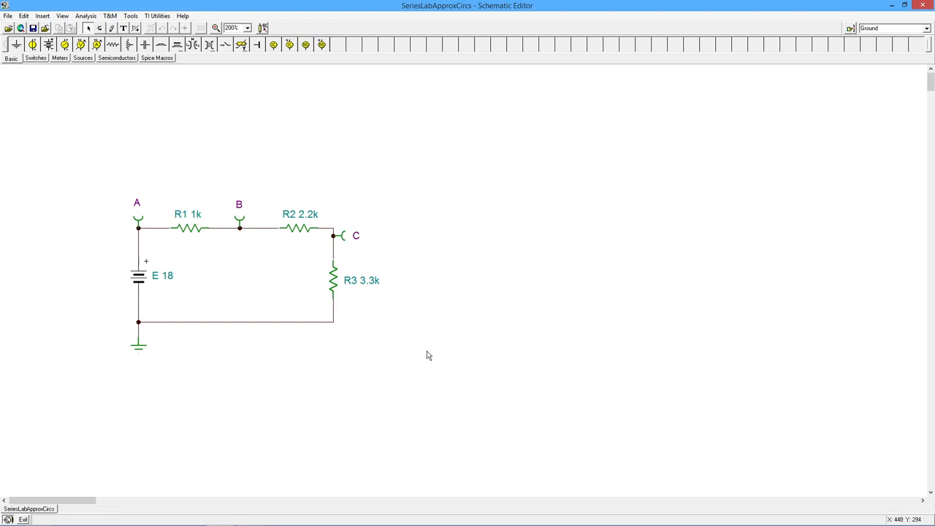
mouse_move(541, 239)
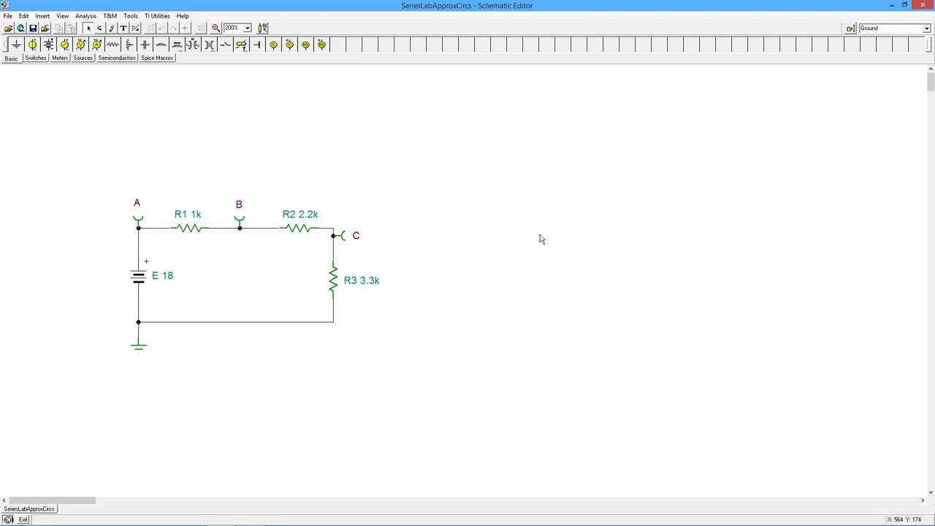
mouse_move(496, 236)
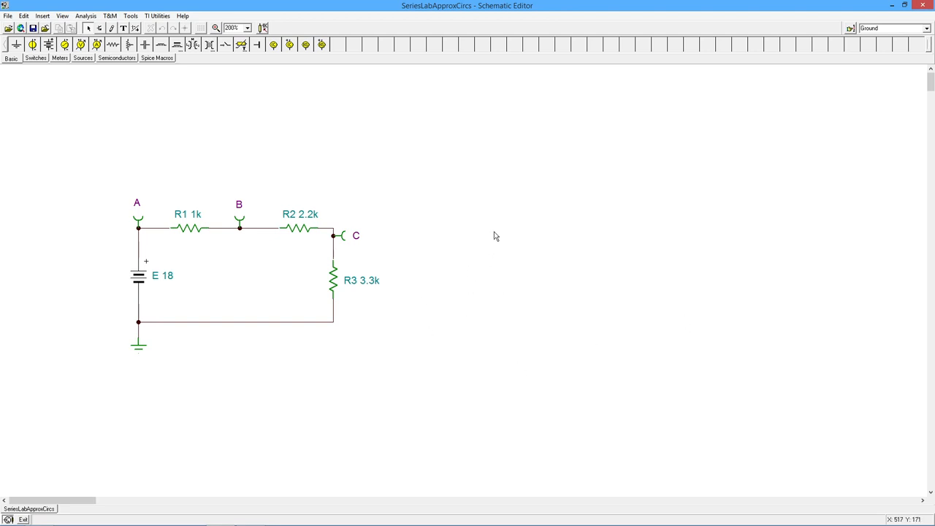
mouse_move(610, 239)
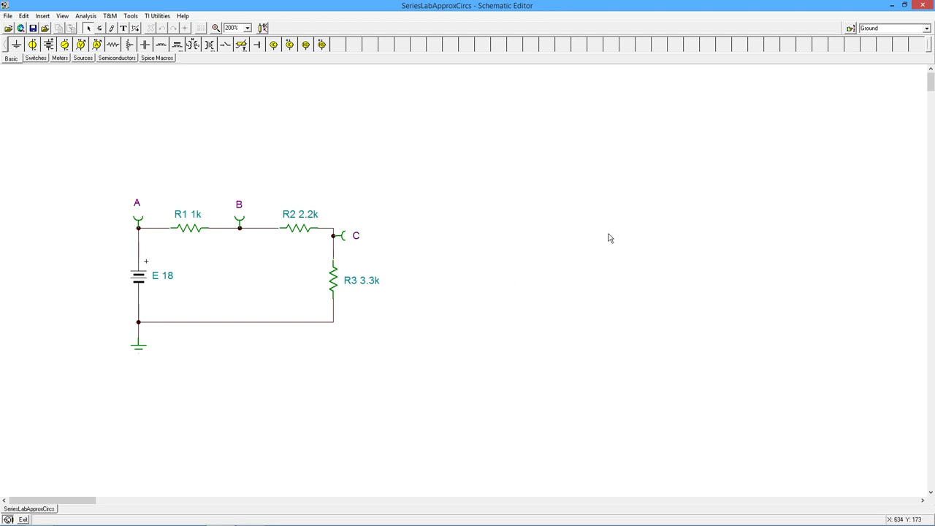
mouse_move(509, 304)
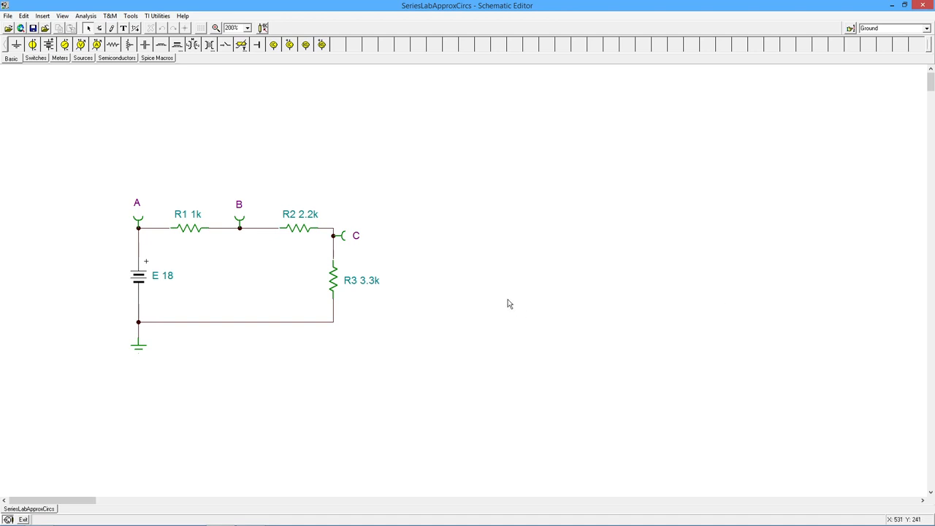
mouse_move(467, 228)
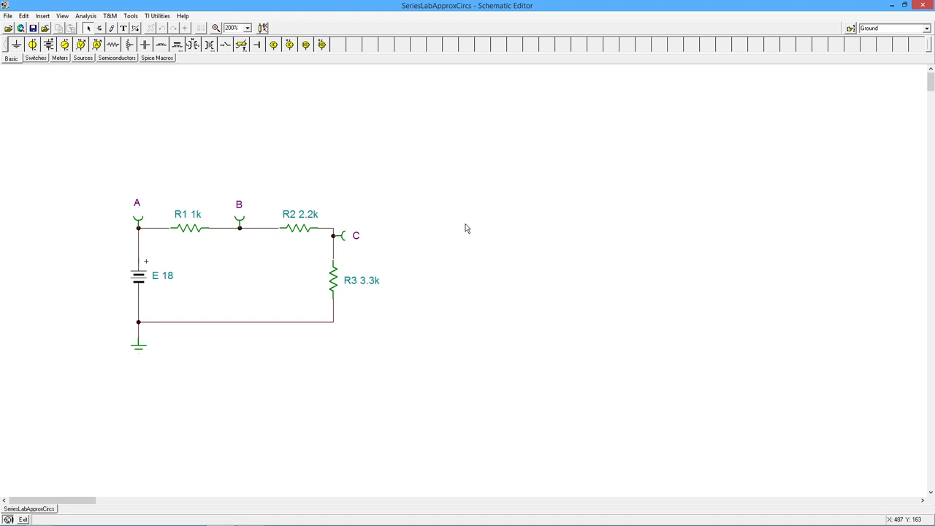
mouse_move(449, 242)
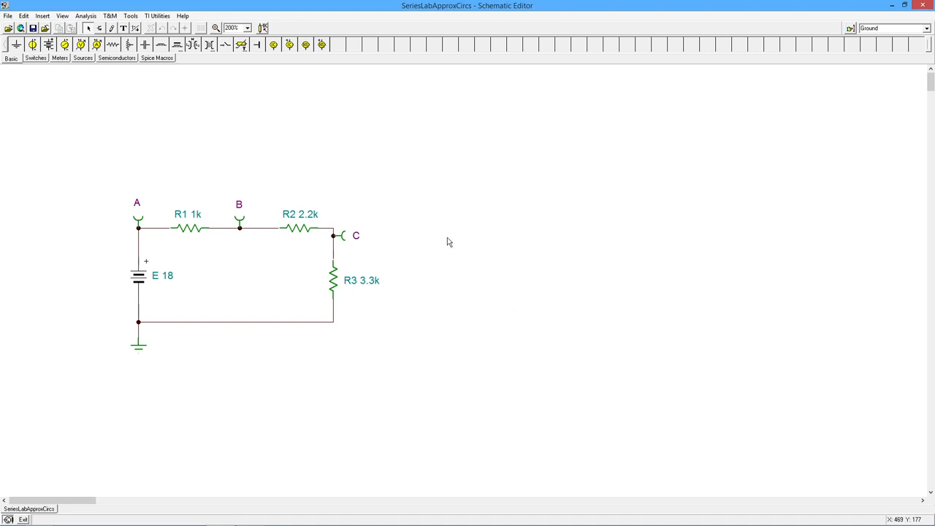
mouse_move(461, 222)
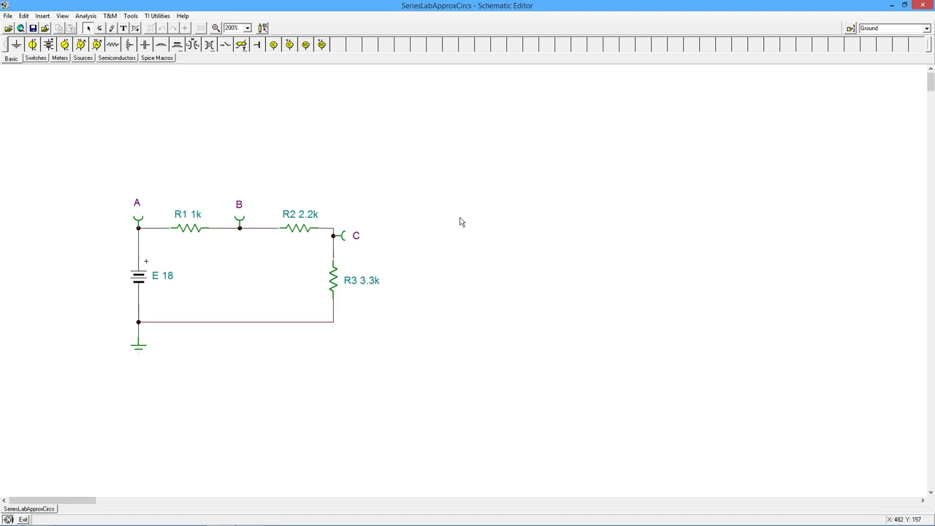
mouse_move(455, 282)
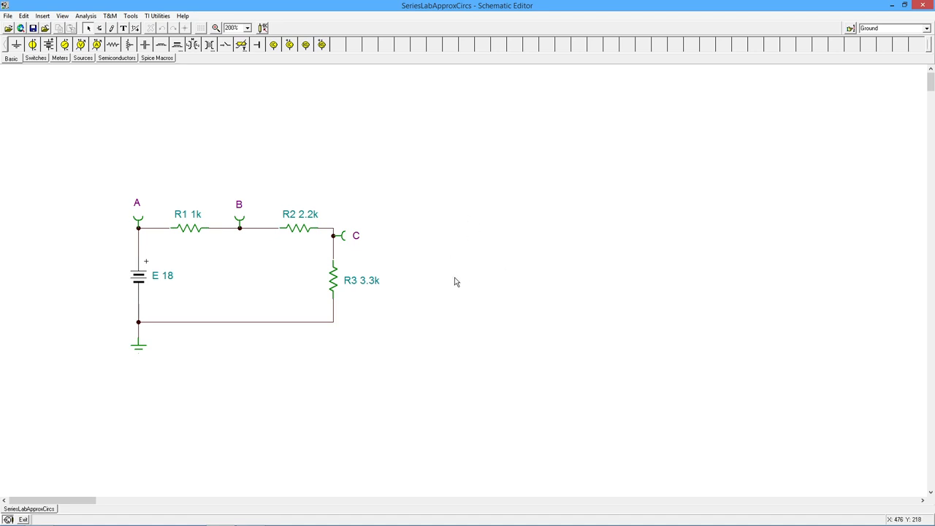
mouse_move(449, 274)
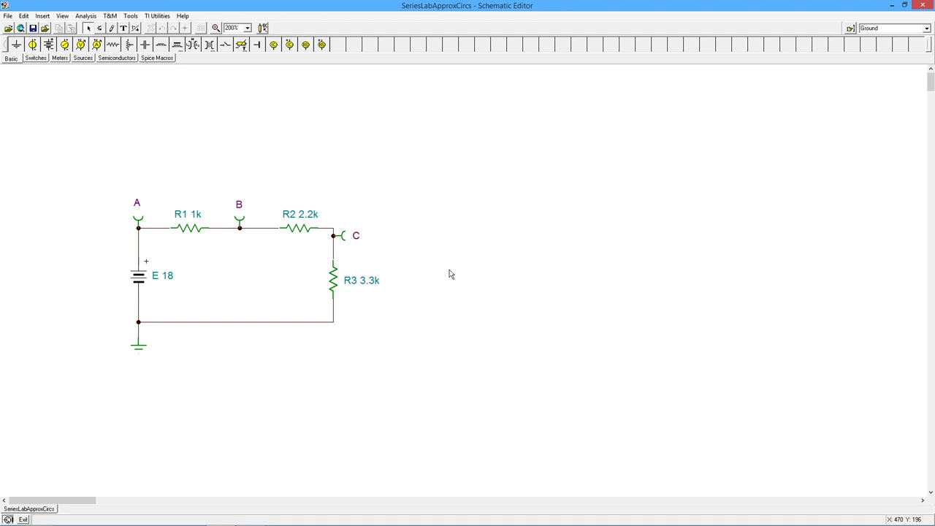
mouse_move(460, 250)
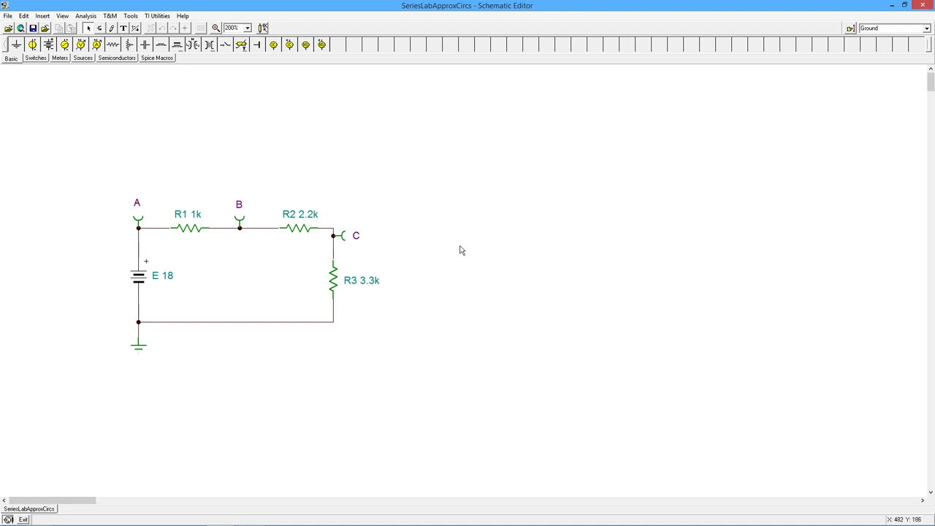
mouse_move(461, 263)
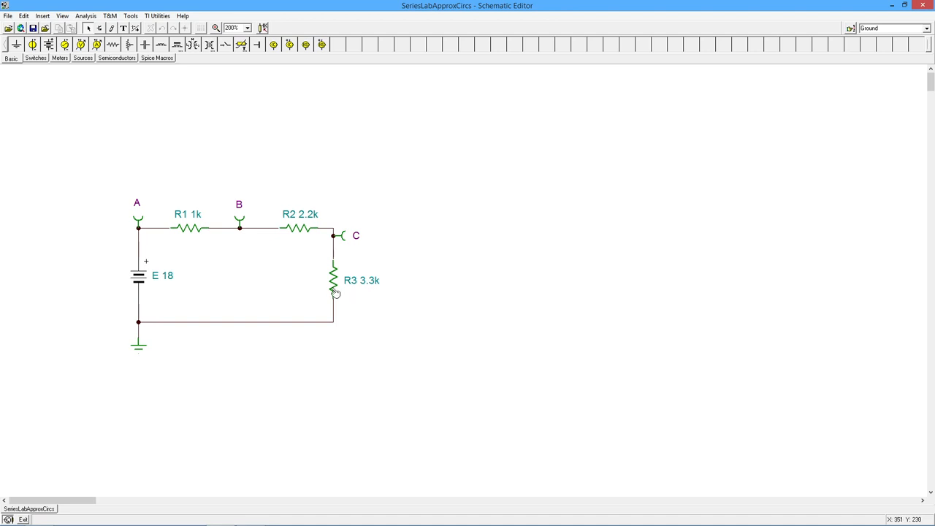
mouse_move(365, 293)
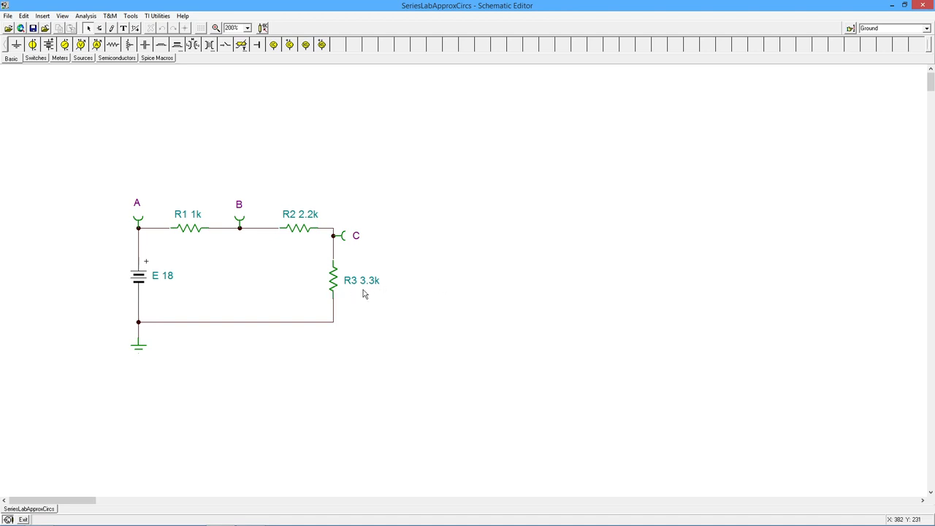
mouse_move(357, 297)
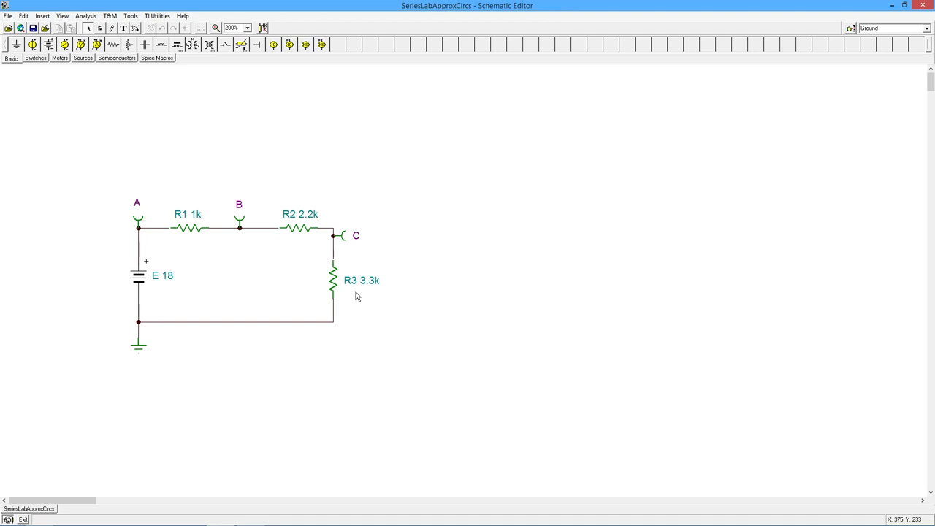
mouse_move(359, 298)
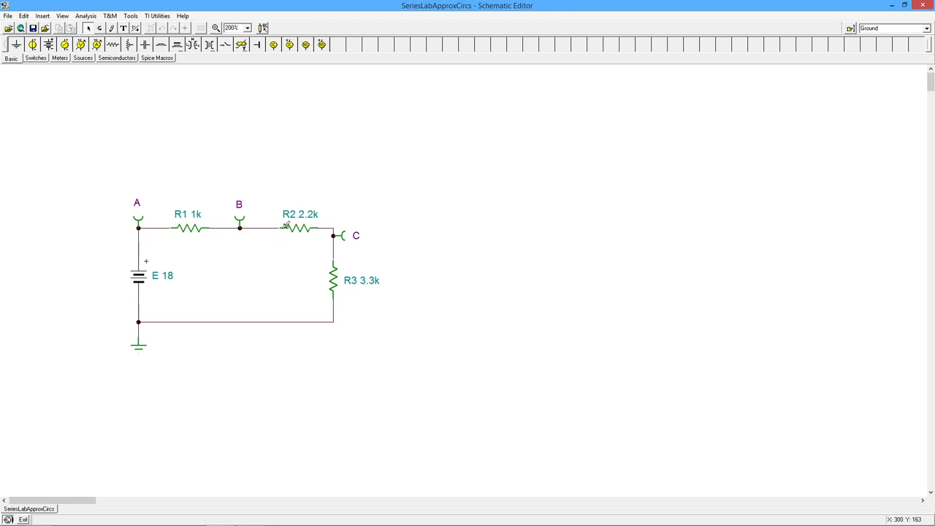
mouse_move(373, 304)
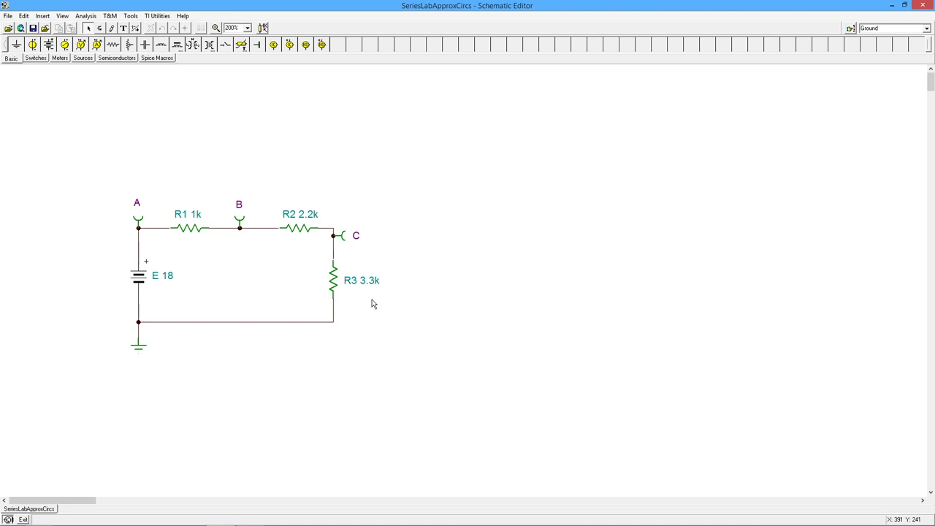
mouse_move(347, 304)
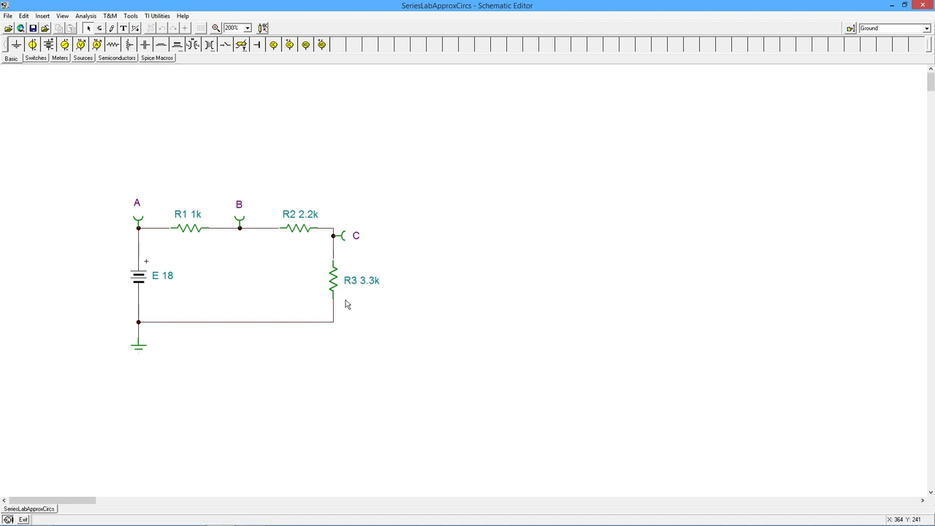
mouse_move(379, 298)
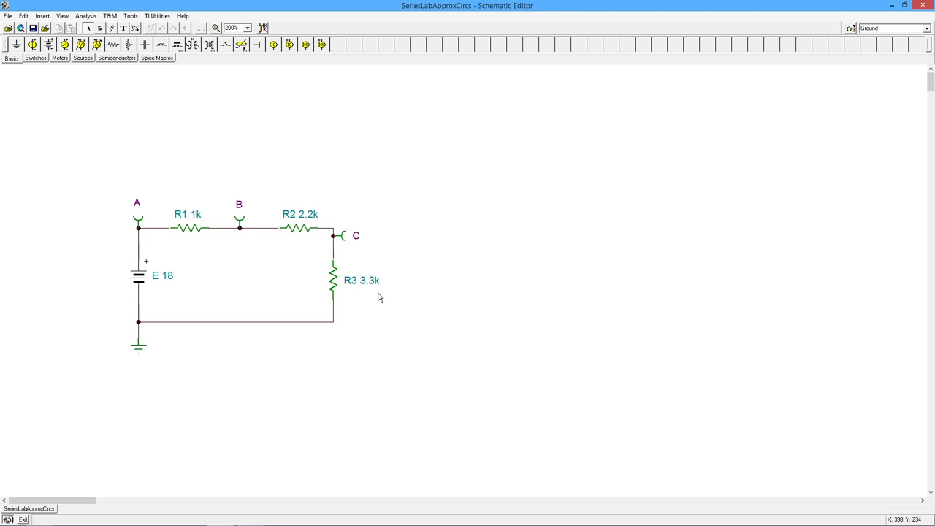
mouse_move(348, 296)
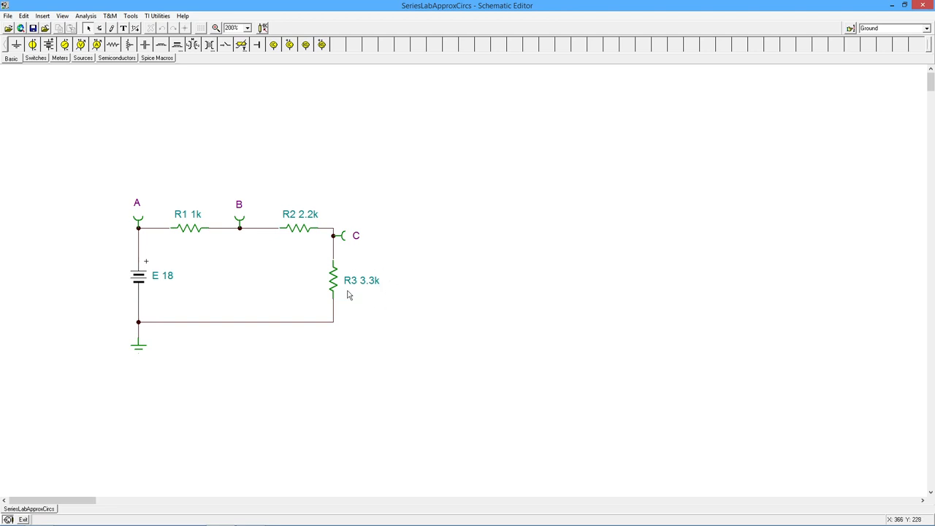
mouse_move(374, 303)
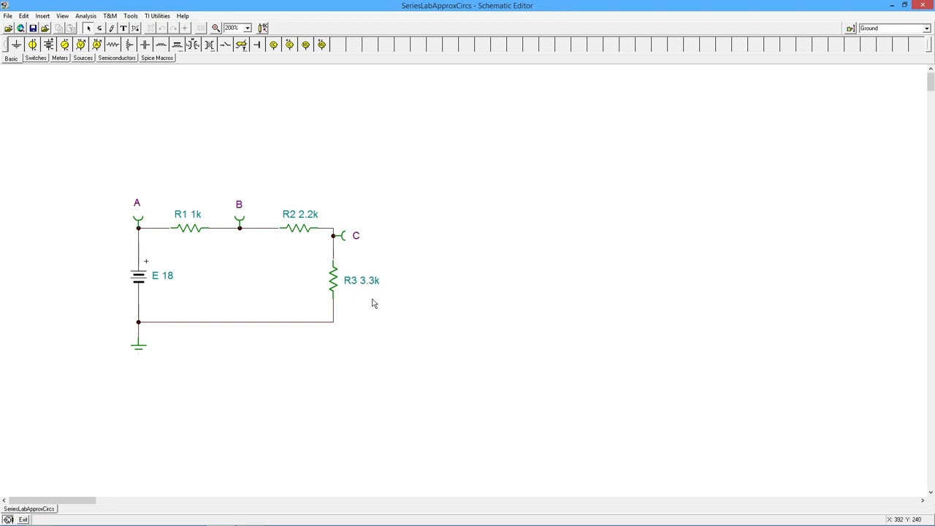
mouse_move(416, 293)
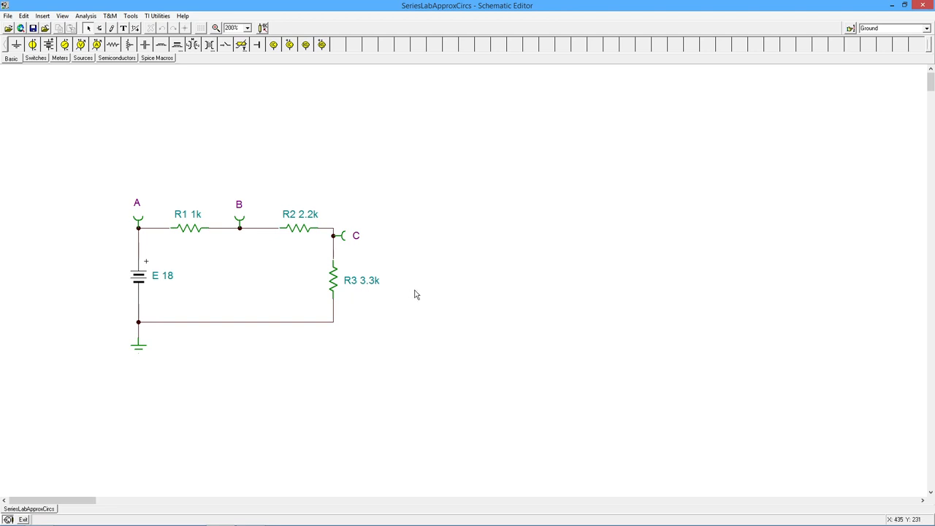
mouse_move(358, 295)
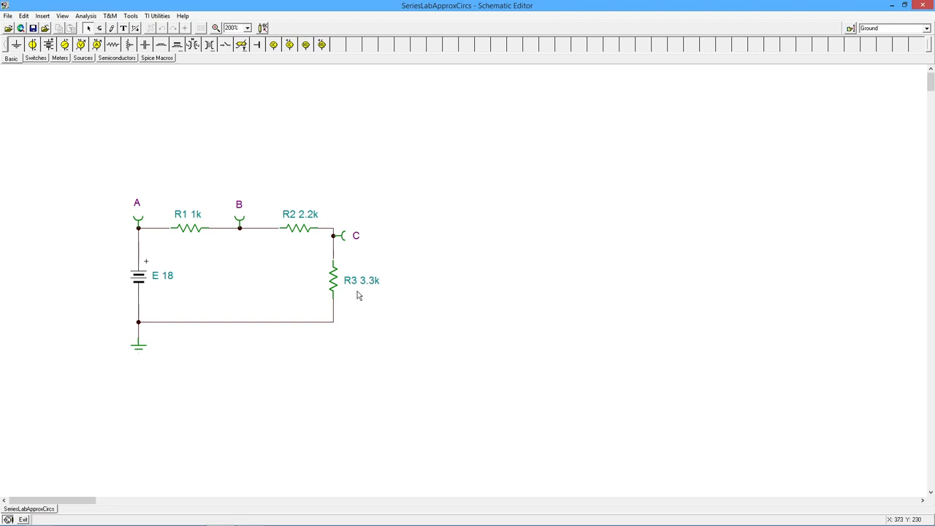
mouse_move(373, 297)
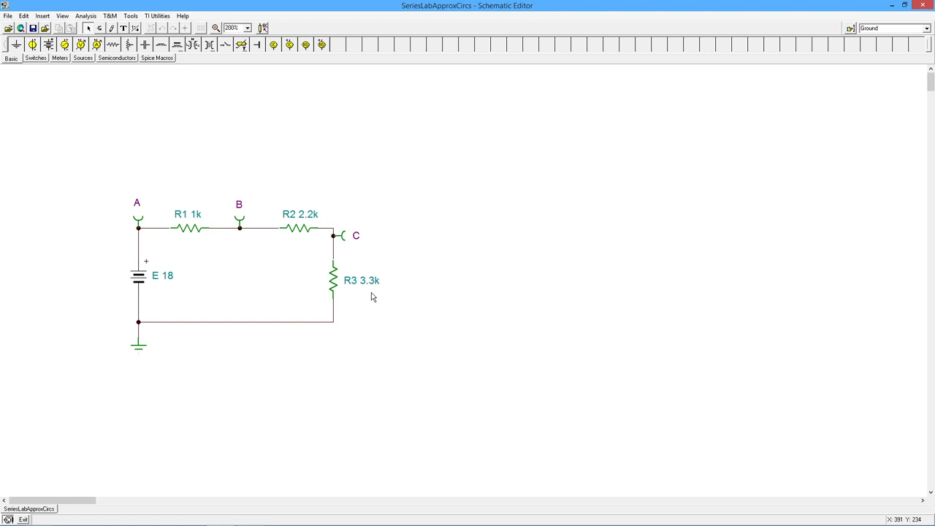
mouse_move(354, 279)
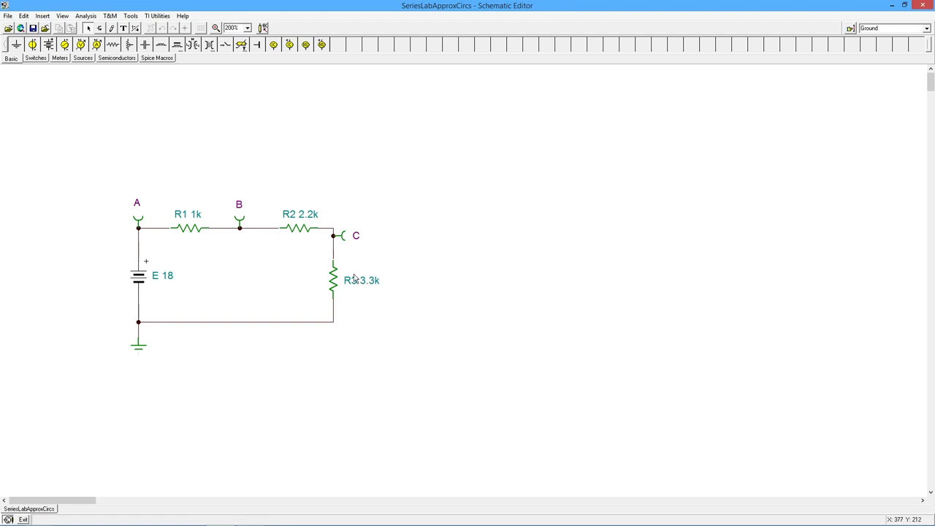
mouse_move(364, 301)
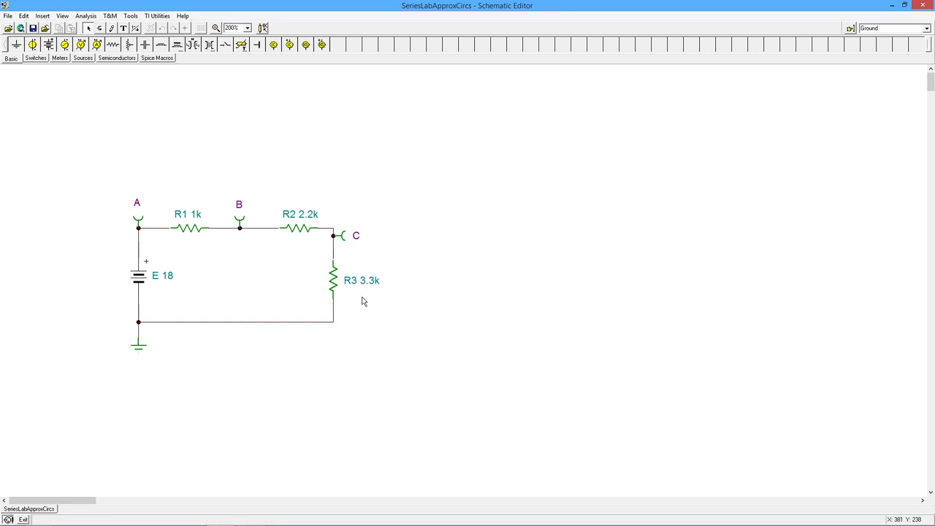
mouse_move(368, 297)
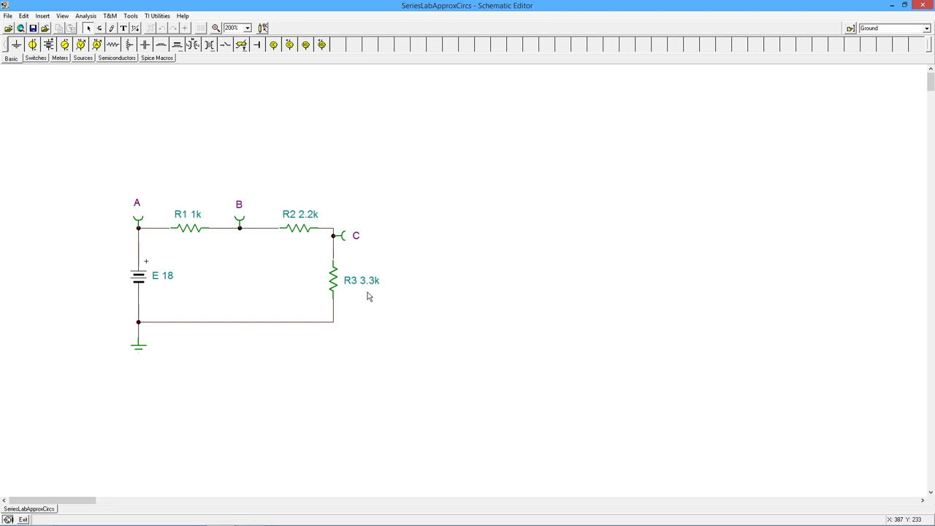
mouse_move(372, 294)
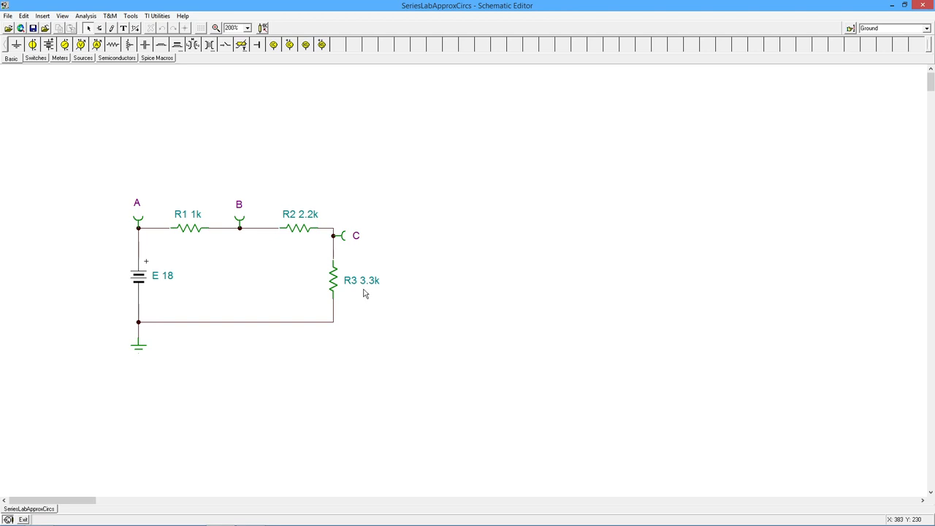
mouse_move(369, 299)
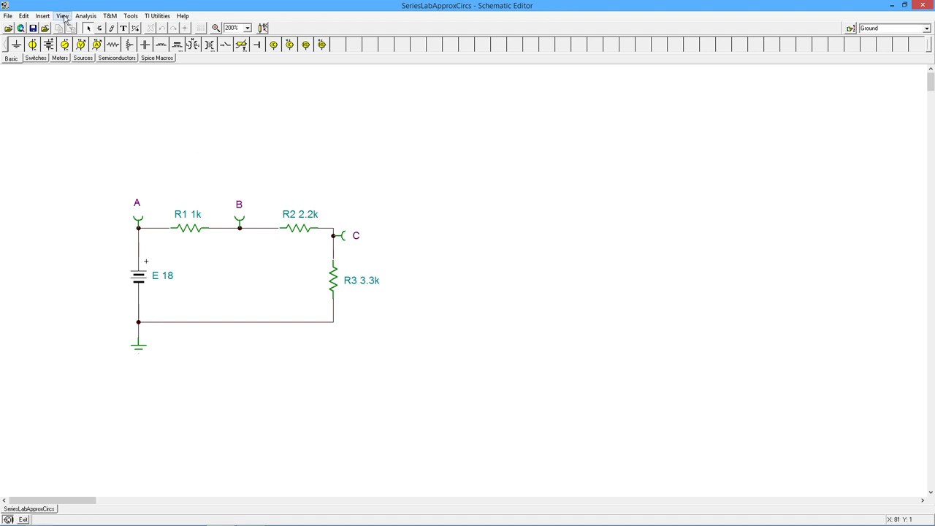
Step: Turn on Enable 3D shapes in View > Options to draw the battery and resistors realistically
left_click(63, 15)
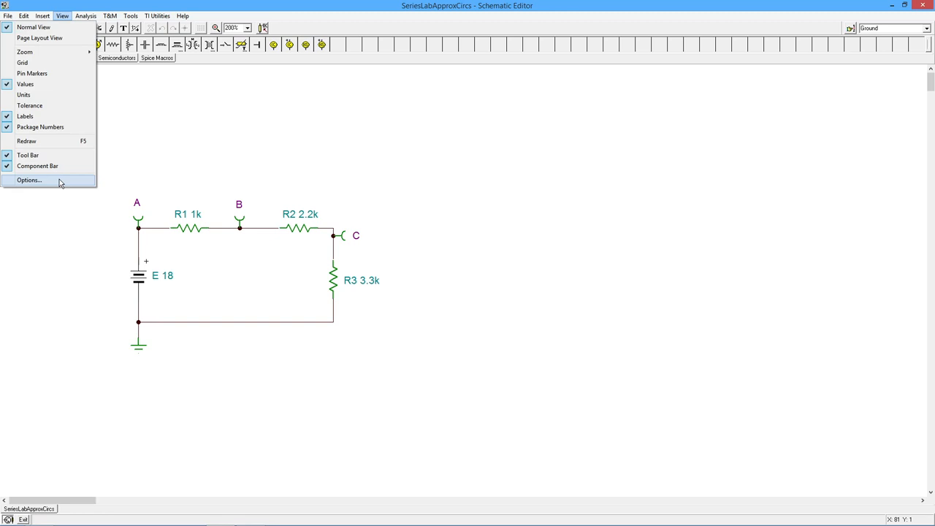
left_click(29, 181)
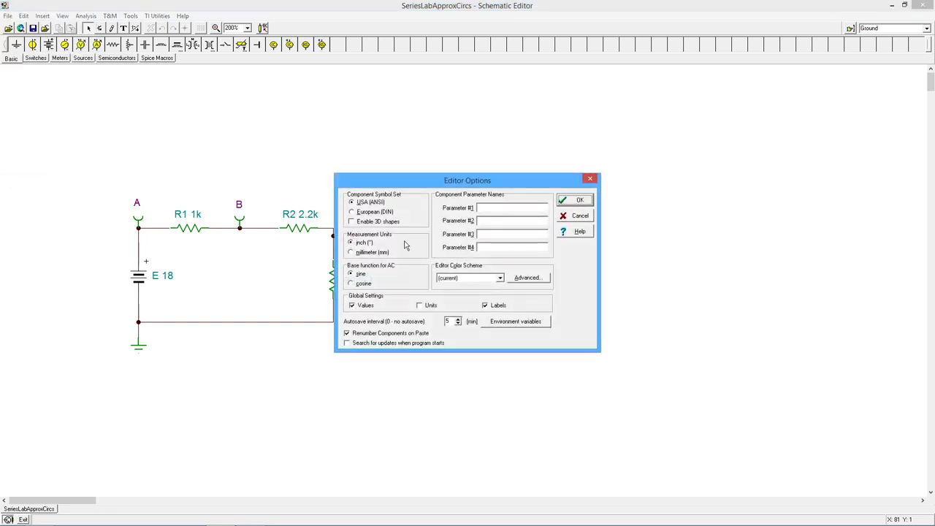
left_click(352, 221)
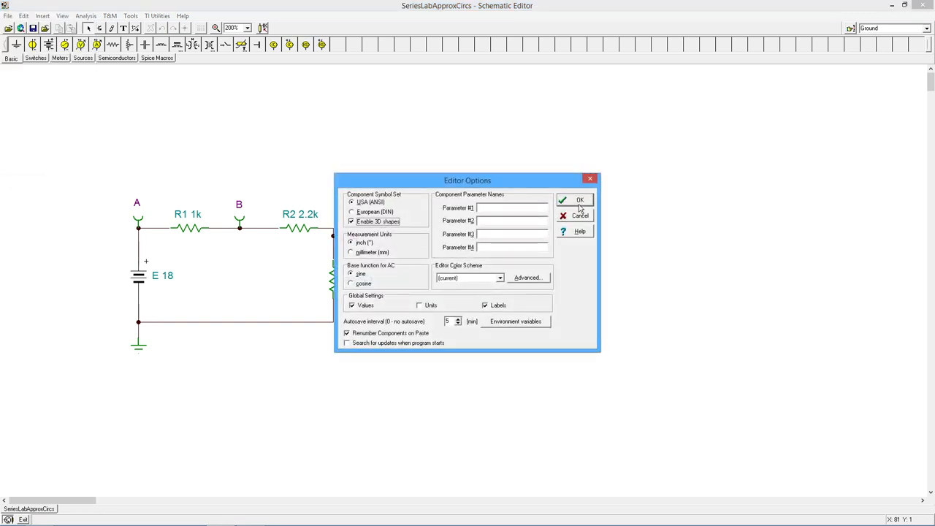
left_click(580, 200)
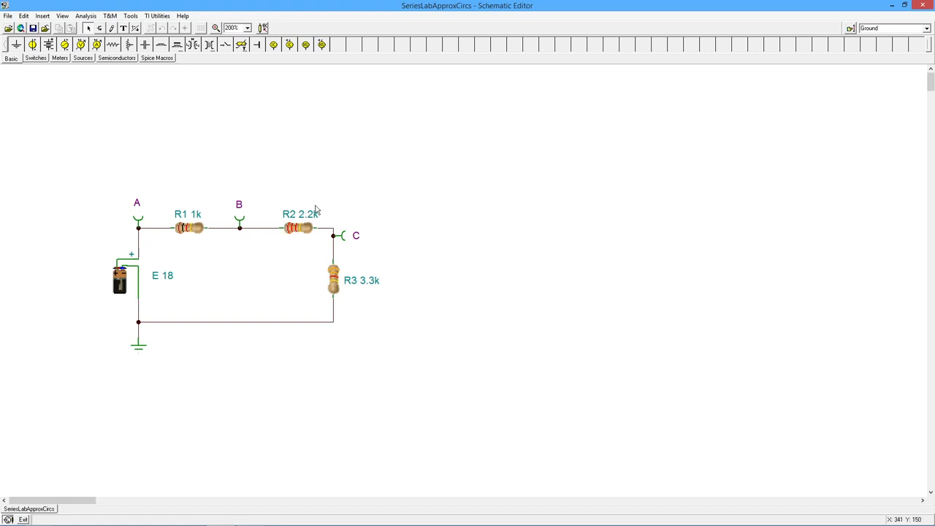
mouse_move(293, 239)
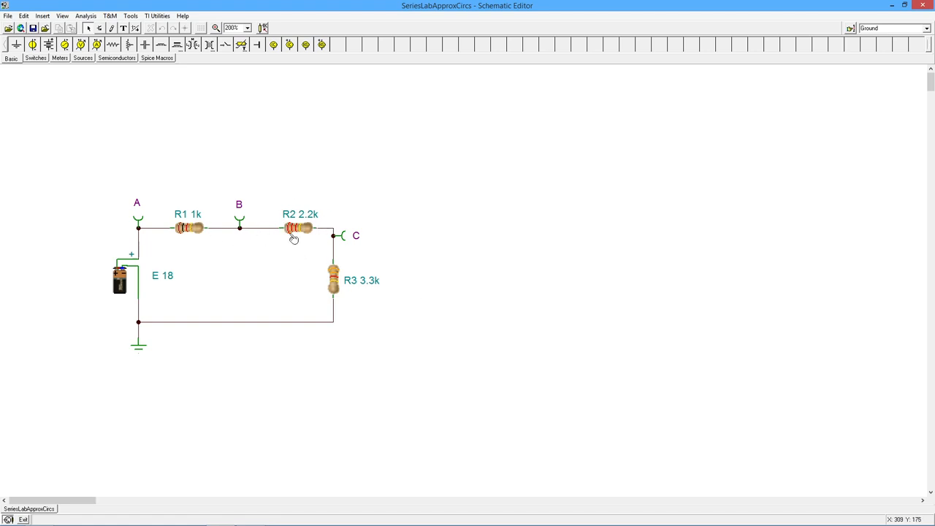
mouse_move(305, 239)
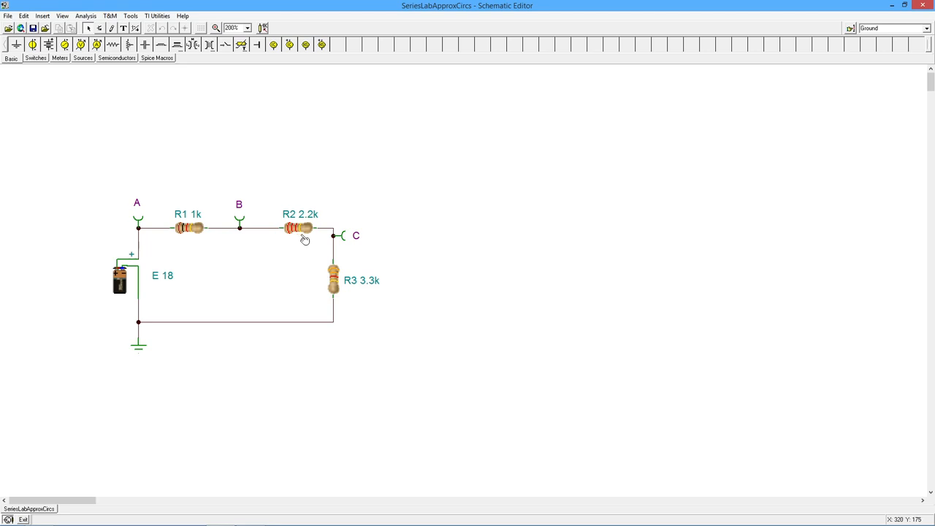
mouse_move(300, 236)
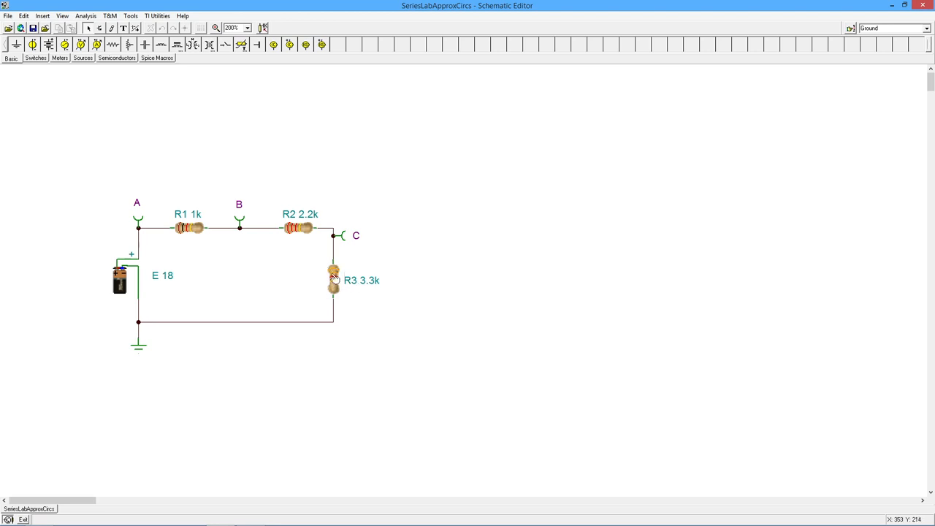
mouse_move(363, 304)
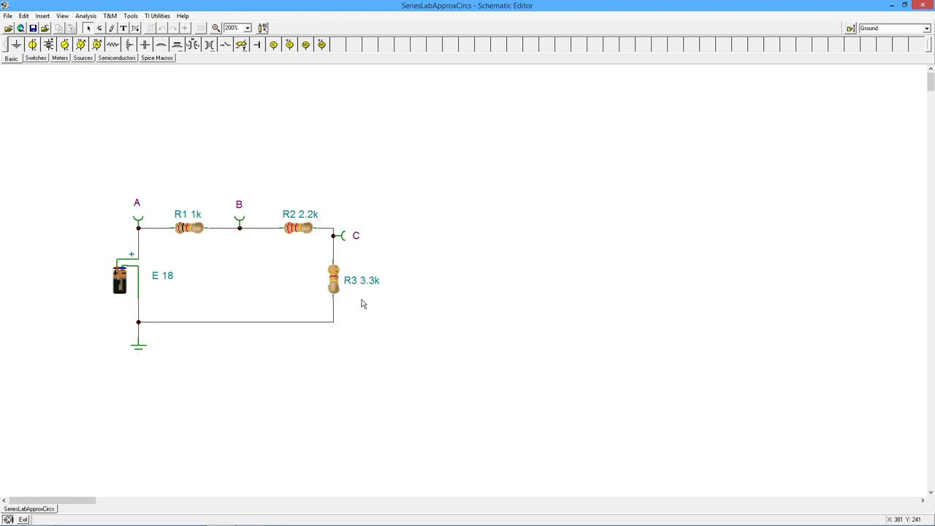
mouse_move(366, 294)
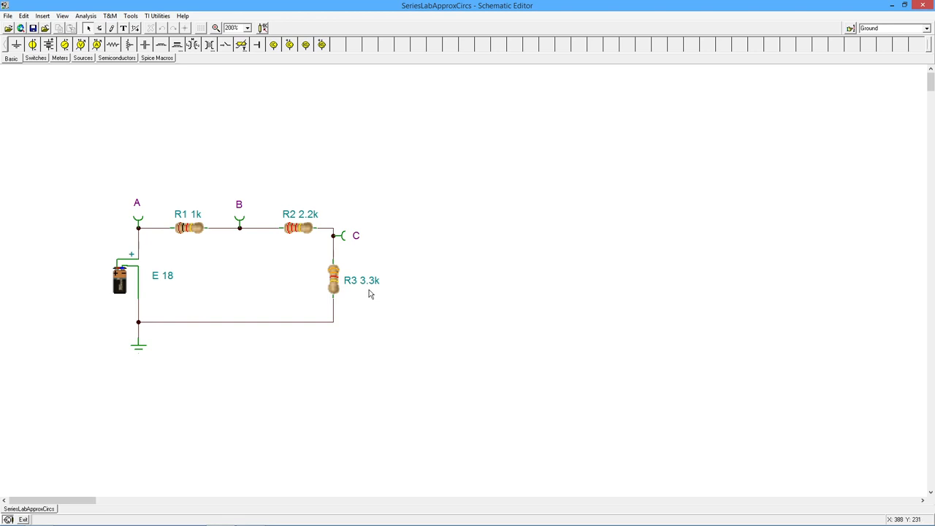
mouse_move(343, 270)
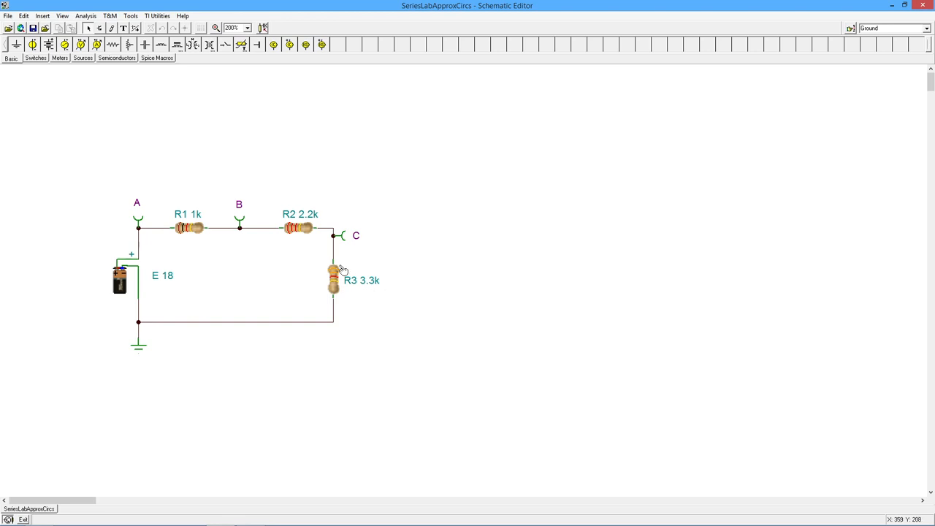
mouse_move(369, 304)
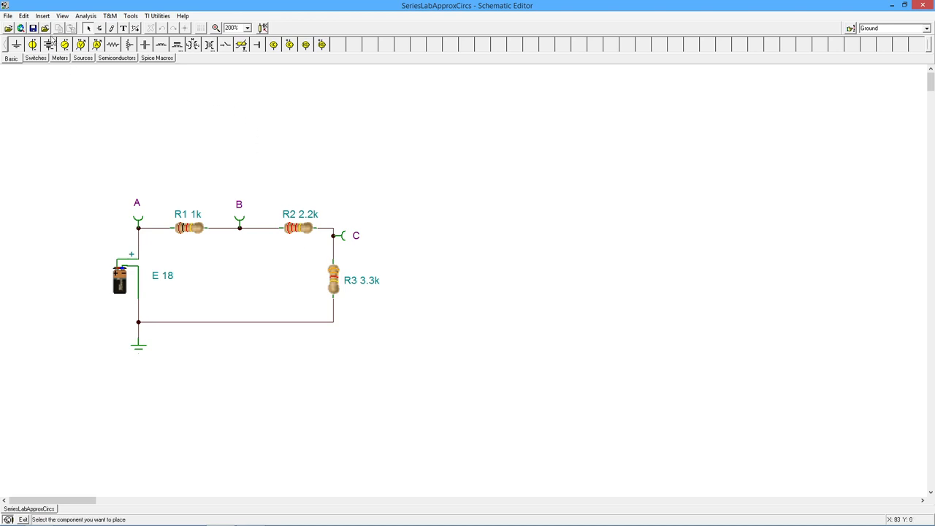
Step: Turn off Enable 3D shapes in View > Options to restore flat battery and resistor symbols
left_click(62, 15)
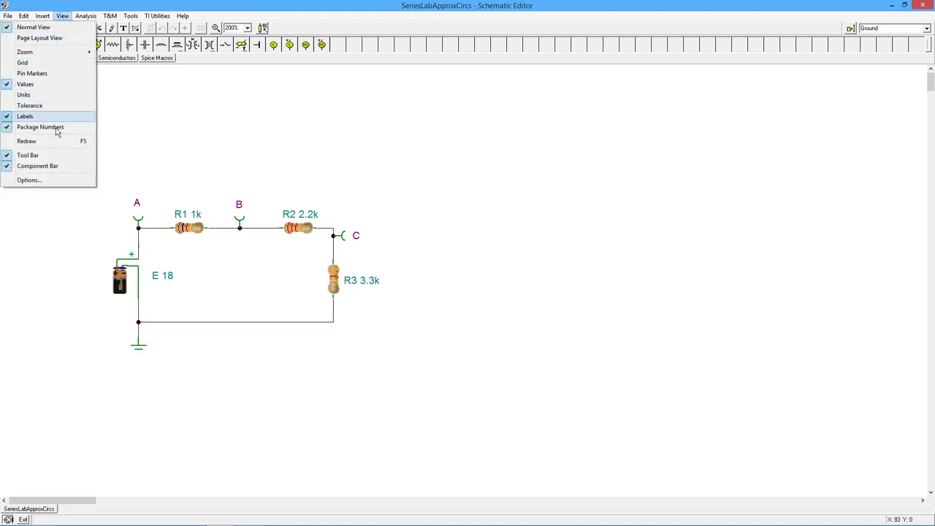
left_click(29, 179)
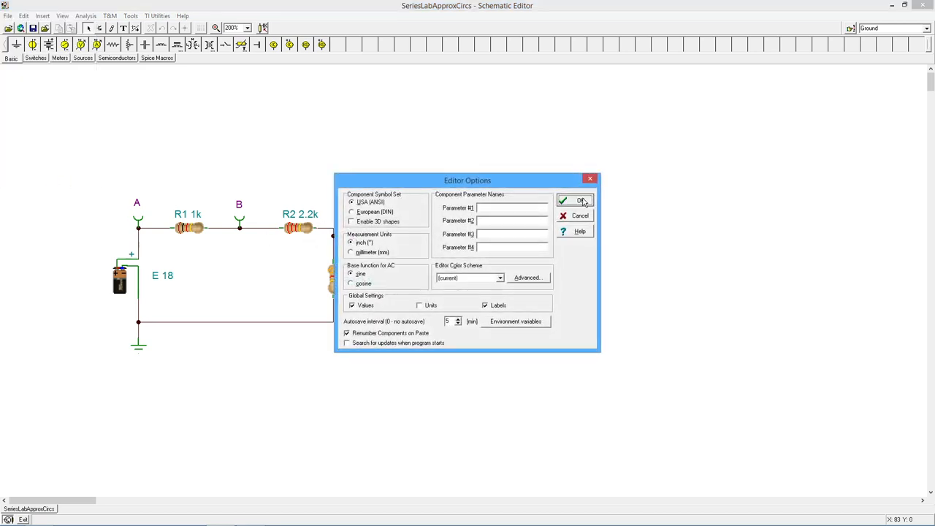
left_click(577, 200)
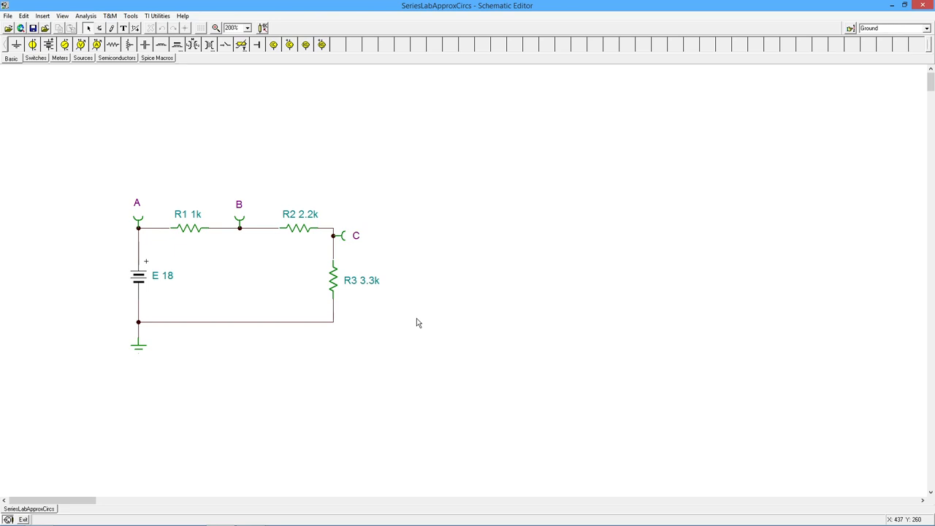
mouse_move(337, 282)
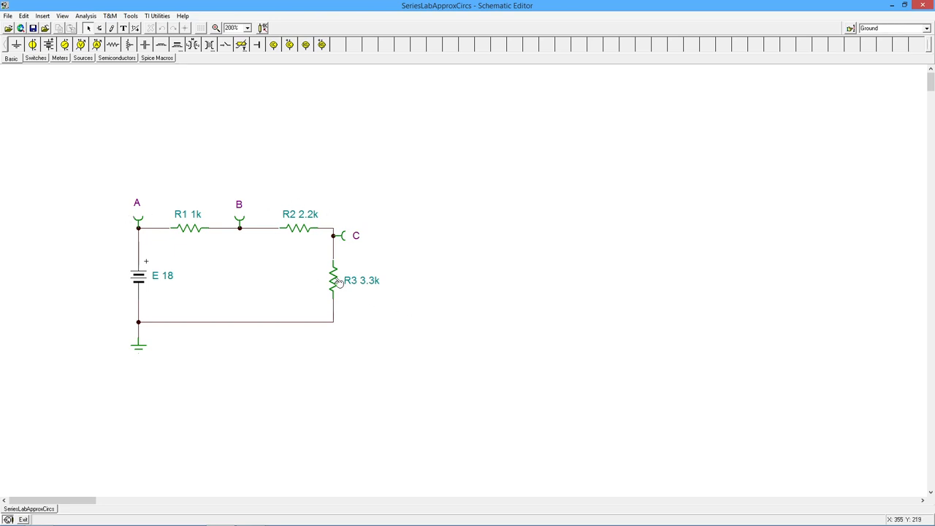
Step: Enter 33k as R3's resistance in its properties dialog, replacing 3.3k
double_click(333, 280)
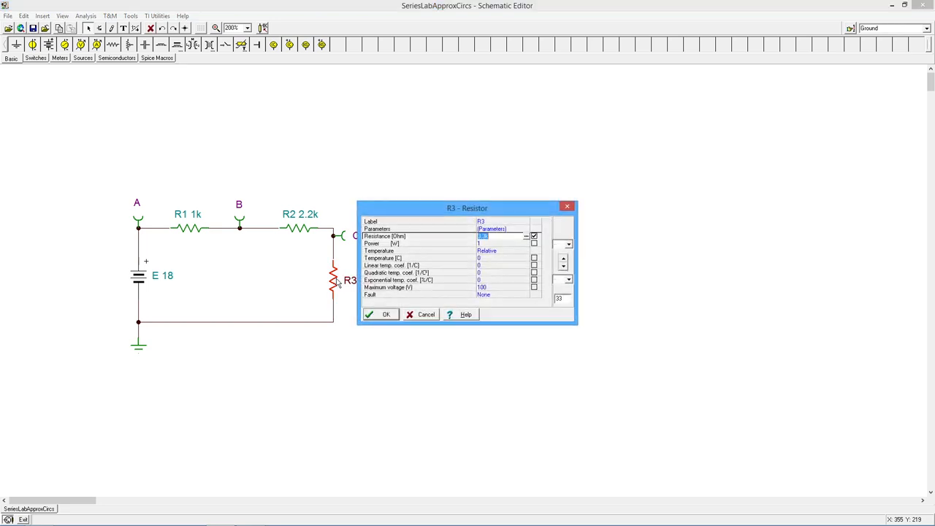
type("33")
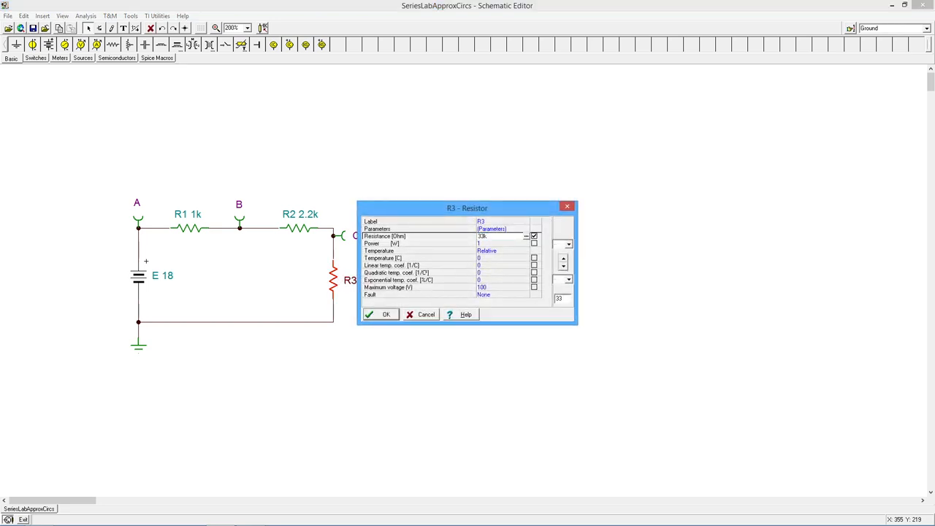
left_click(386, 314)
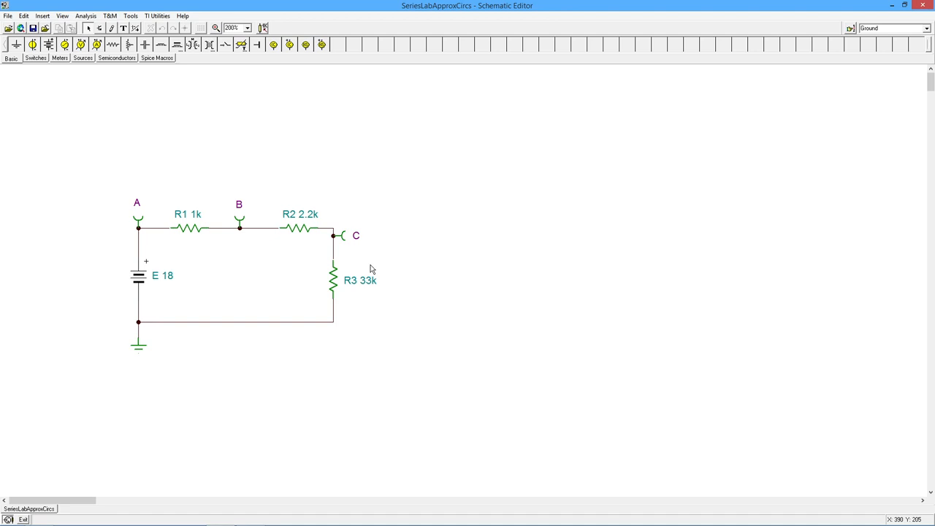
mouse_move(296, 268)
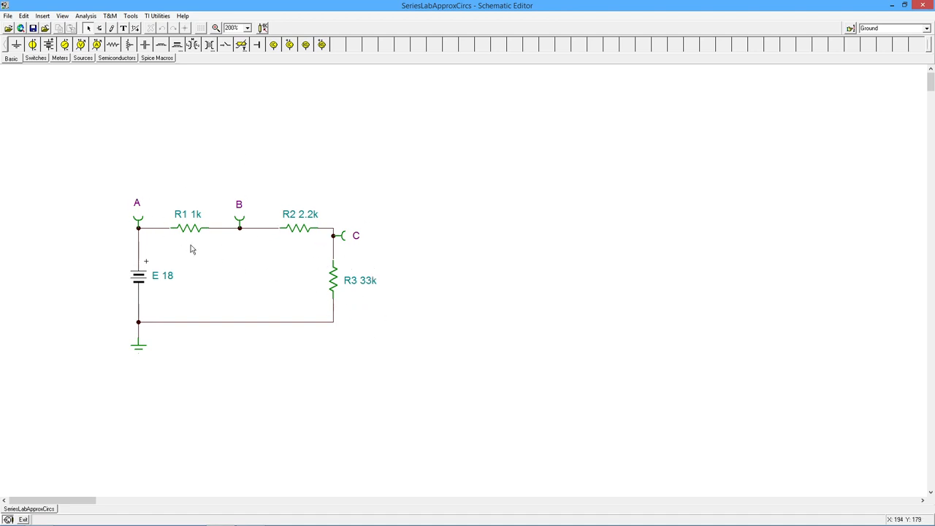
mouse_move(422, 312)
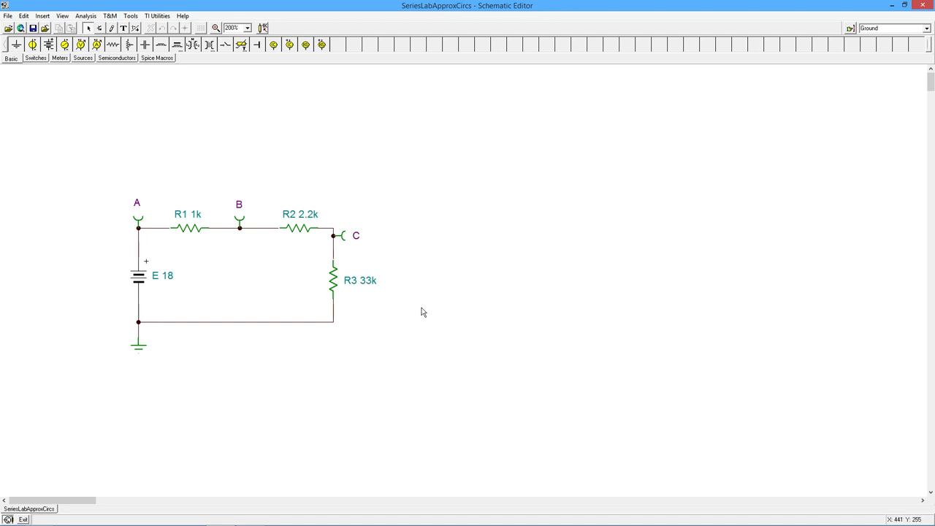
mouse_move(358, 326)
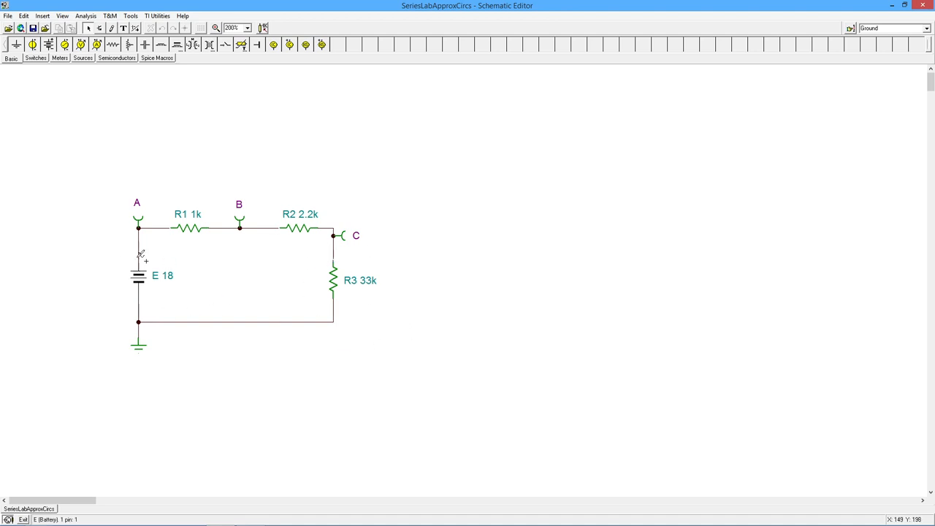
mouse_move(303, 224)
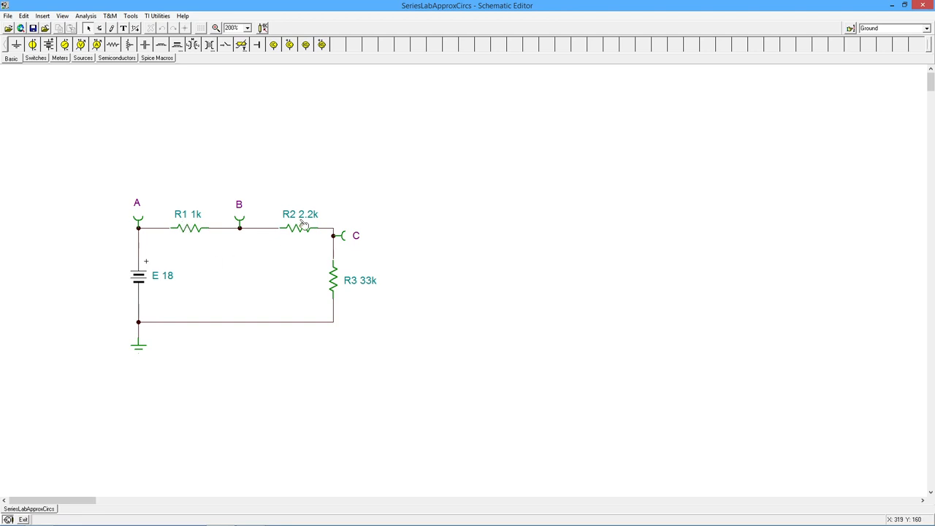
mouse_move(154, 310)
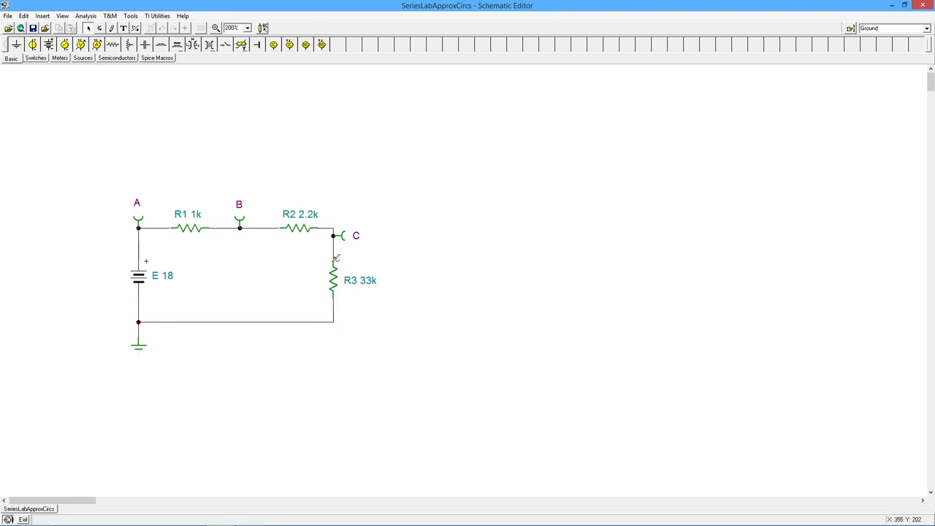
mouse_move(378, 280)
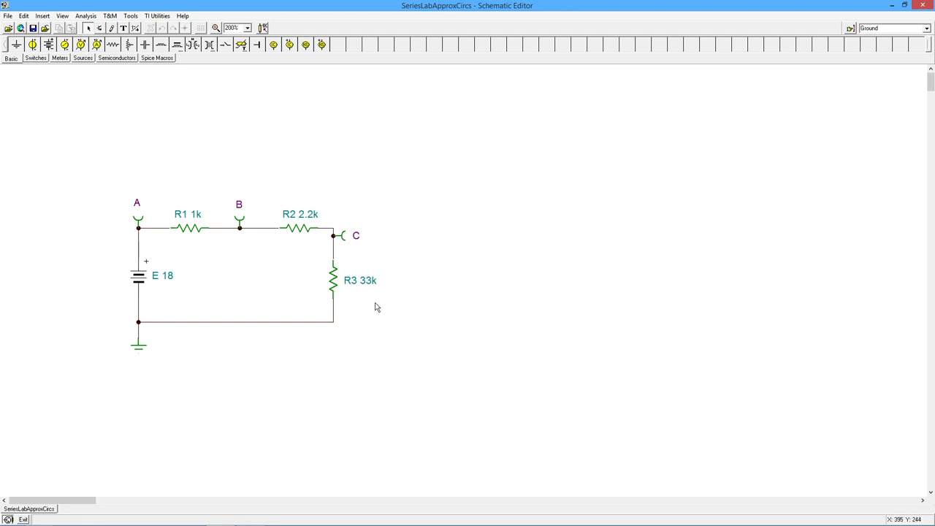
mouse_move(317, 218)
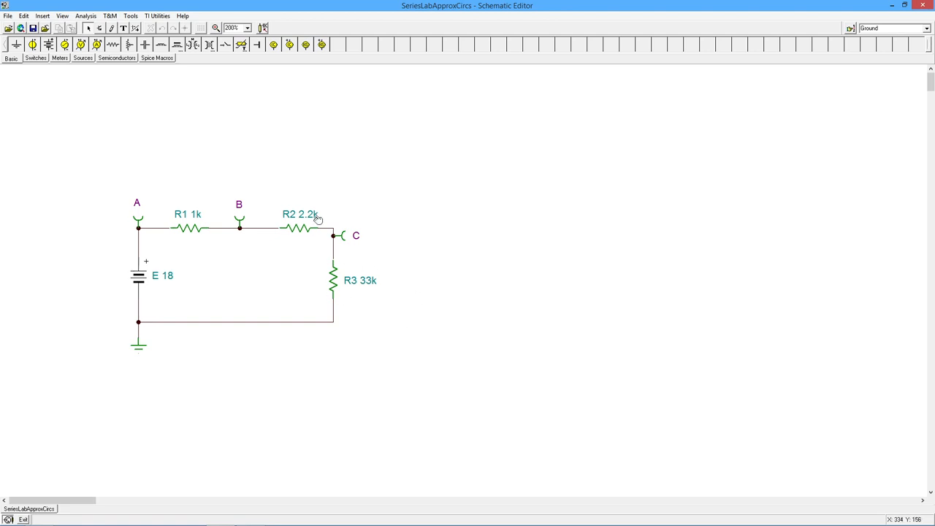
mouse_move(185, 234)
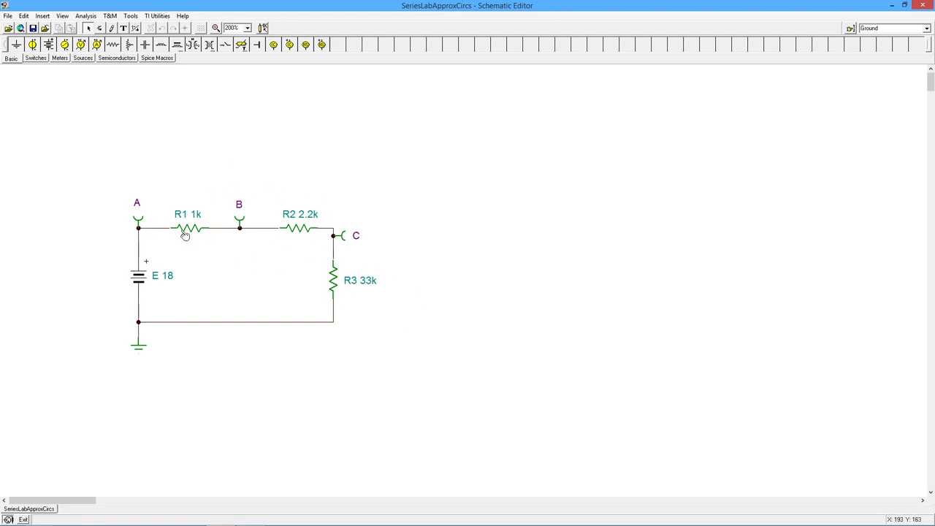
mouse_move(353, 283)
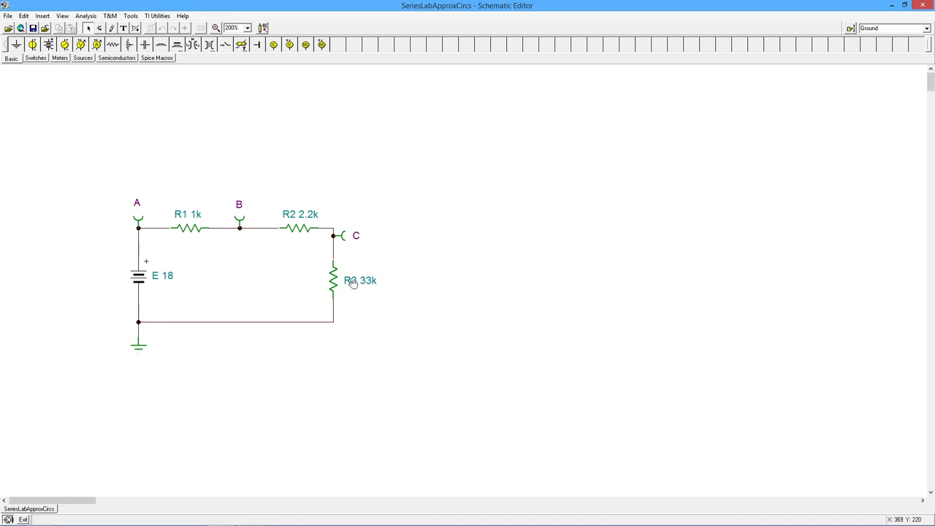
mouse_move(368, 278)
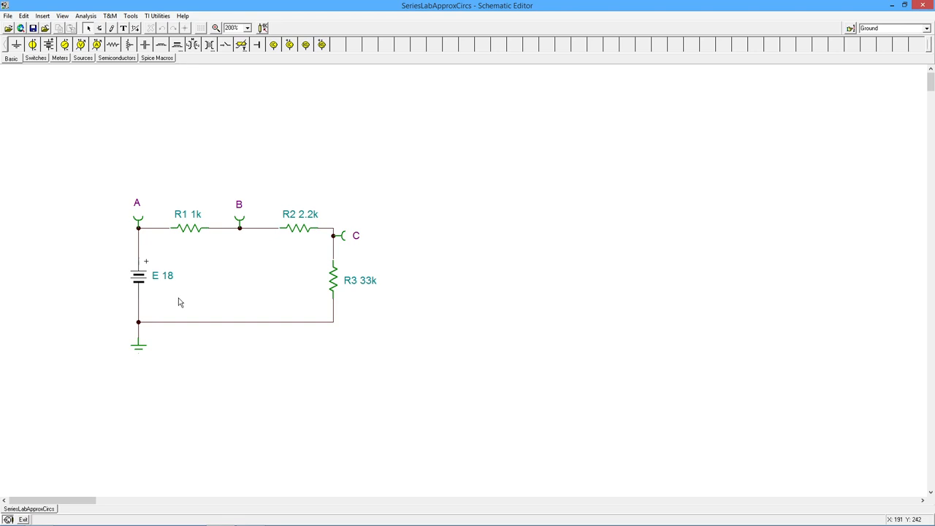
mouse_move(223, 316)
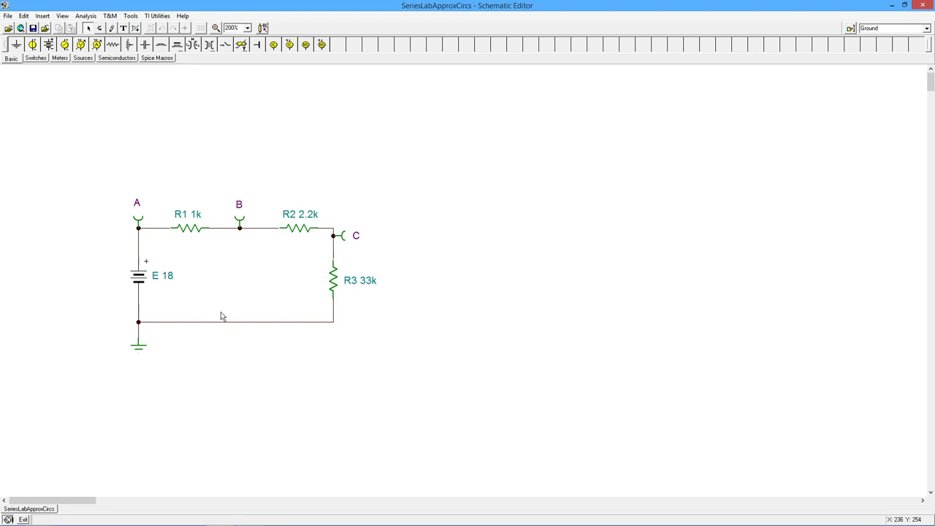
mouse_move(223, 314)
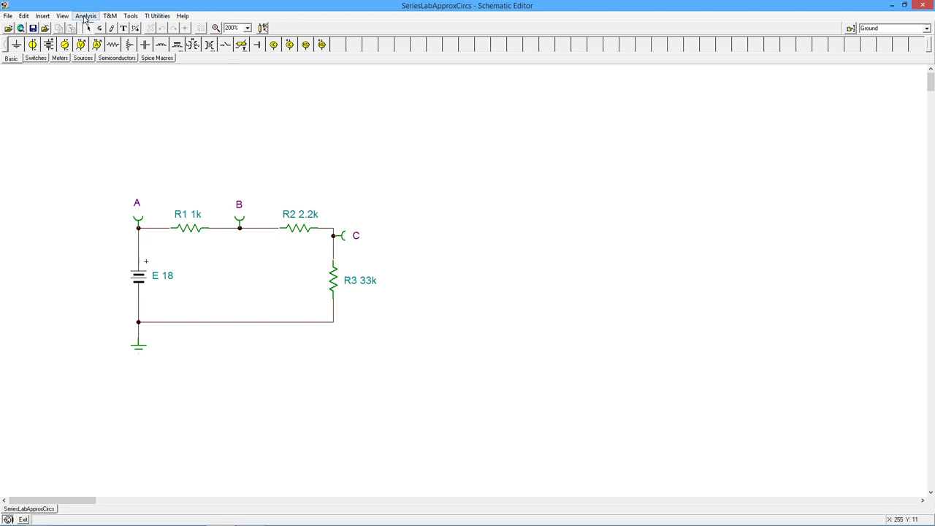
left_click(85, 15)
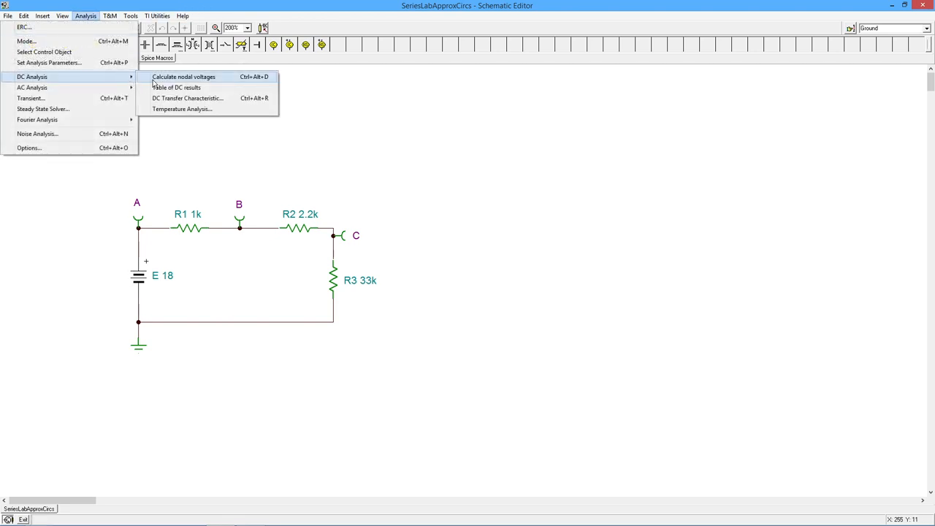
left_click(183, 77)
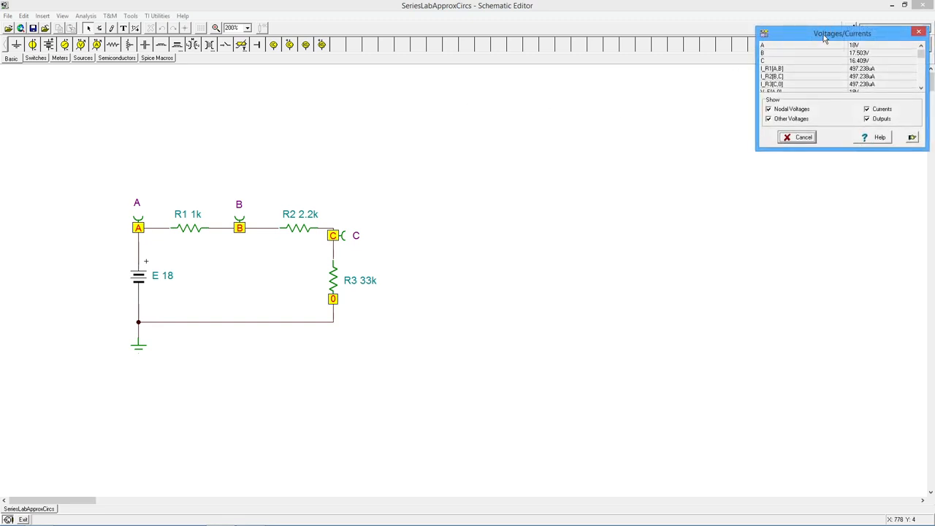
left_click_drag(842, 34, 561, 137)
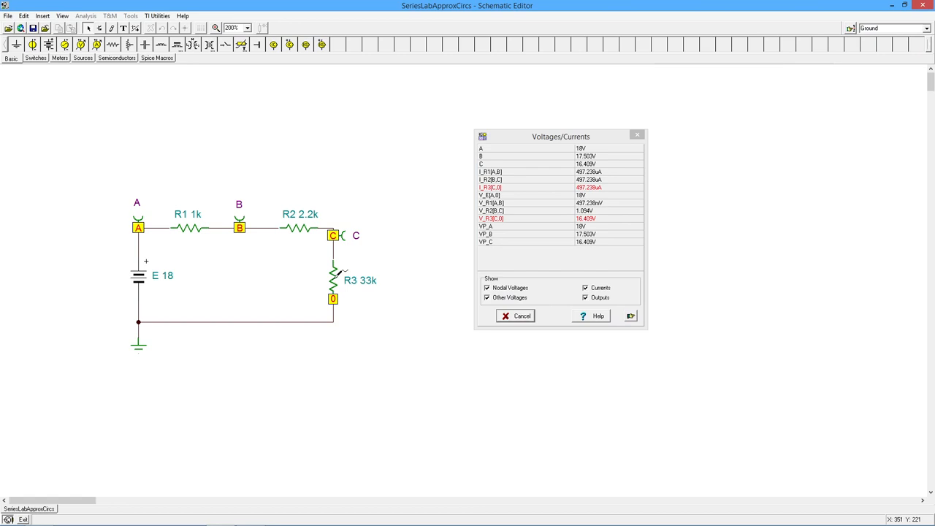
mouse_move(579, 224)
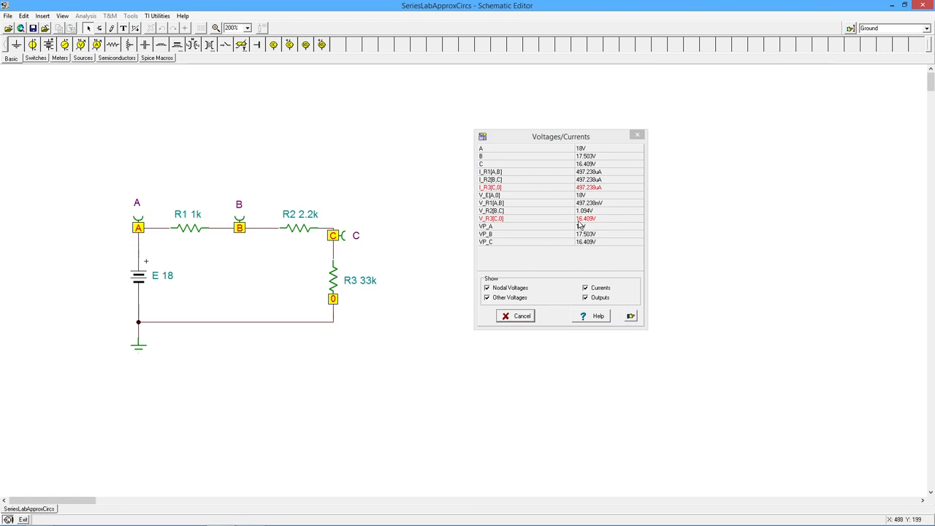
mouse_move(596, 225)
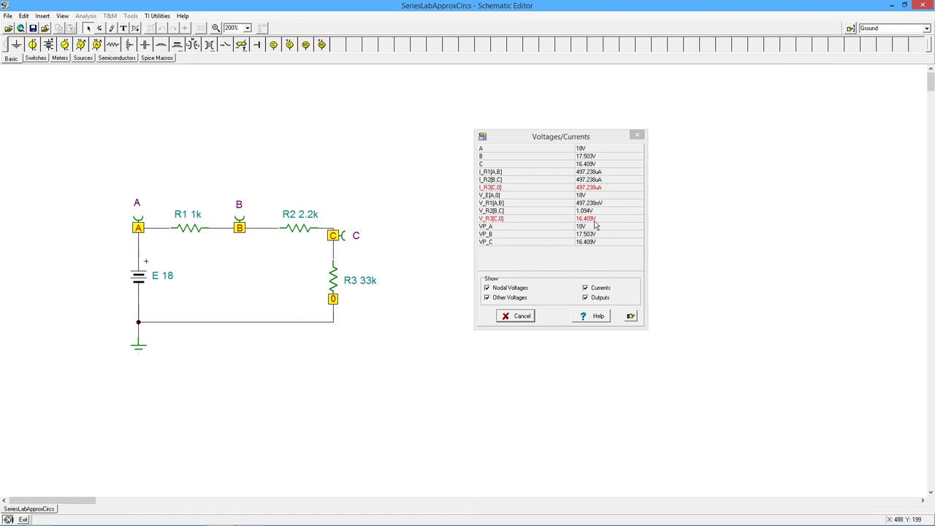
mouse_move(565, 171)
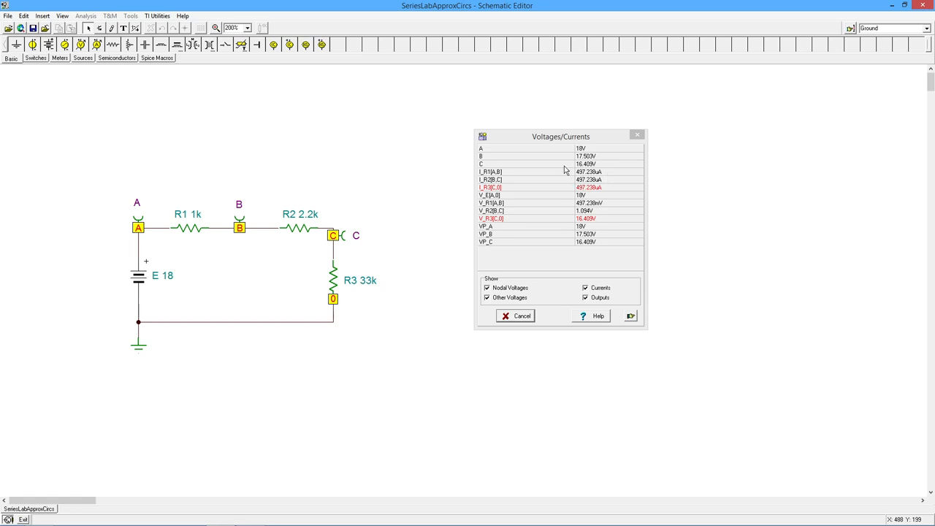
mouse_move(588, 187)
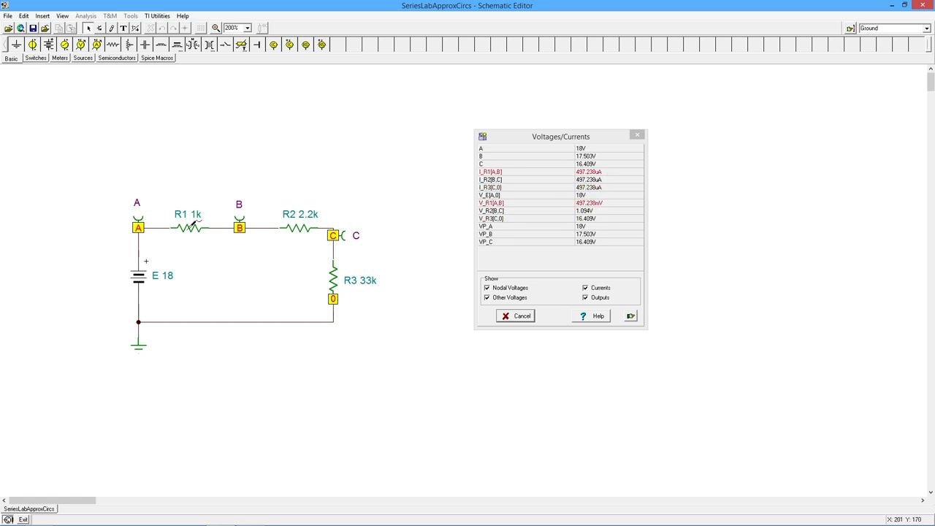
mouse_move(589, 210)
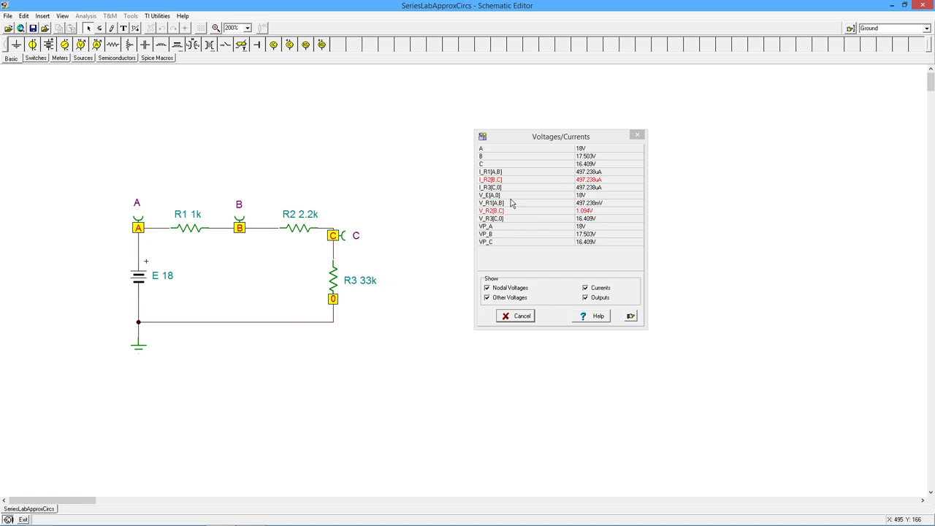
mouse_move(590, 220)
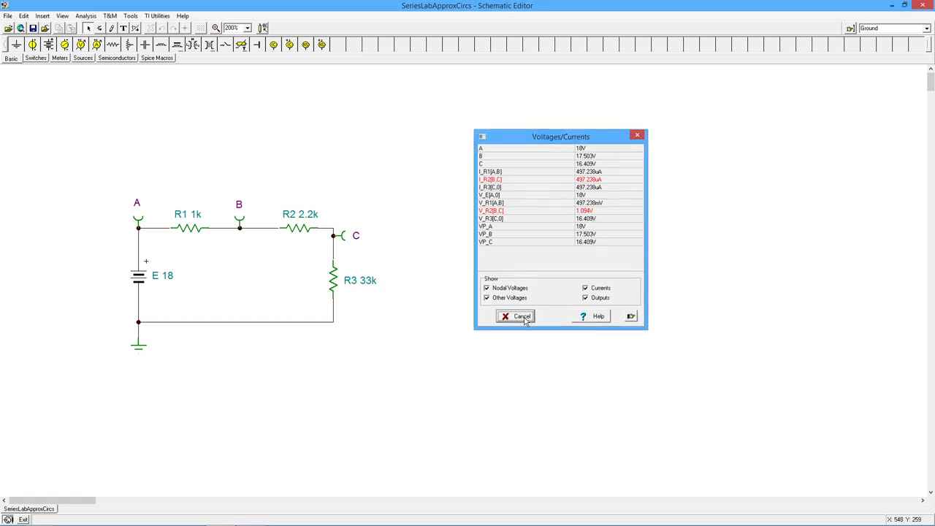
left_click(516, 315)
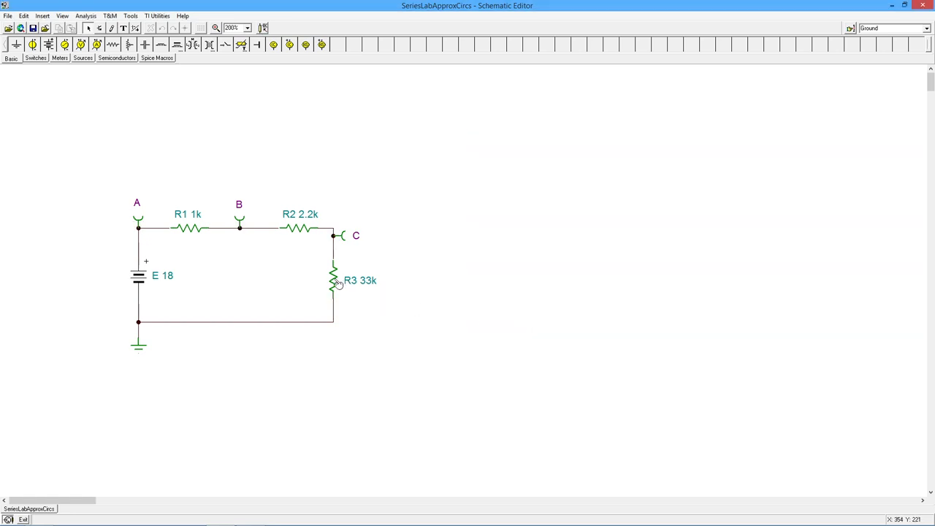
double_click(335, 280)
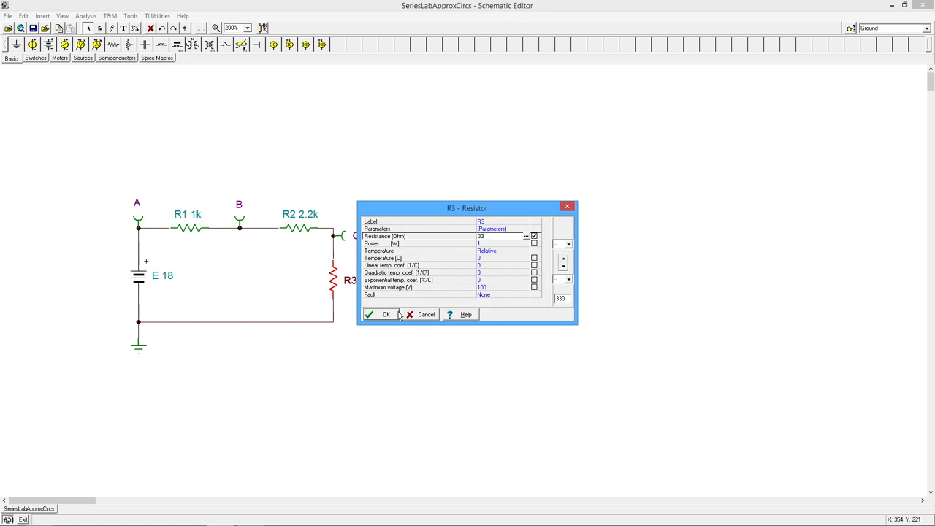
left_click(381, 314)
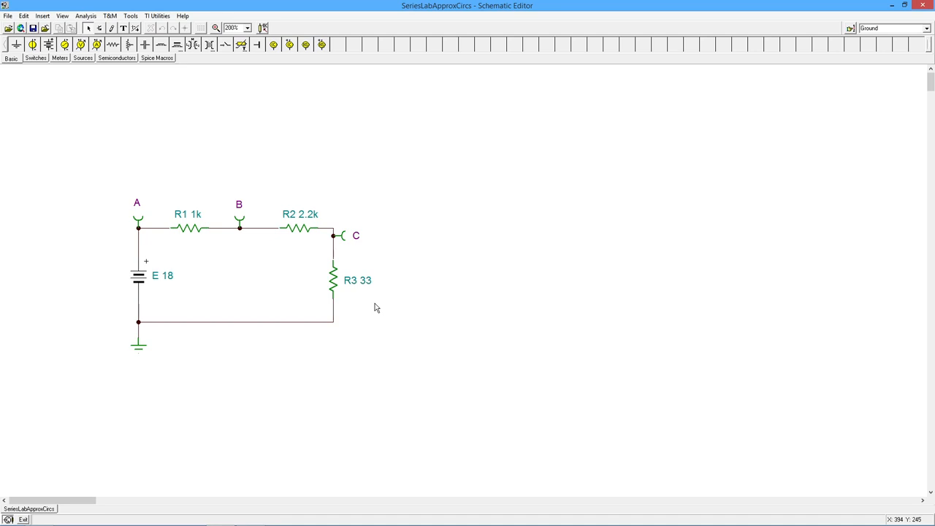
mouse_move(338, 258)
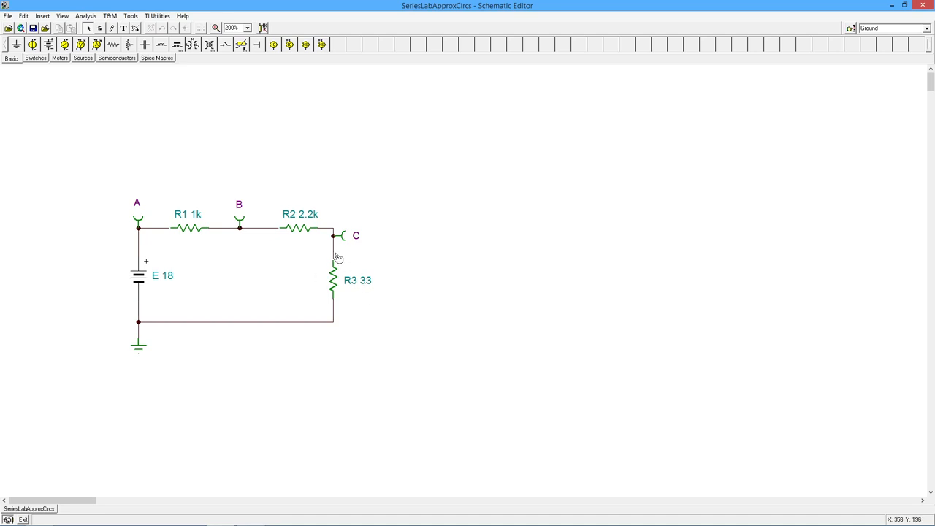
mouse_move(336, 291)
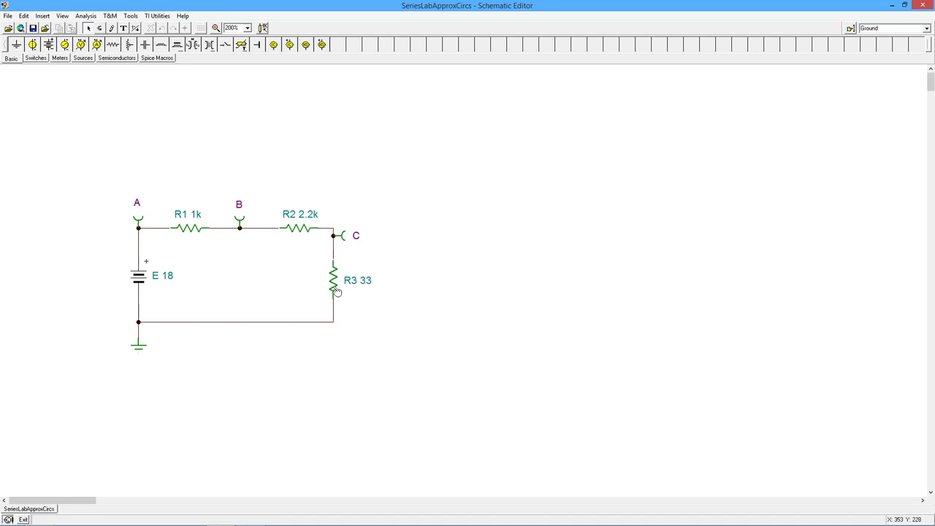
mouse_move(369, 297)
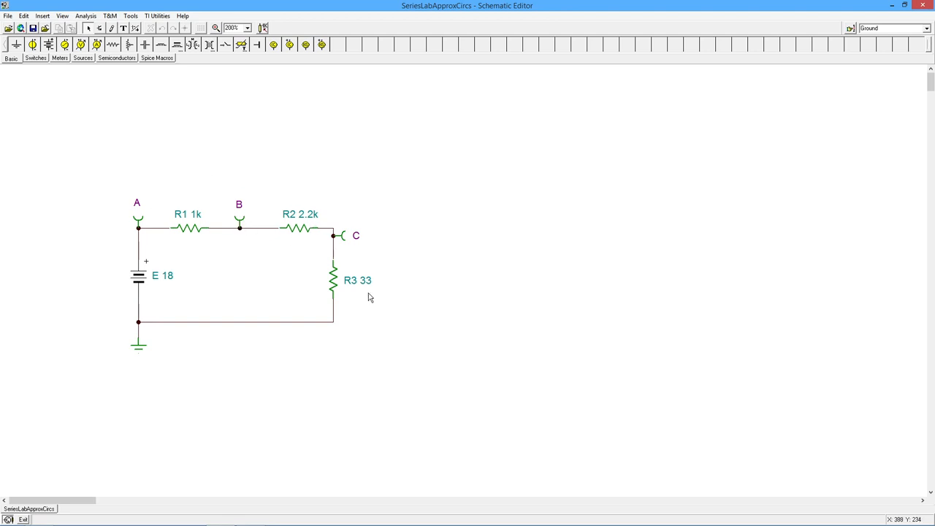
mouse_move(256, 191)
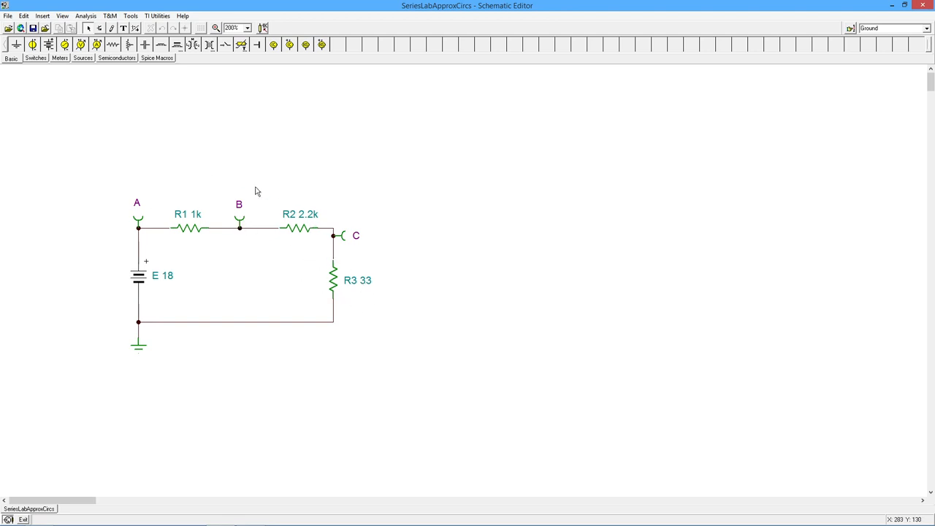
mouse_move(331, 218)
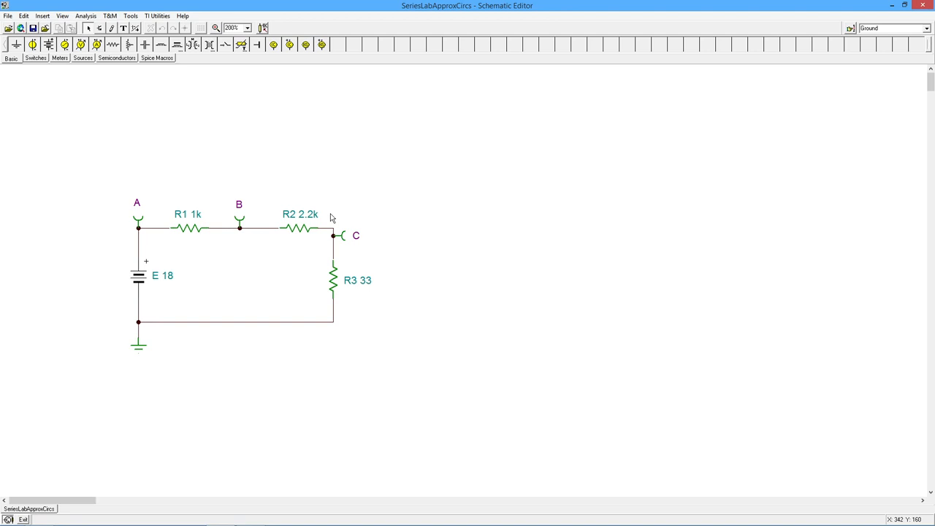
mouse_move(313, 238)
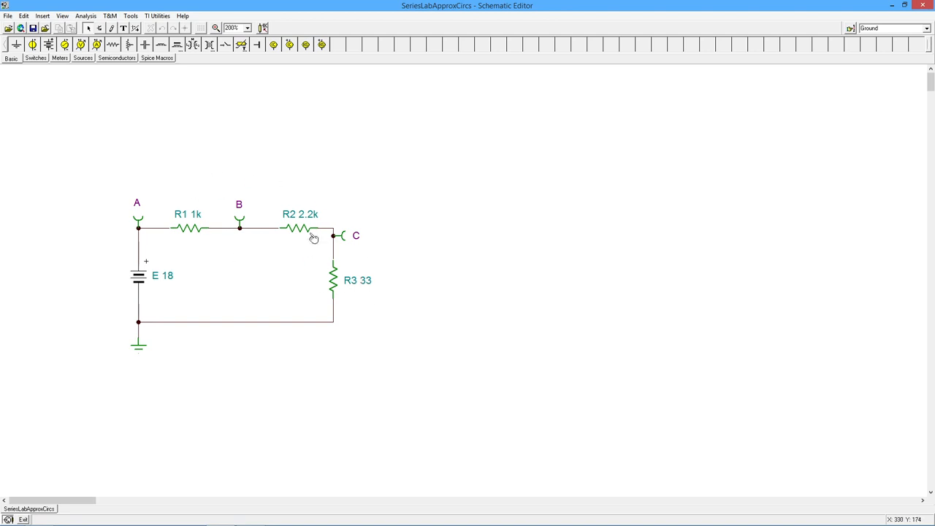
mouse_move(372, 315)
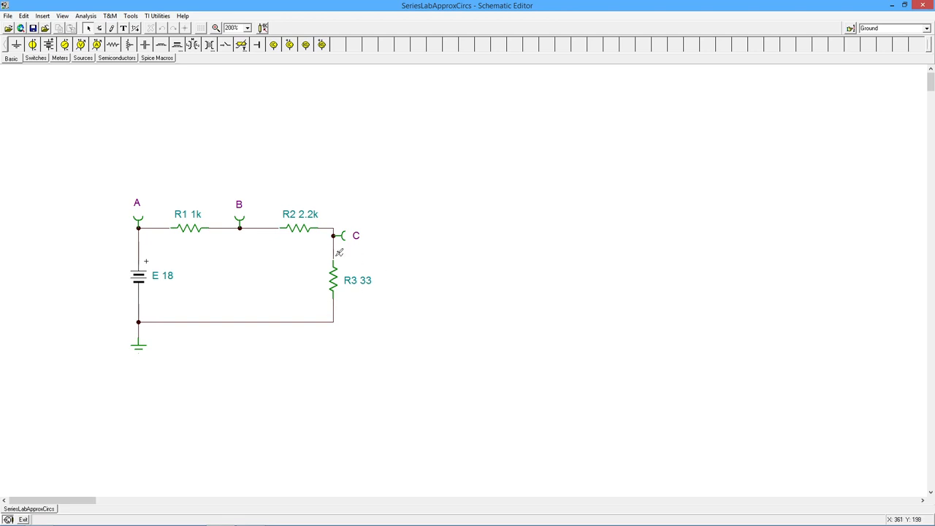
mouse_move(339, 278)
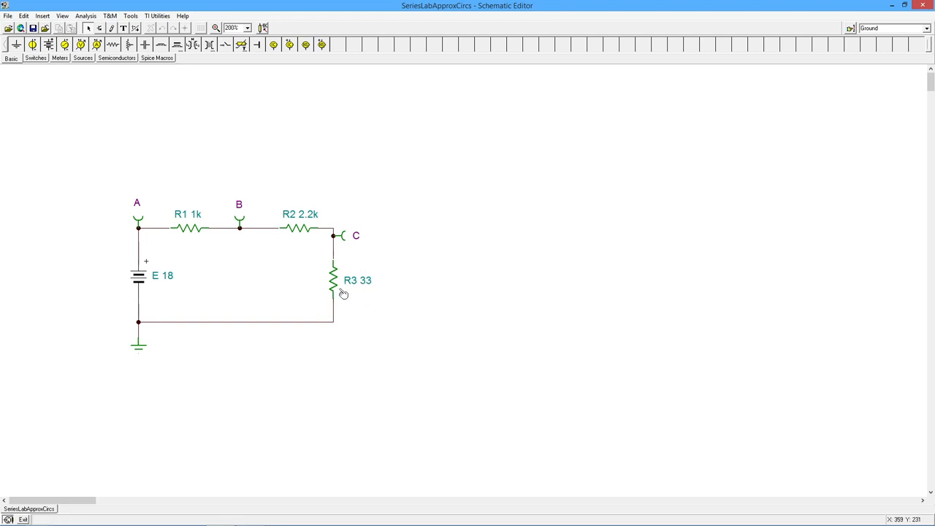
mouse_move(181, 285)
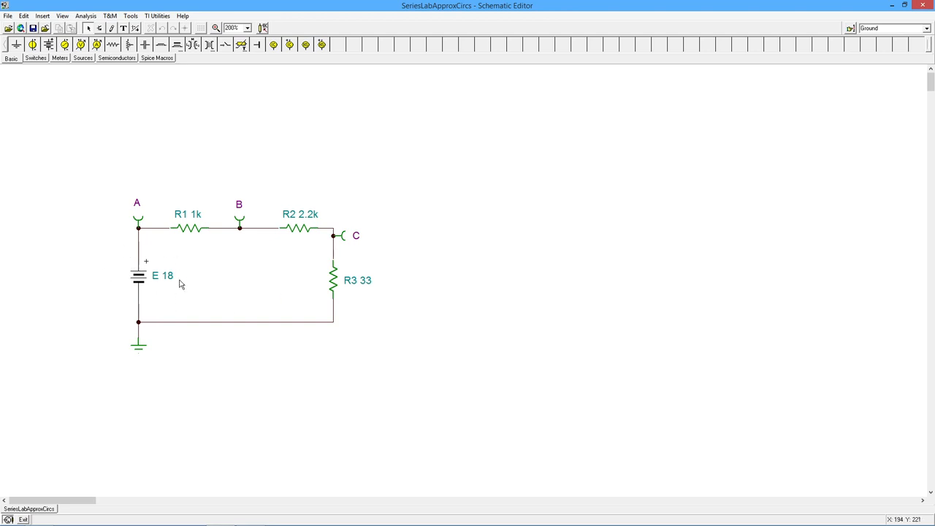
mouse_move(310, 256)
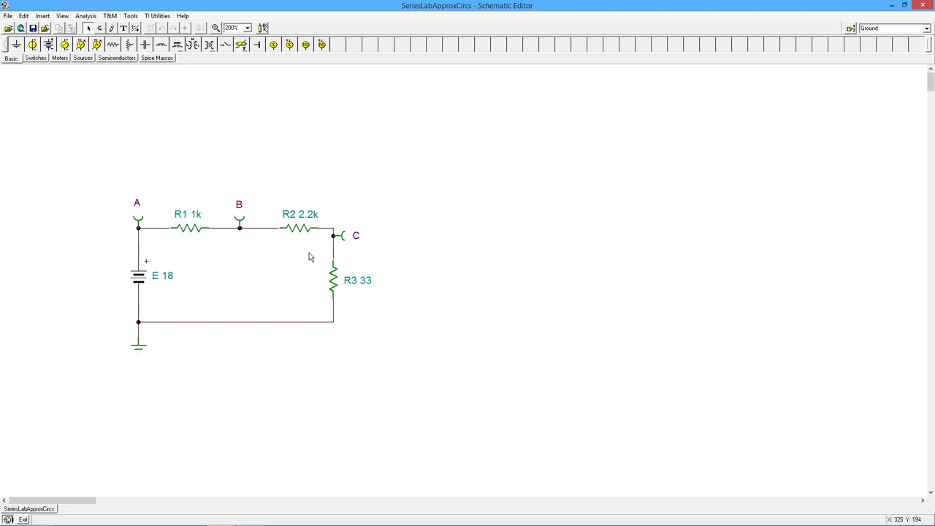
mouse_move(326, 198)
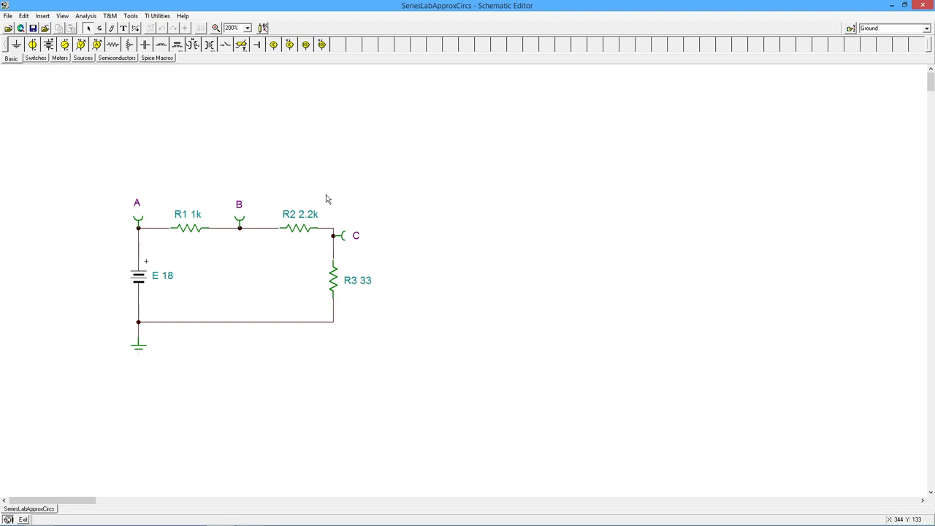
mouse_move(309, 206)
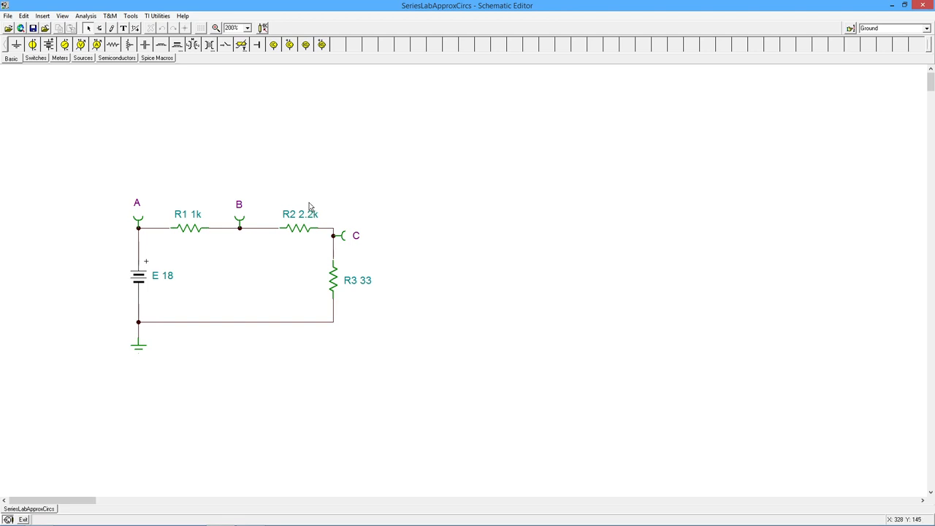
mouse_move(223, 204)
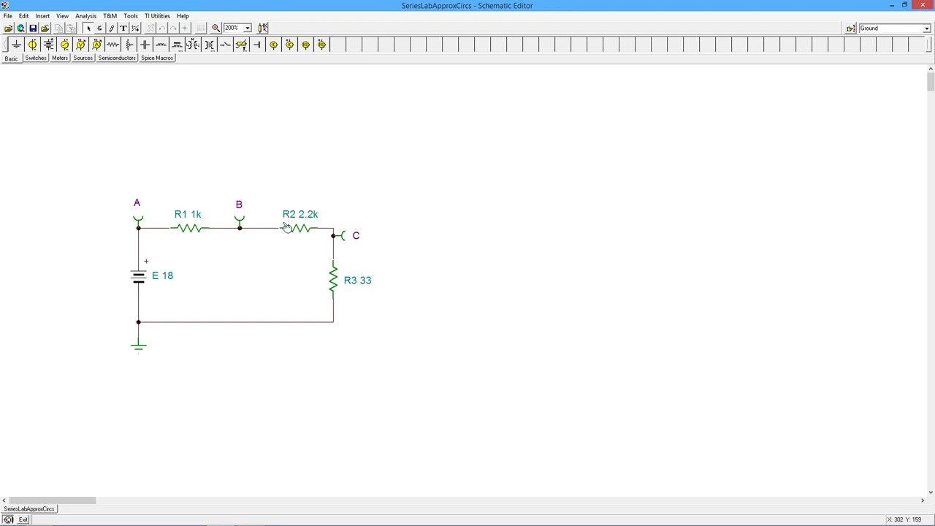
mouse_move(323, 224)
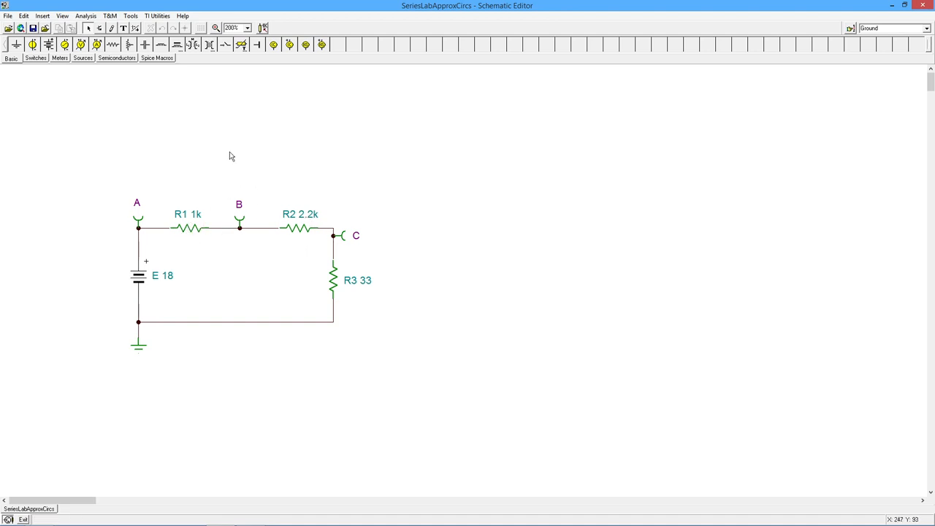
left_click(86, 15)
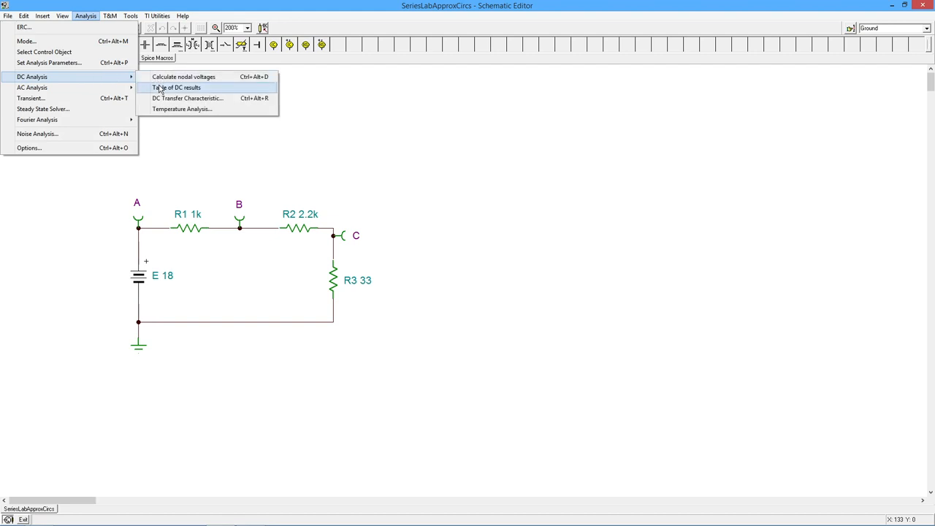
left_click(175, 87)
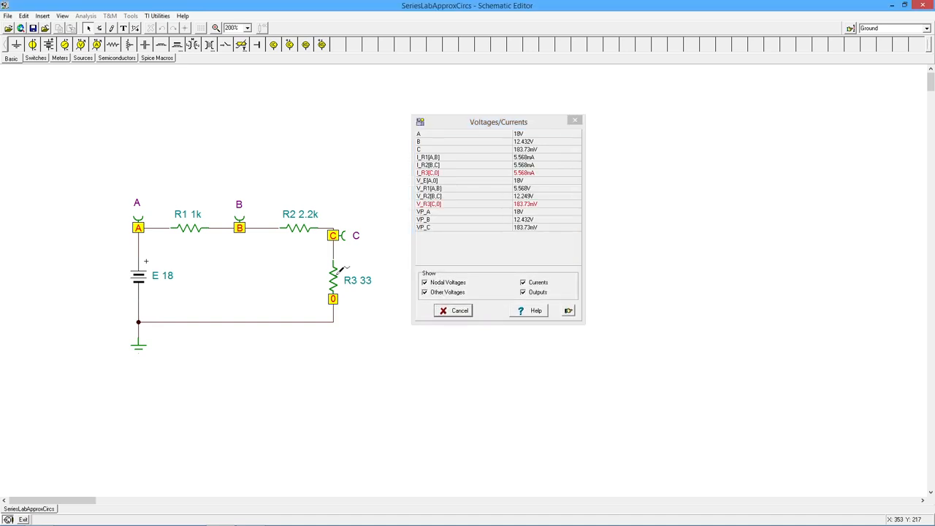
mouse_move(524, 187)
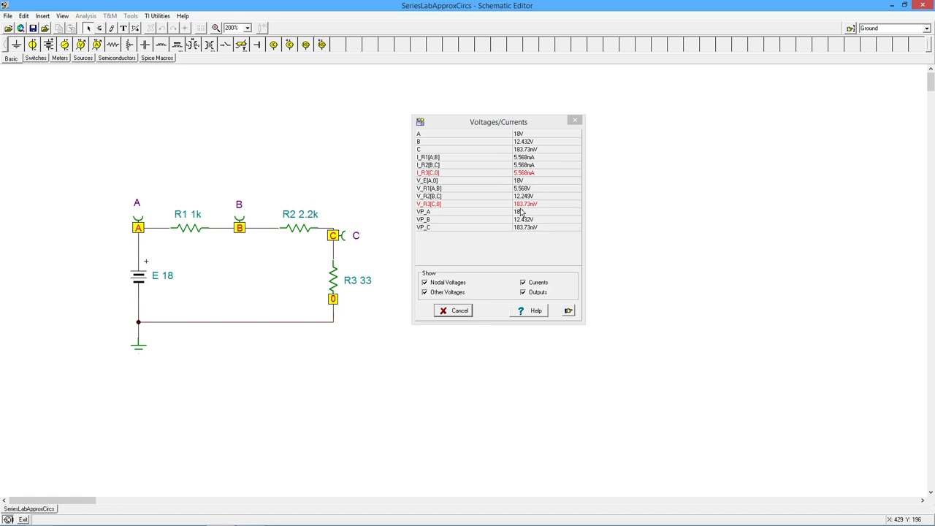
mouse_move(538, 212)
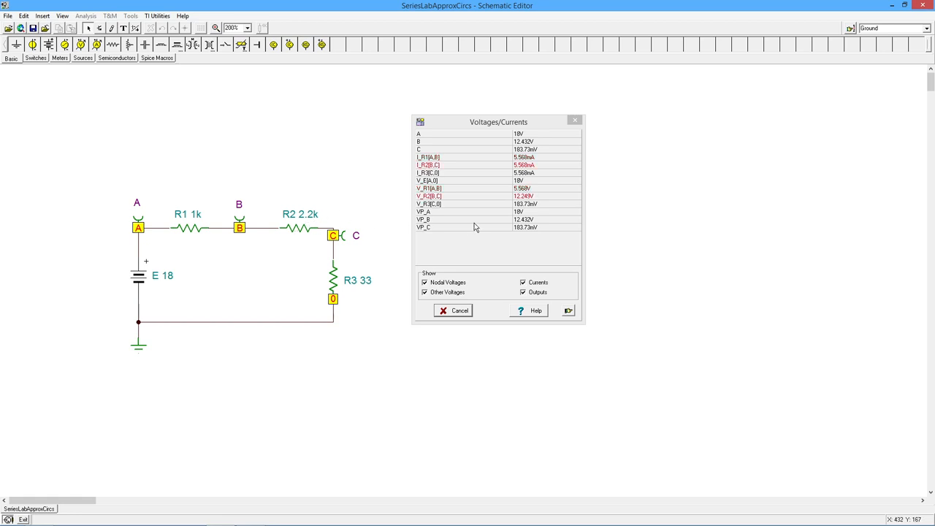
mouse_move(522, 196)
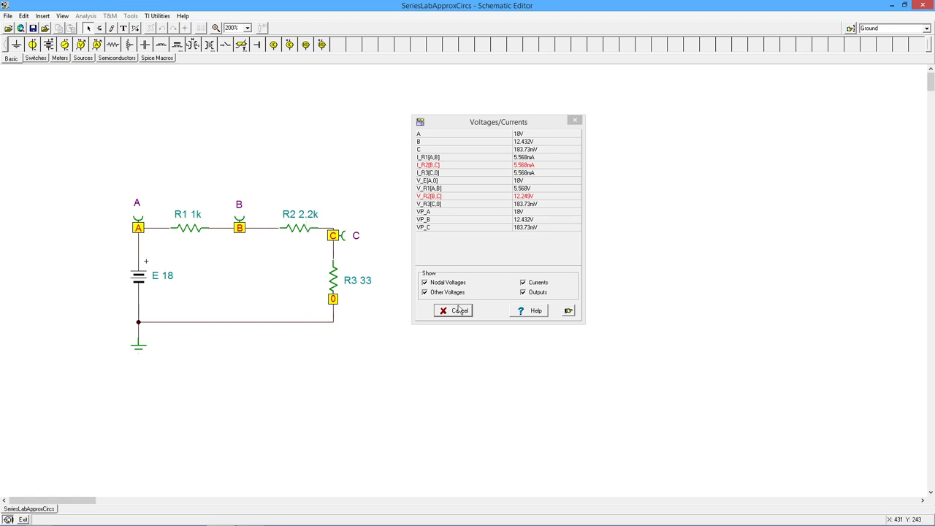
left_click(453, 311)
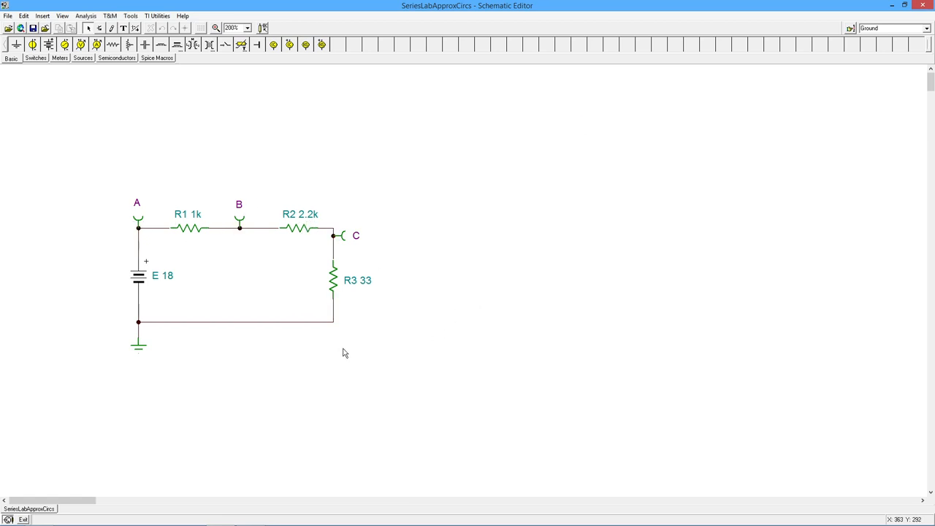
mouse_move(358, 297)
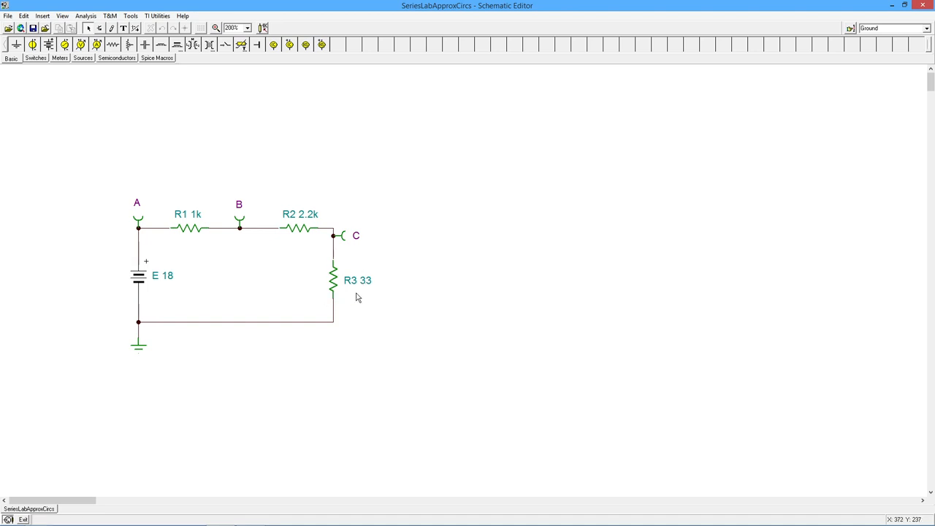
mouse_move(336, 287)
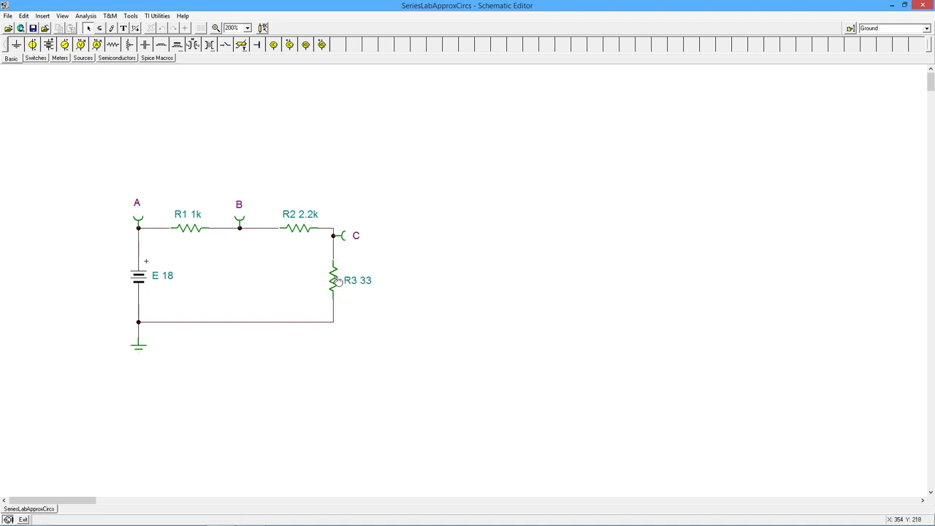
mouse_move(358, 276)
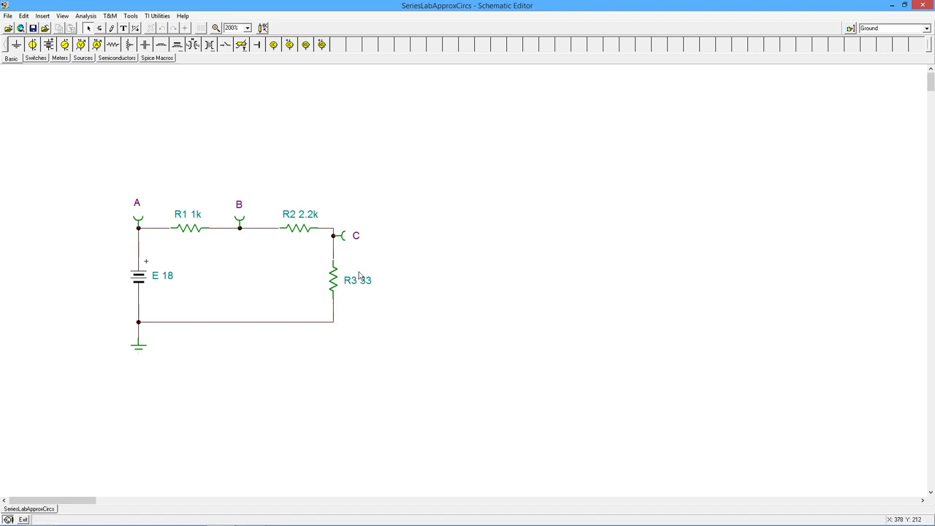
mouse_move(349, 285)
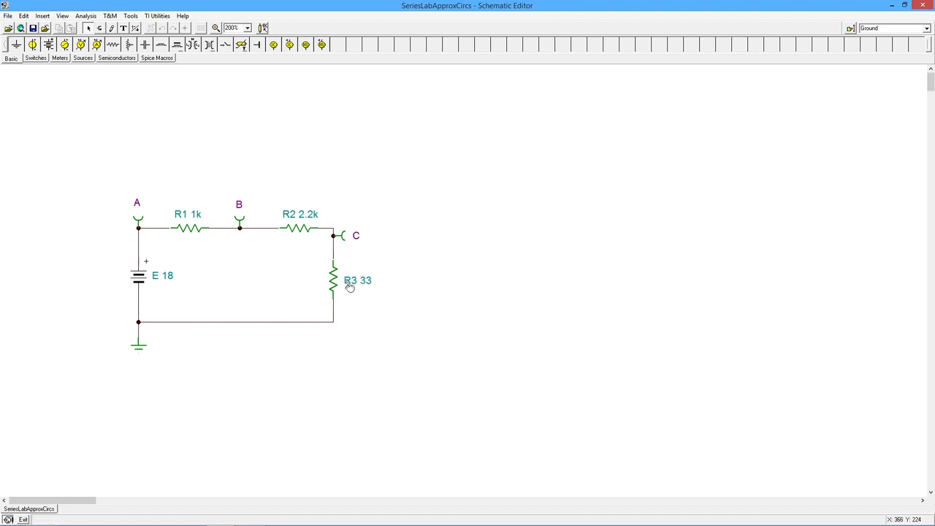
Step: Set R3's resistance to 33M in the R3 - Resistor dialog so it reads 33MEG
double_click(334, 280)
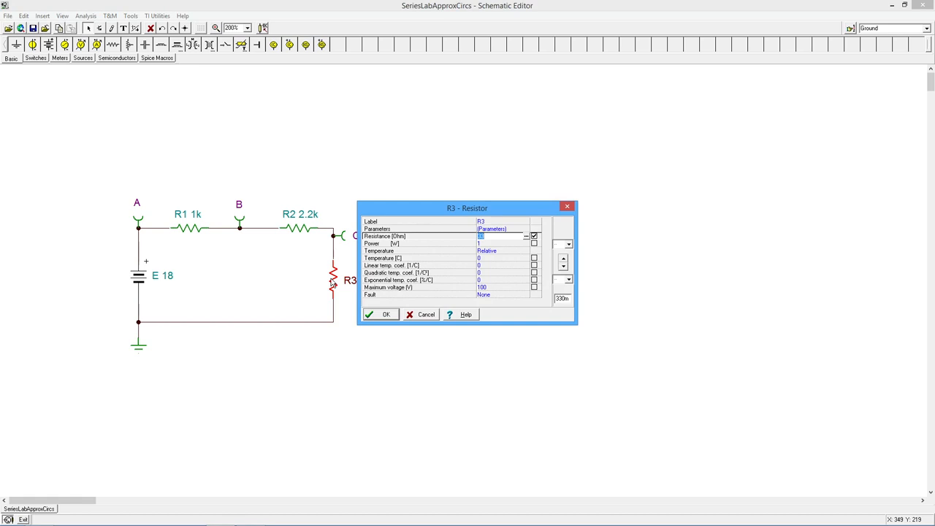
type("33")
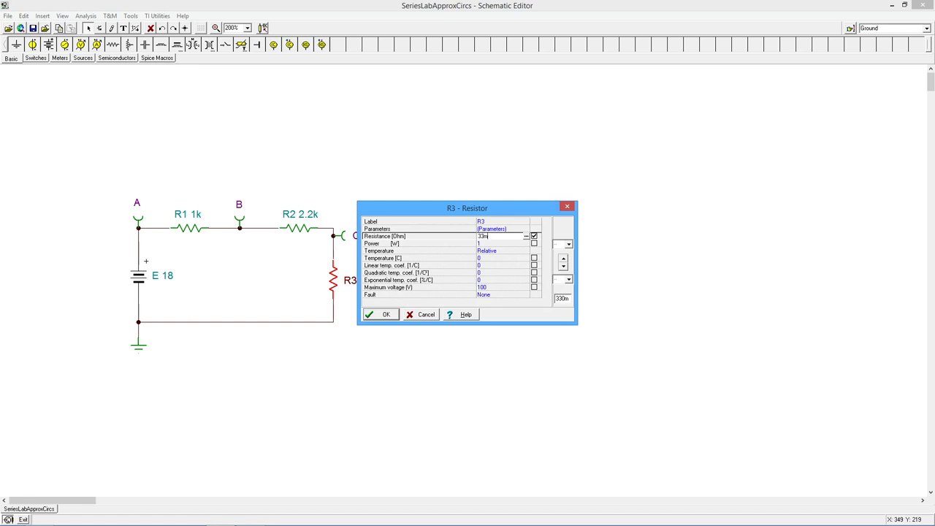
key("BackSpace")
type("M")
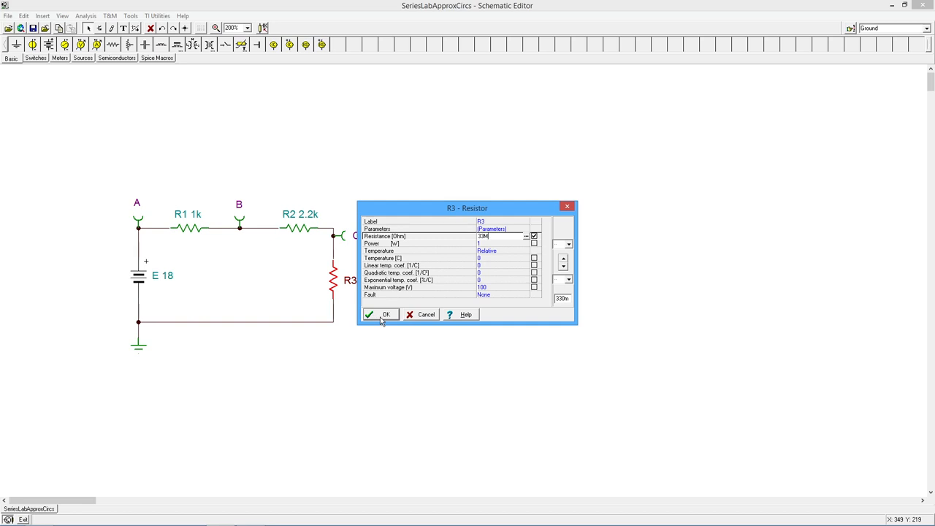
left_click(380, 314)
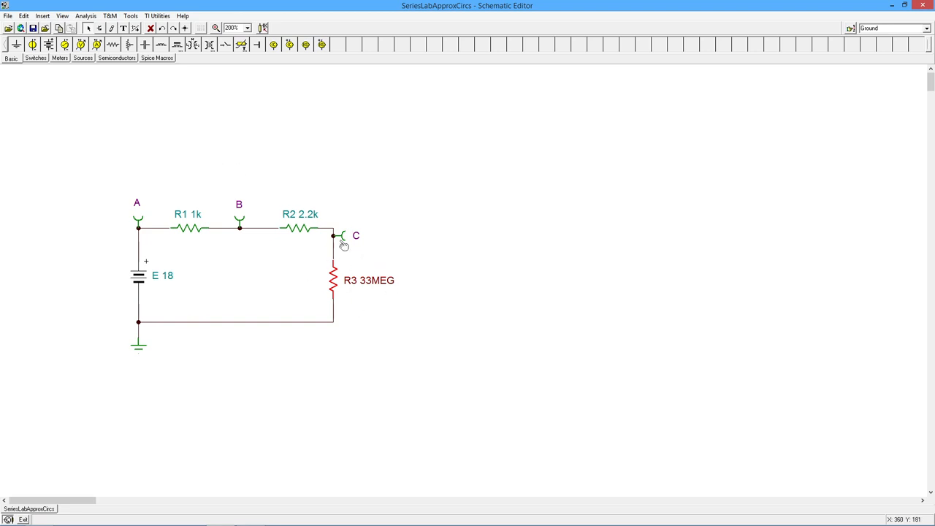
left_click(85, 15)
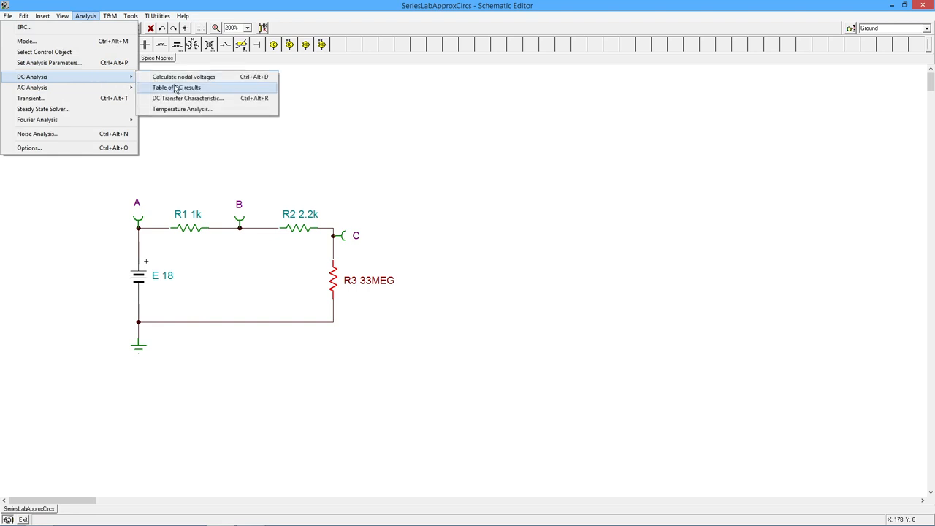
left_click(176, 87)
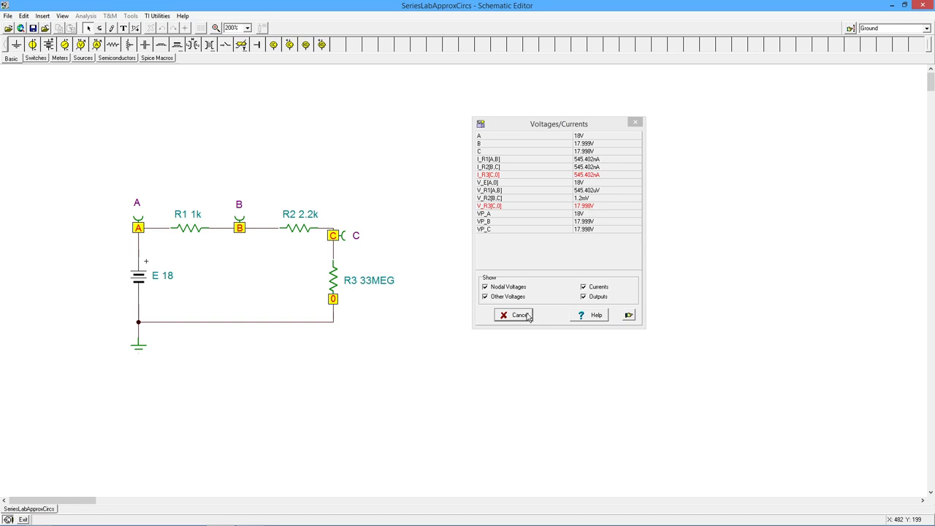
left_click(519, 314)
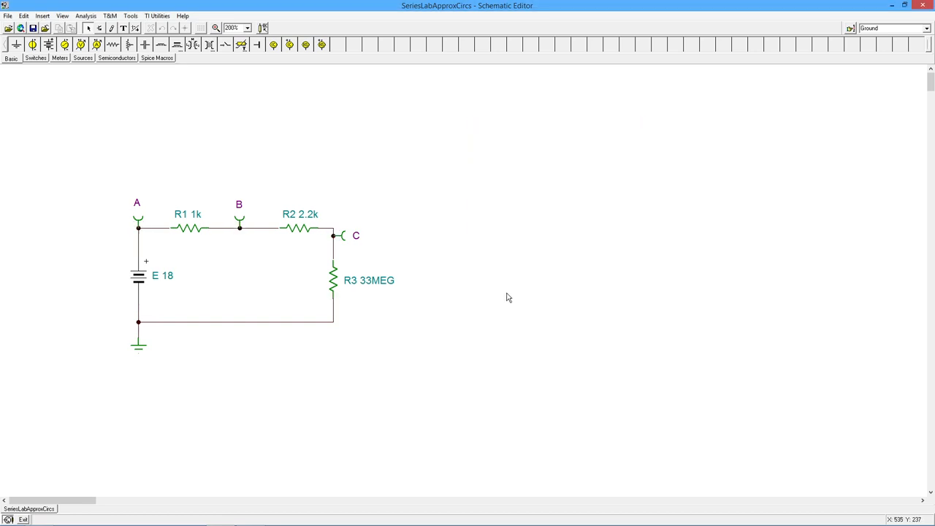
mouse_move(323, 319)
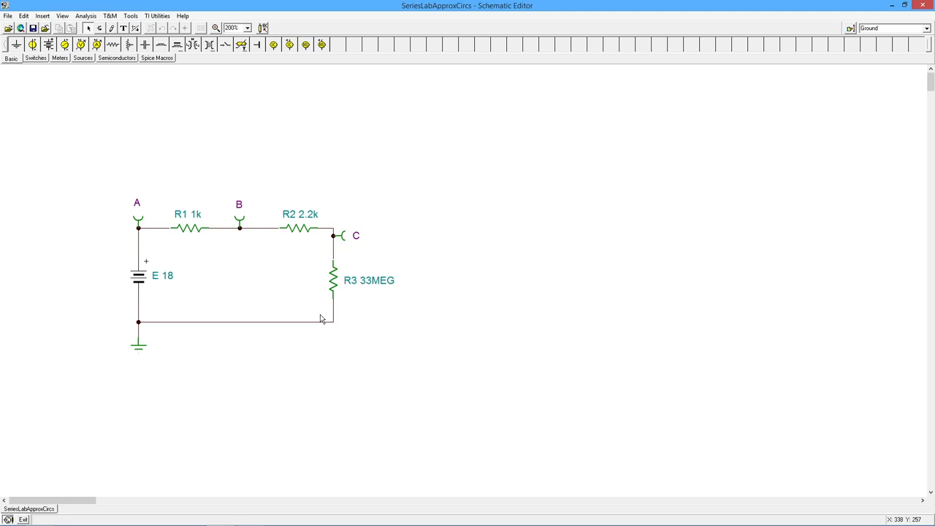
mouse_move(390, 284)
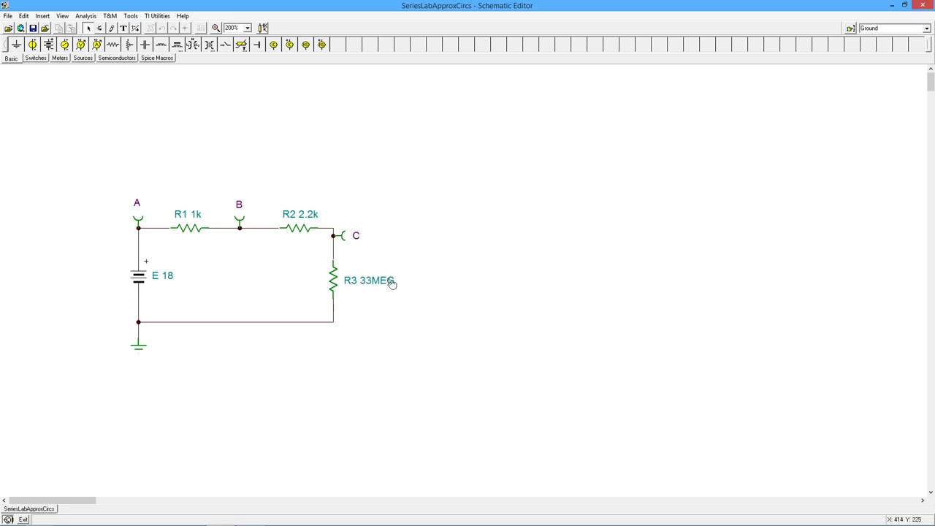
mouse_move(358, 309)
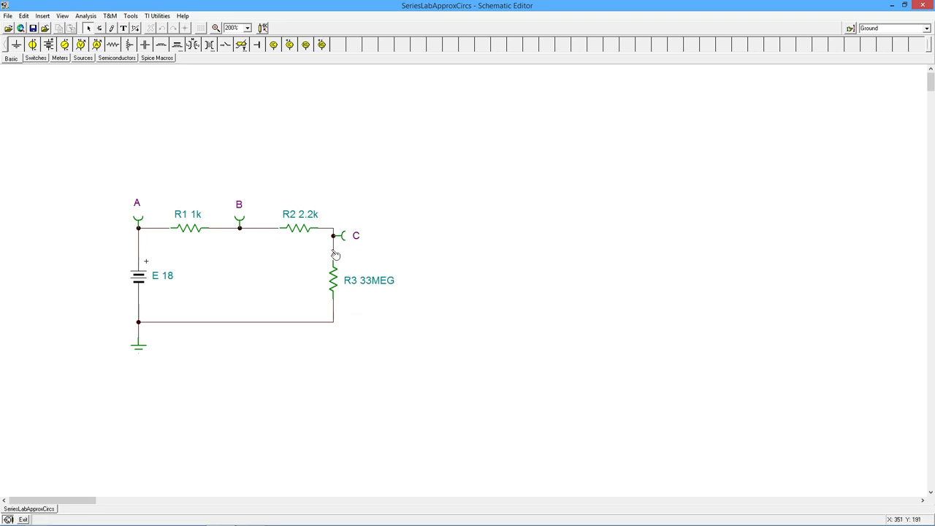
mouse_move(338, 252)
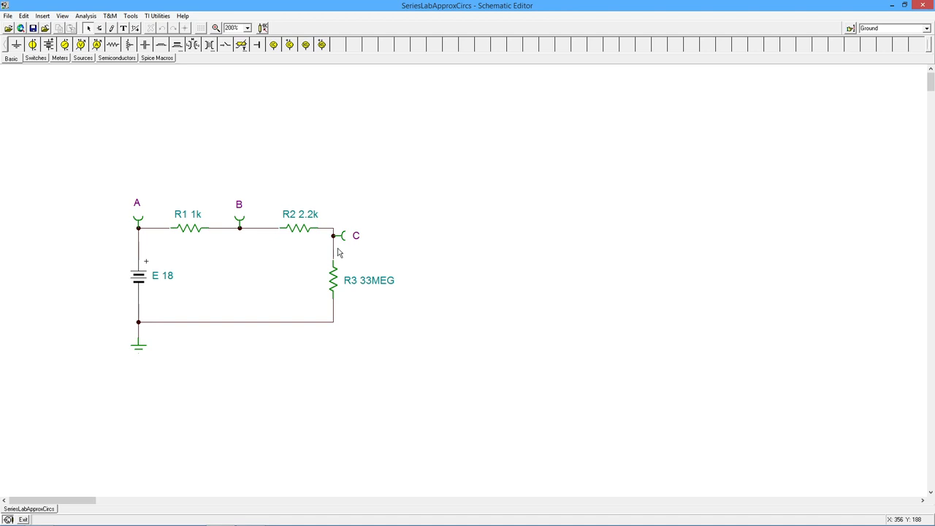
mouse_move(338, 256)
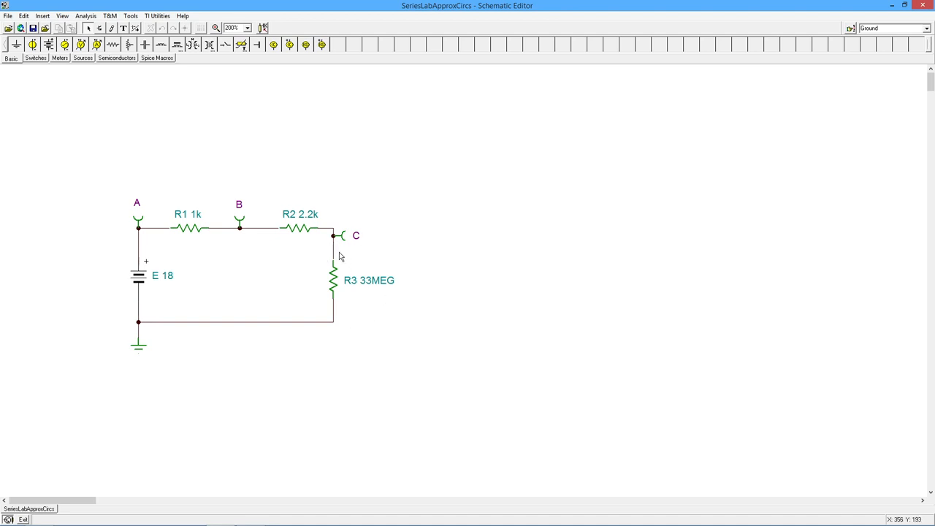
mouse_move(365, 249)
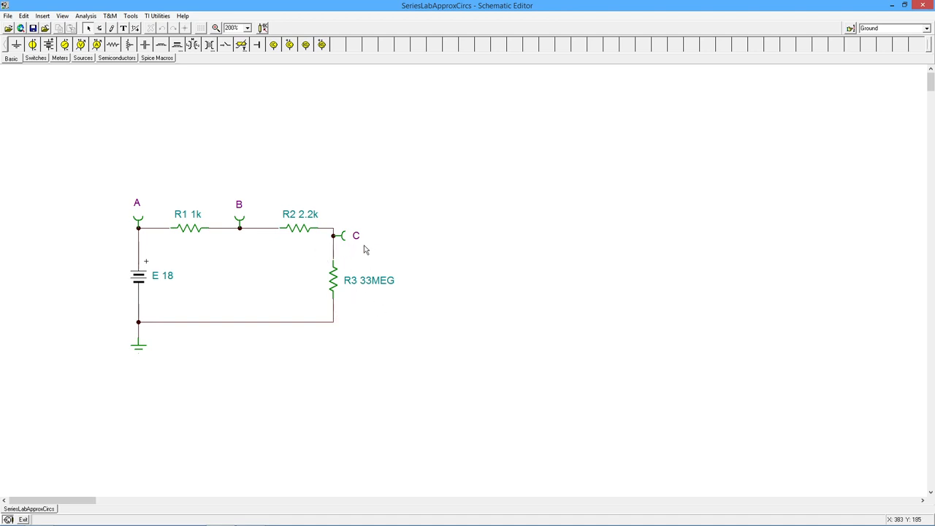
mouse_move(343, 267)
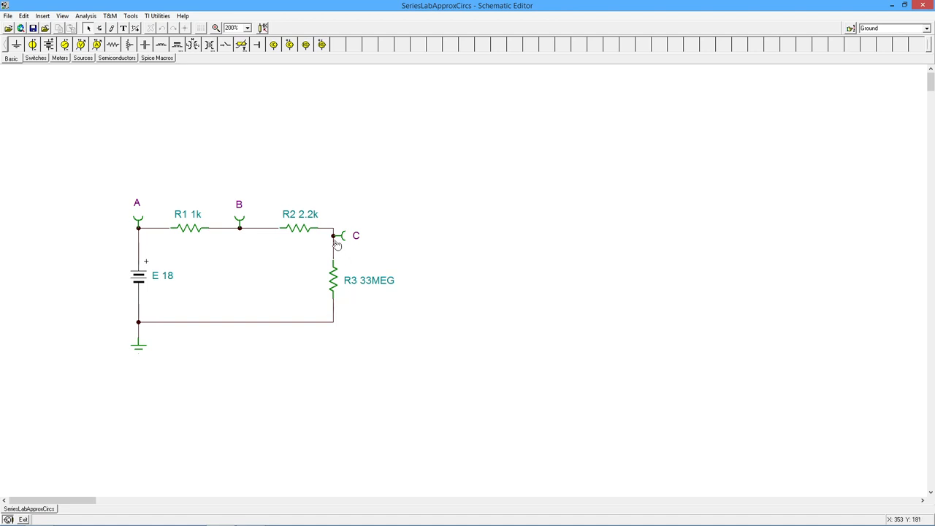
mouse_move(380, 281)
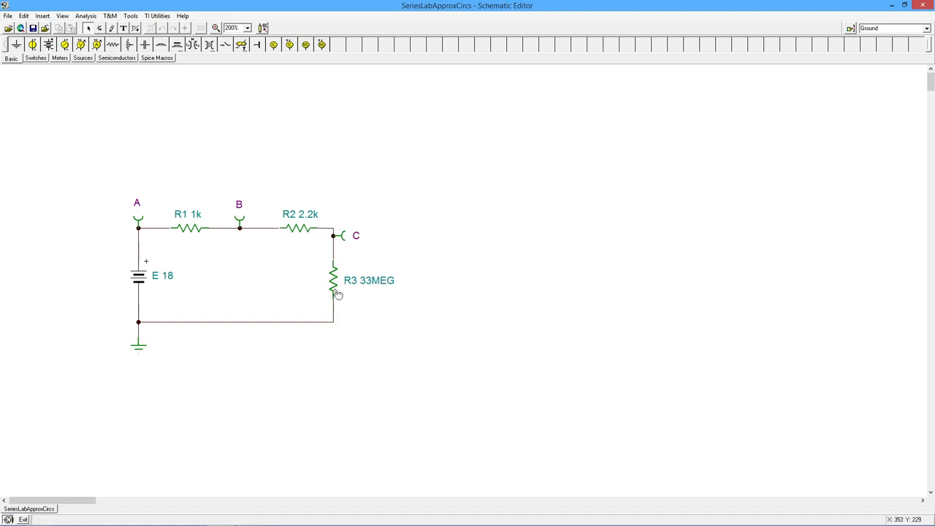
mouse_move(345, 322)
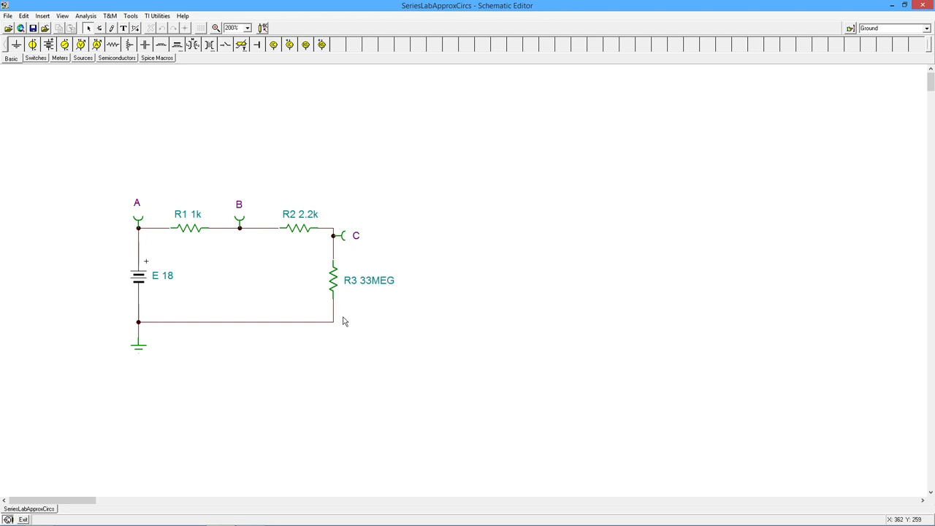
mouse_move(373, 261)
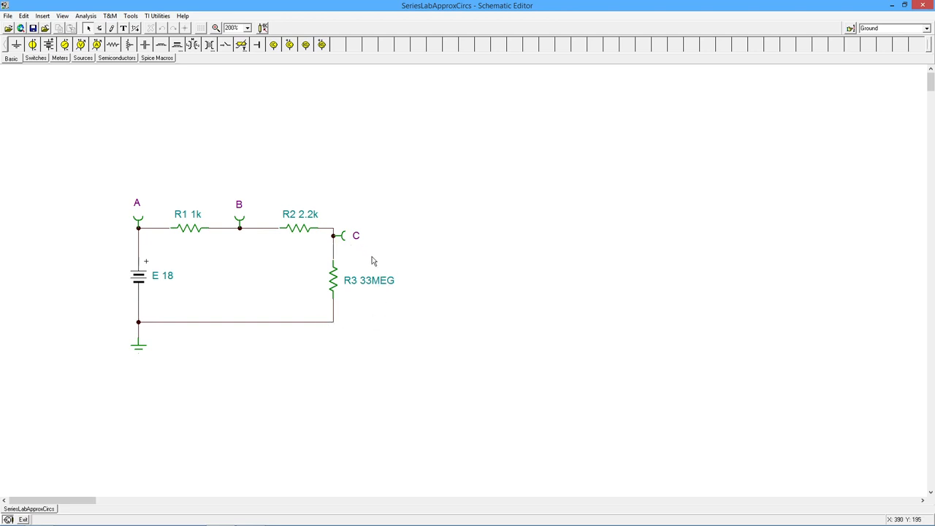
mouse_move(336, 242)
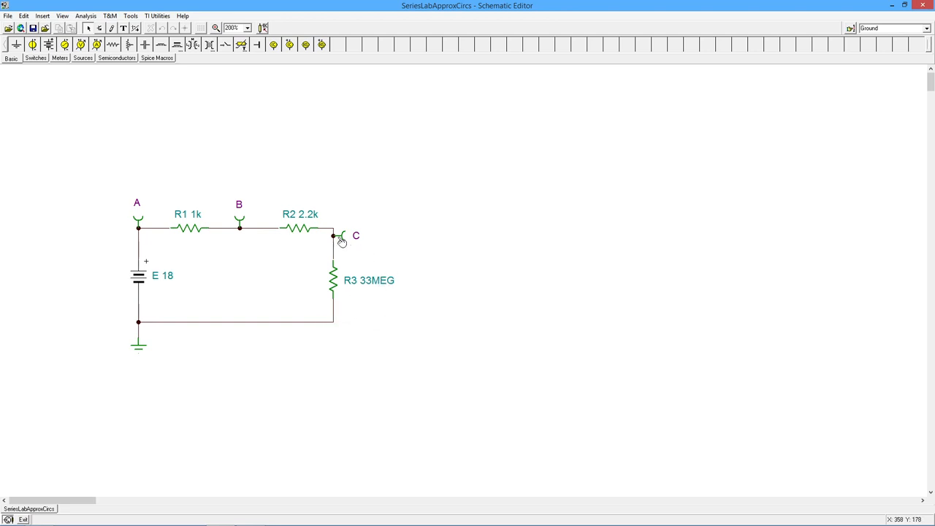
mouse_move(333, 270)
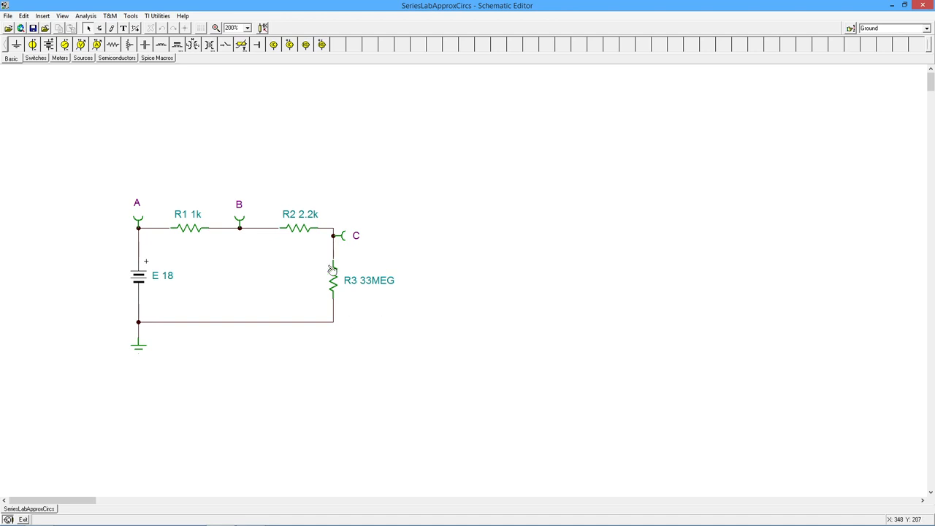
mouse_move(353, 293)
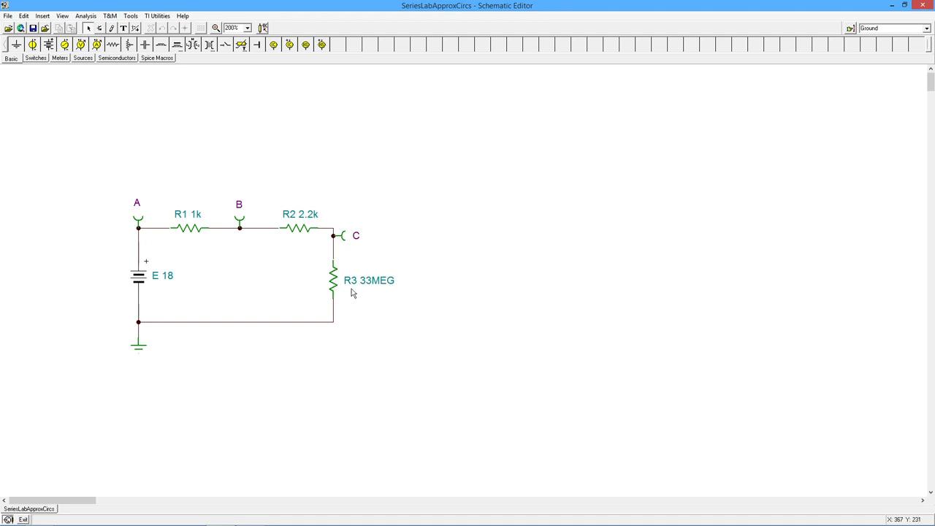
mouse_move(351, 316)
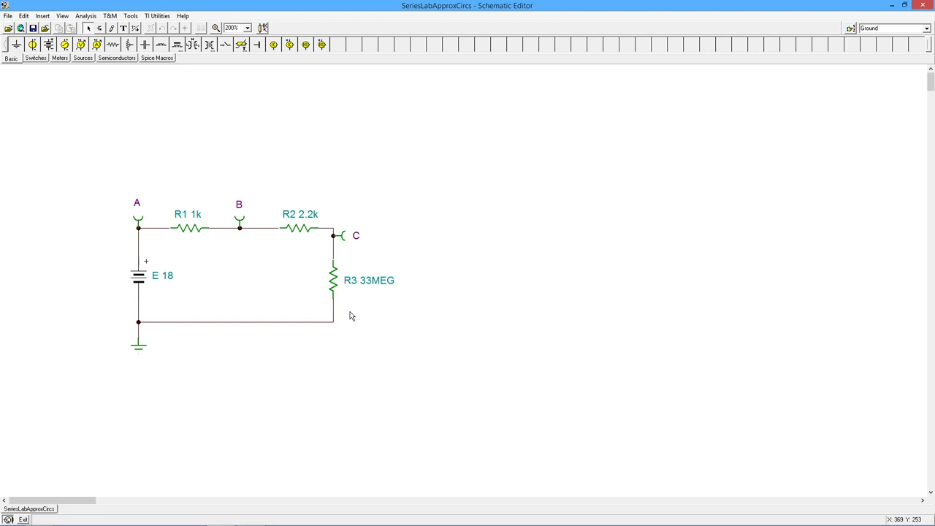
mouse_move(309, 353)
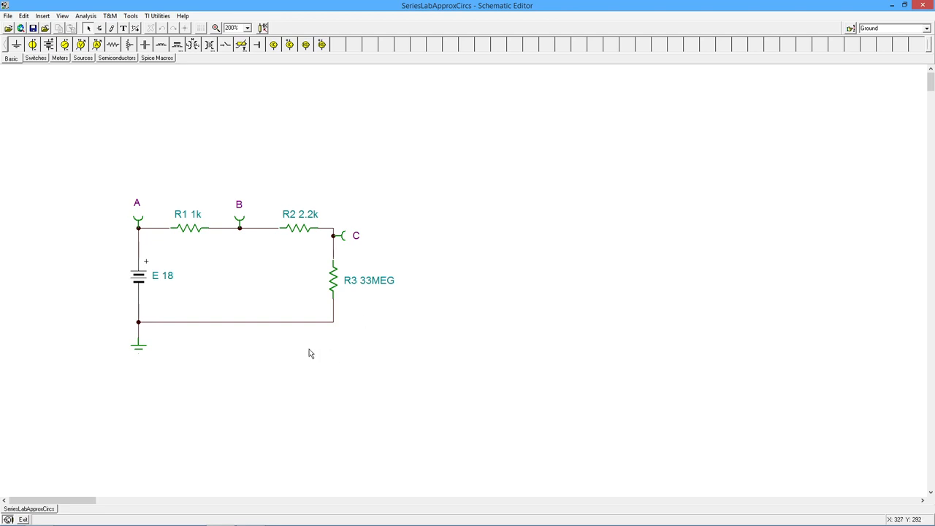
mouse_move(382, 256)
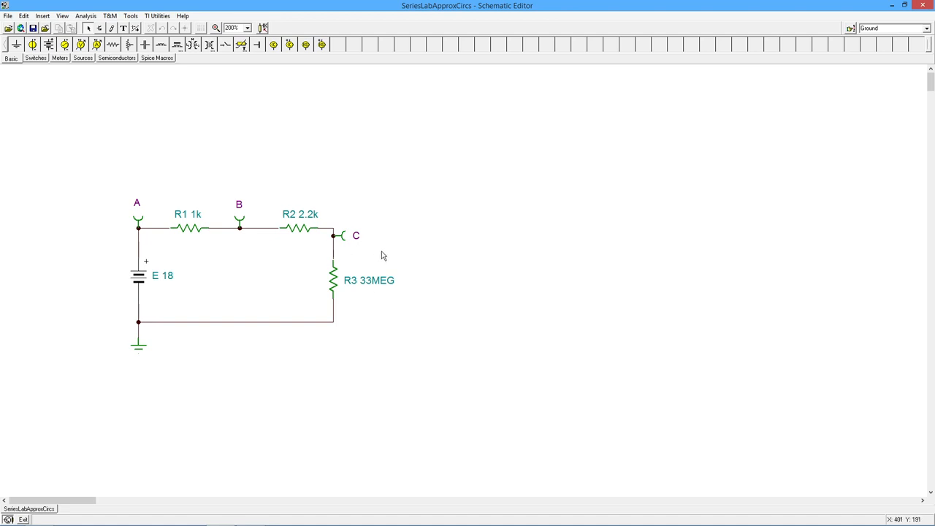
mouse_move(317, 351)
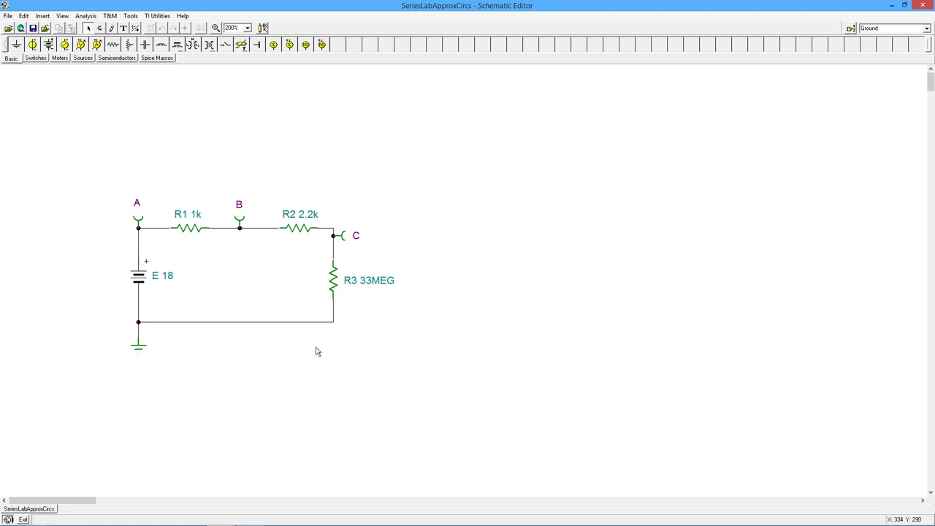
mouse_move(263, 298)
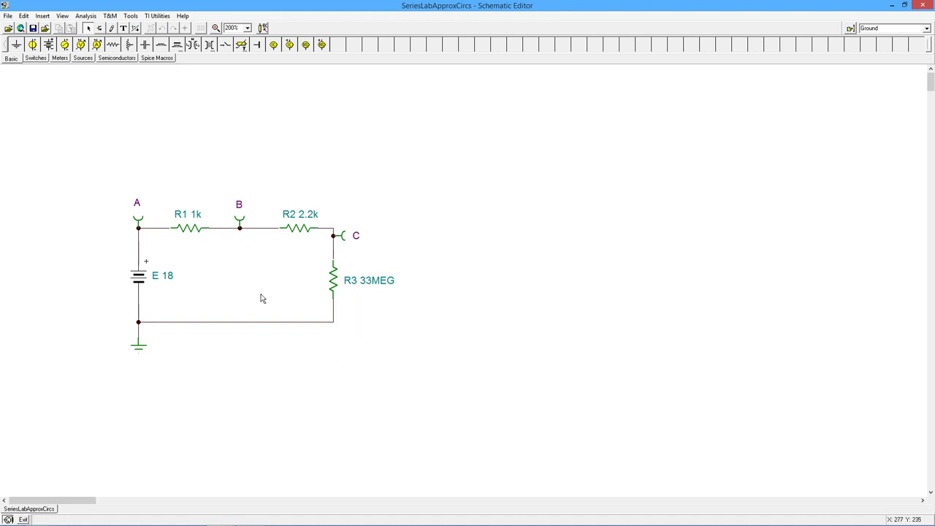
mouse_move(326, 346)
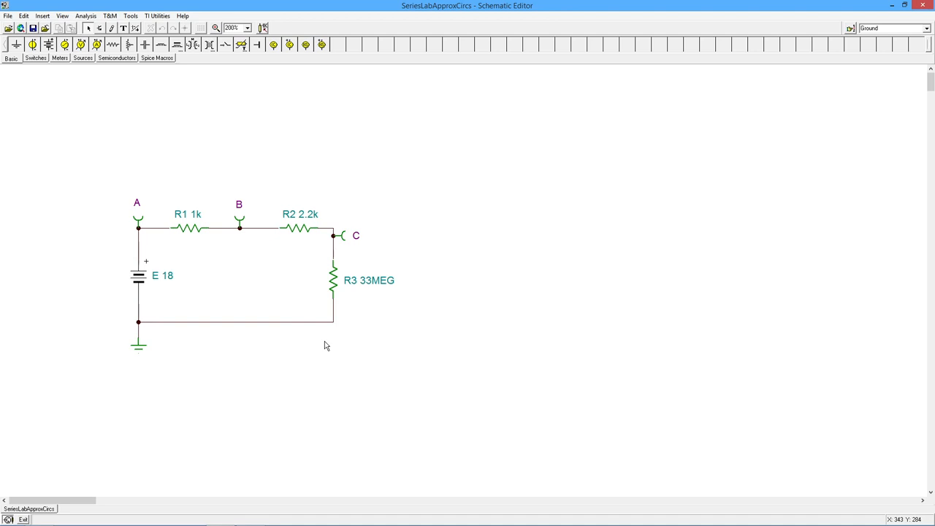
mouse_move(176, 242)
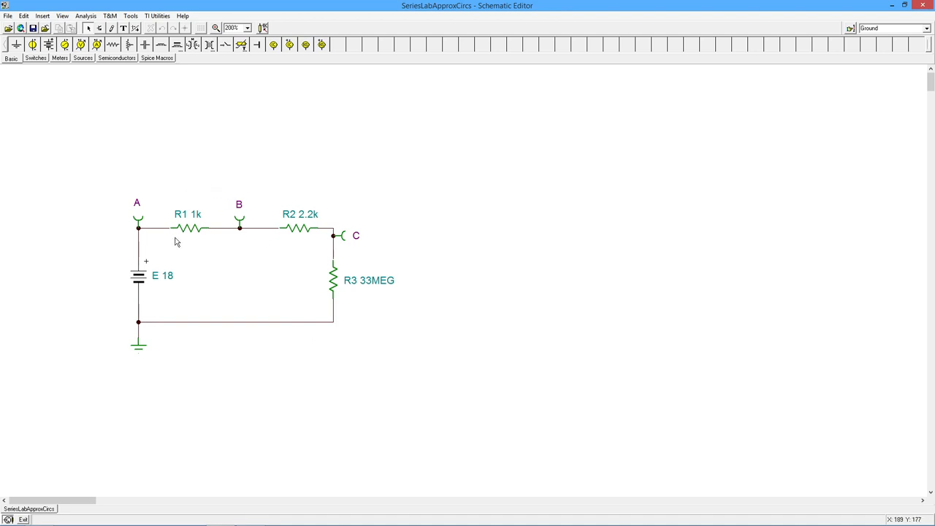
mouse_move(225, 238)
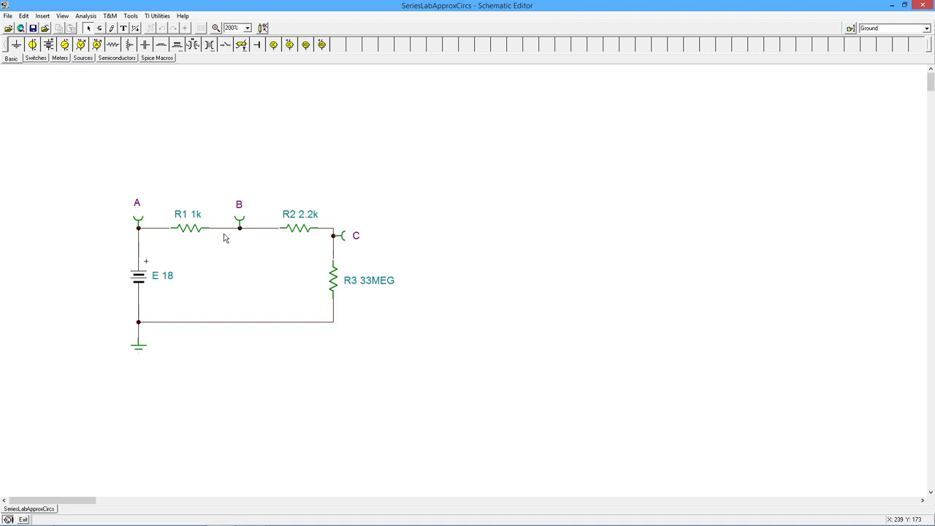
mouse_move(320, 289)
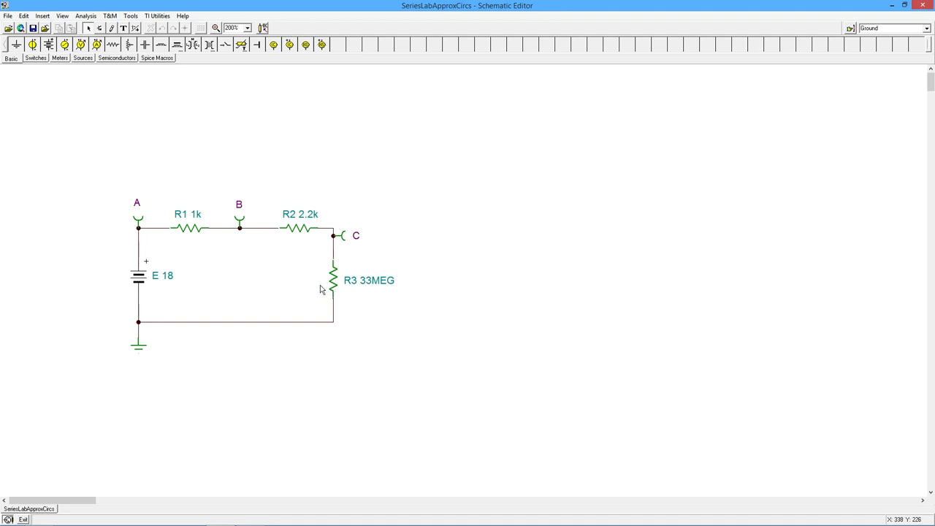
mouse_move(326, 256)
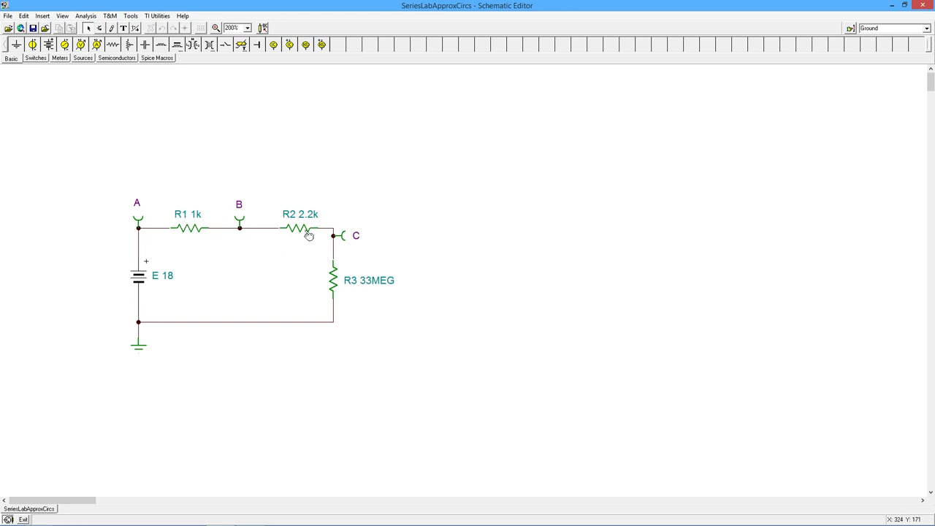
mouse_move(285, 265)
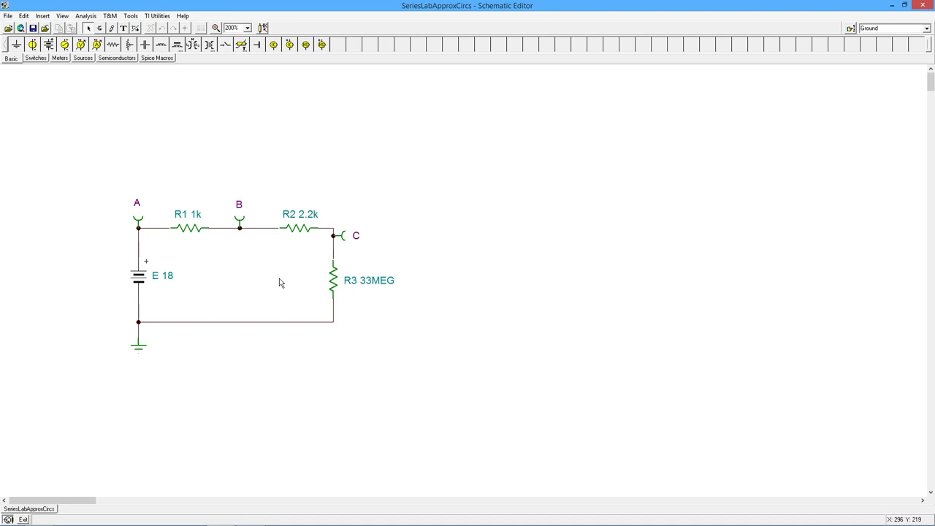
mouse_move(243, 285)
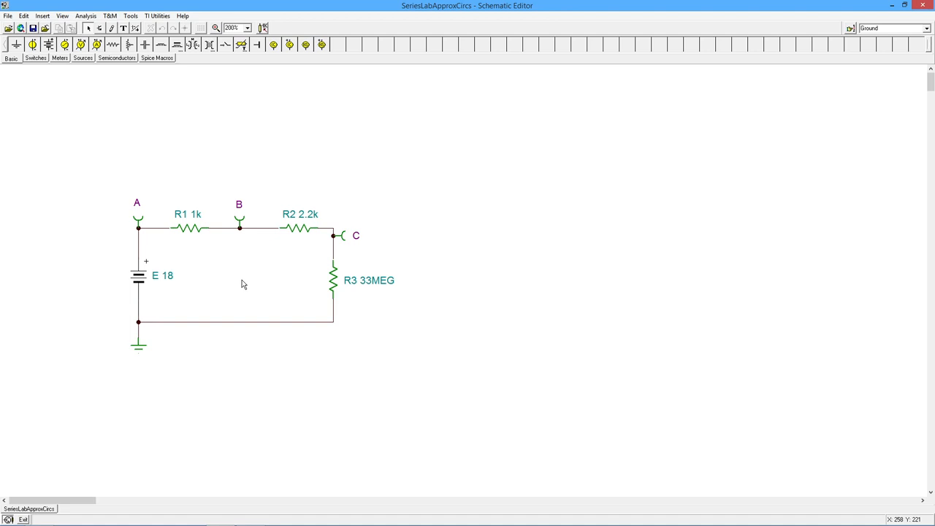
mouse_move(214, 236)
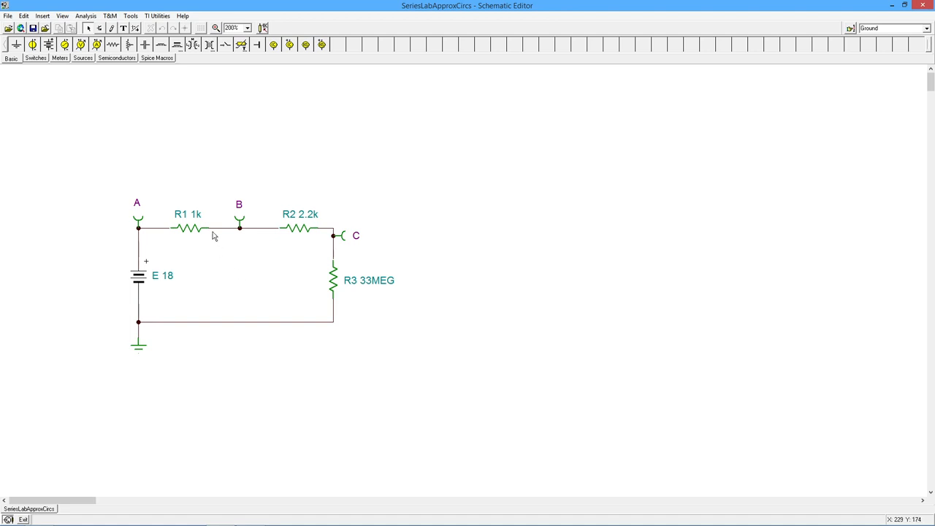
mouse_move(228, 218)
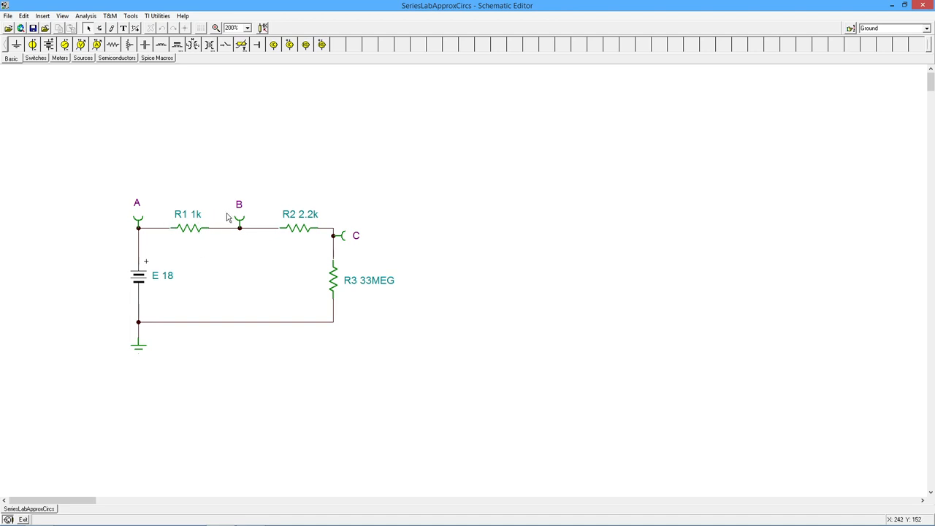
mouse_move(307, 207)
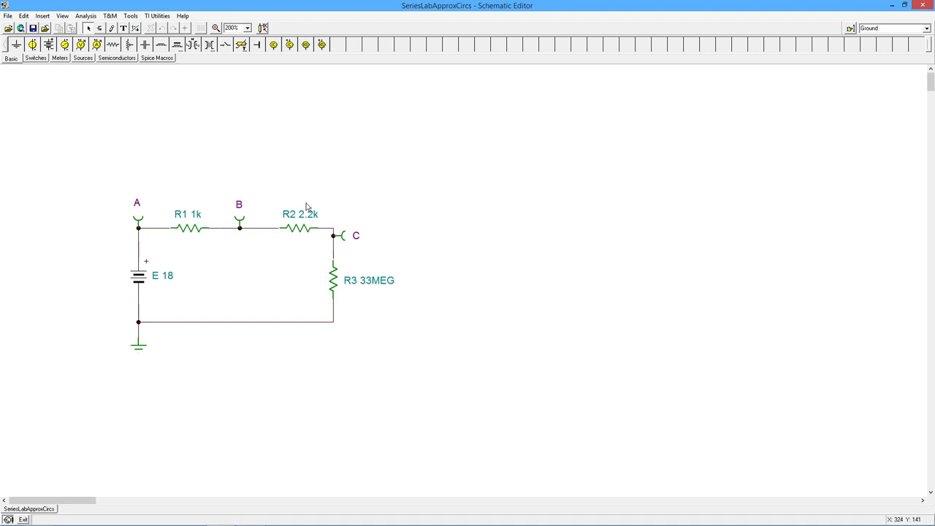
mouse_move(213, 307)
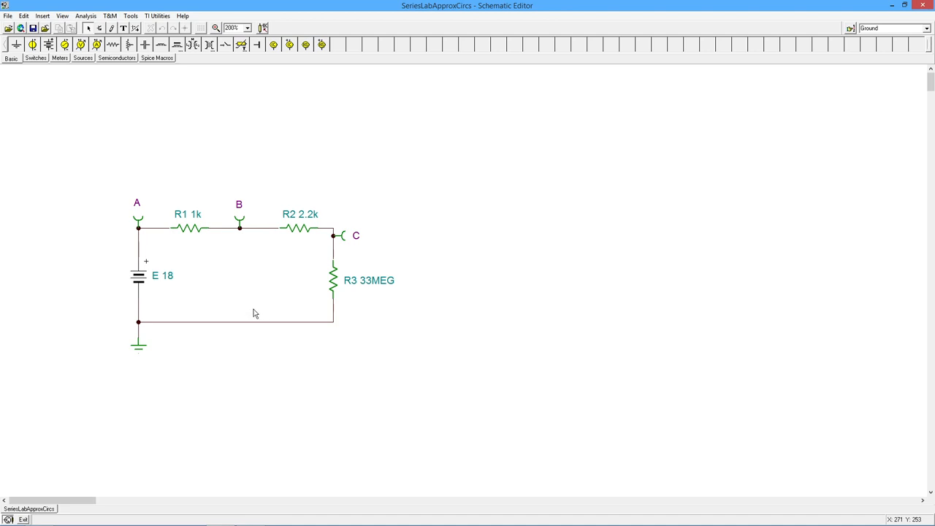
mouse_move(276, 355)
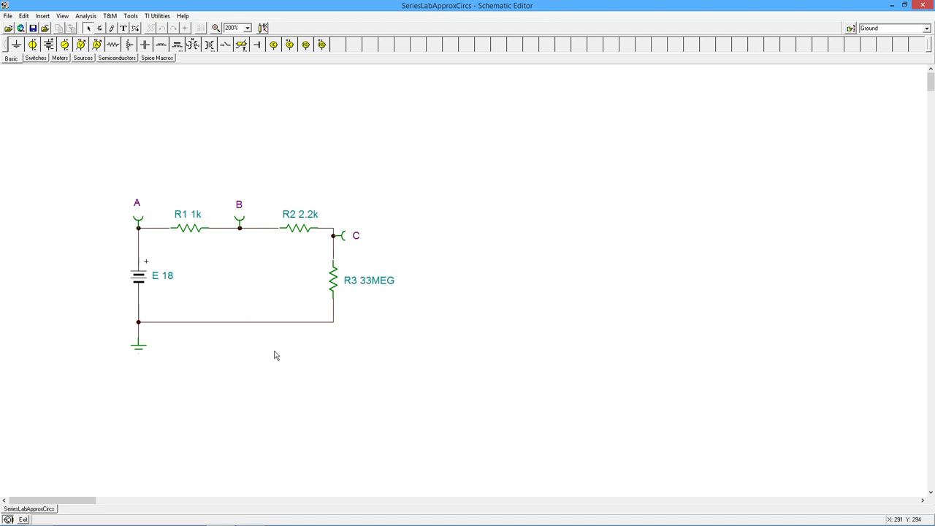